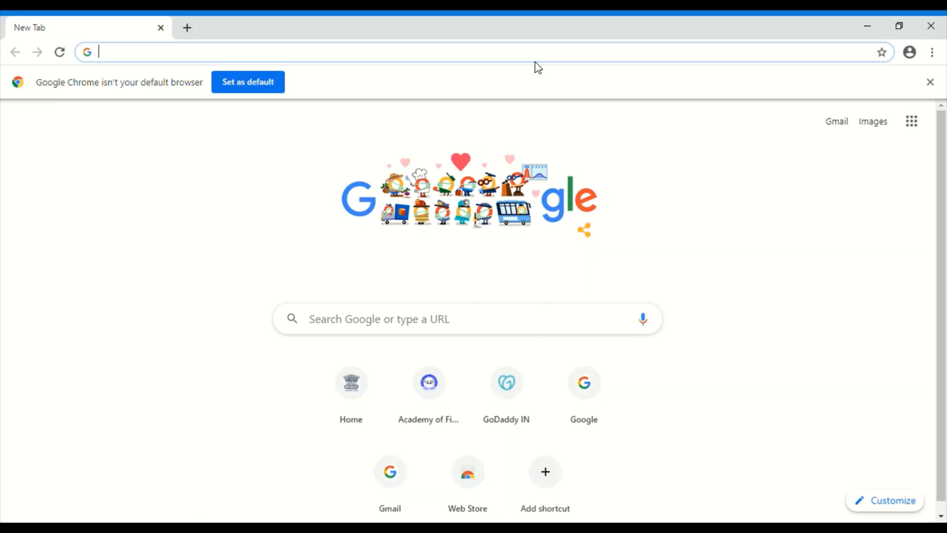
mouse_move(543, 62)
type("d")
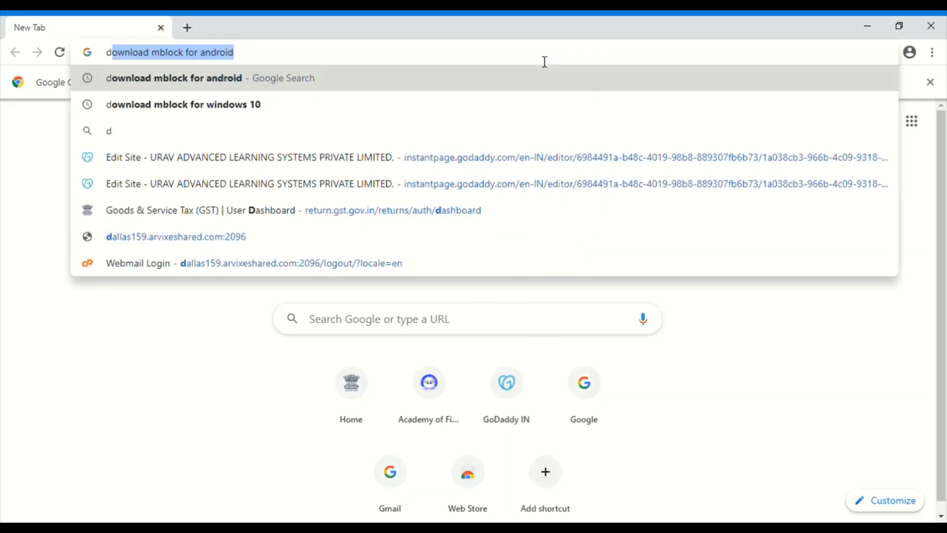
mouse_move(228, 72)
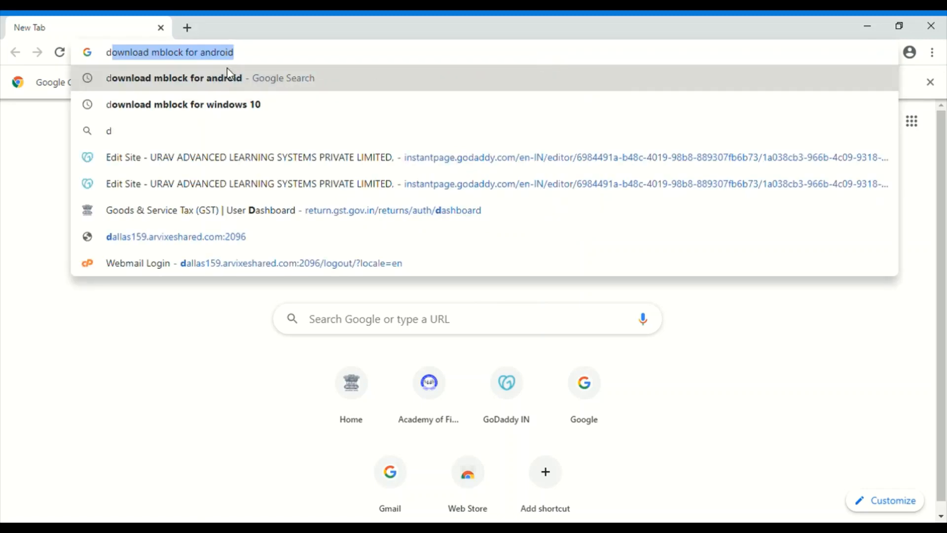
mouse_move(319, 102)
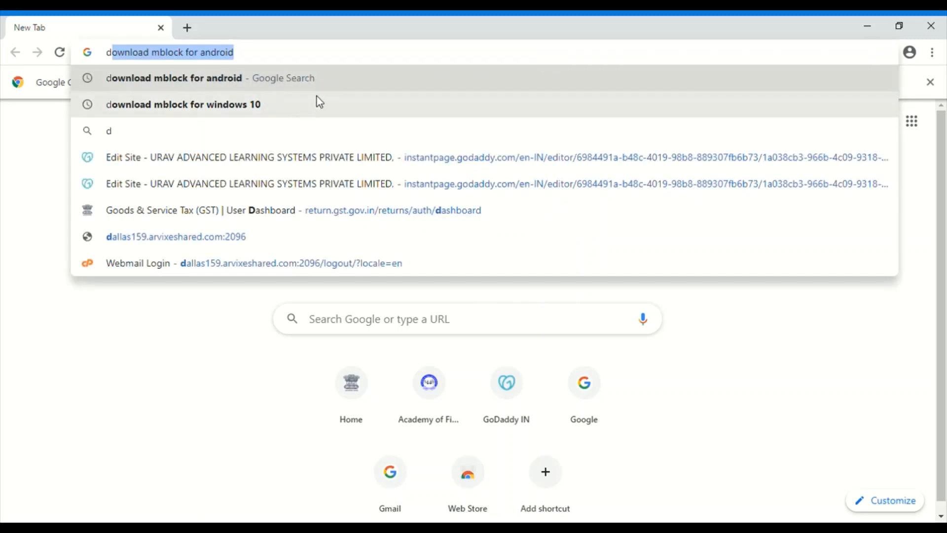
mouse_move(305, 107)
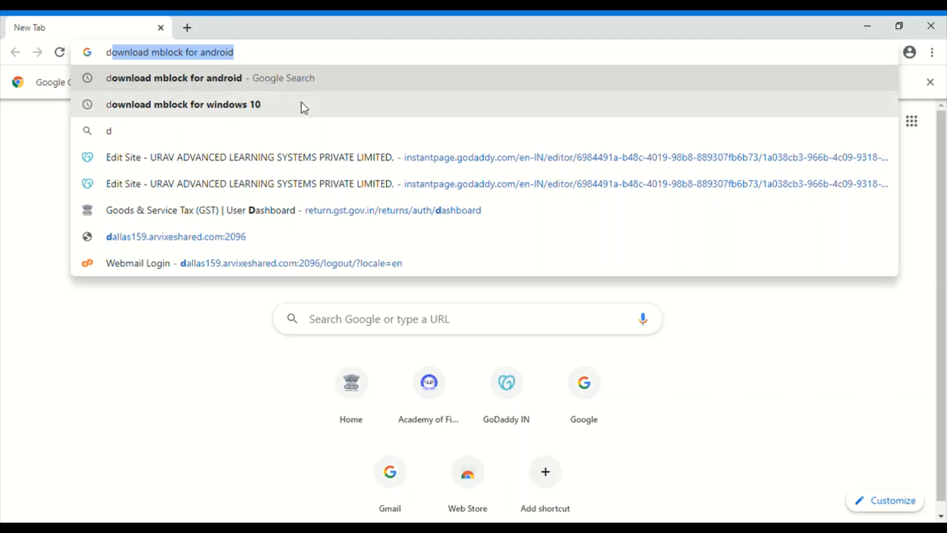
mouse_move(311, 108)
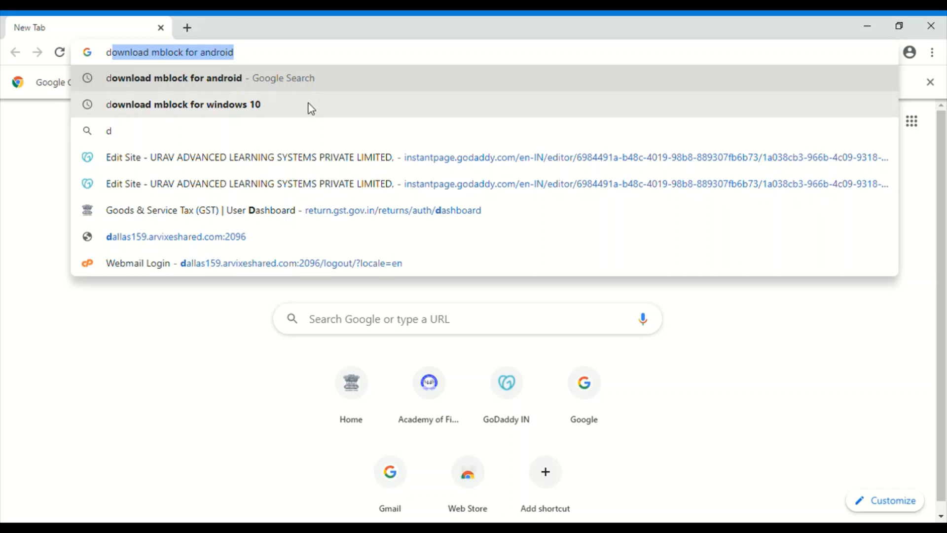
mouse_move(301, 112)
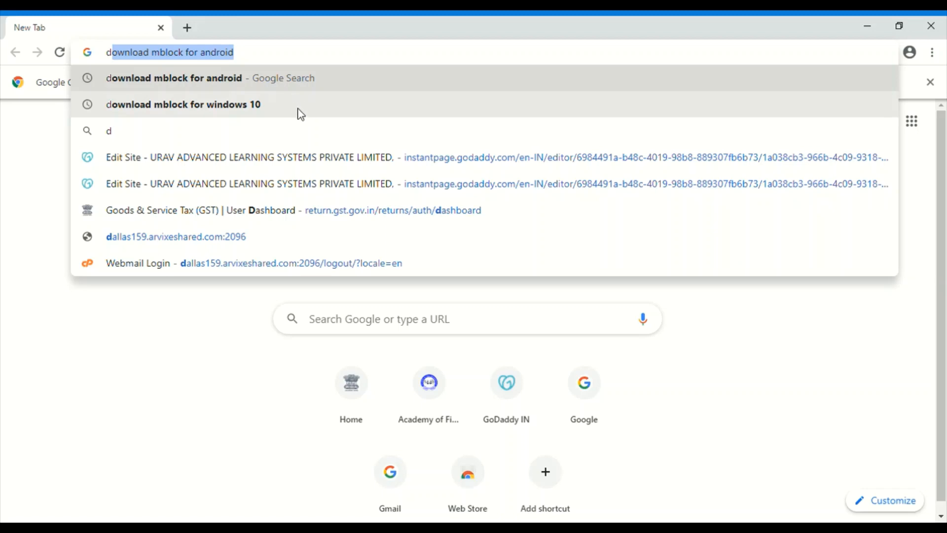
mouse_move(296, 112)
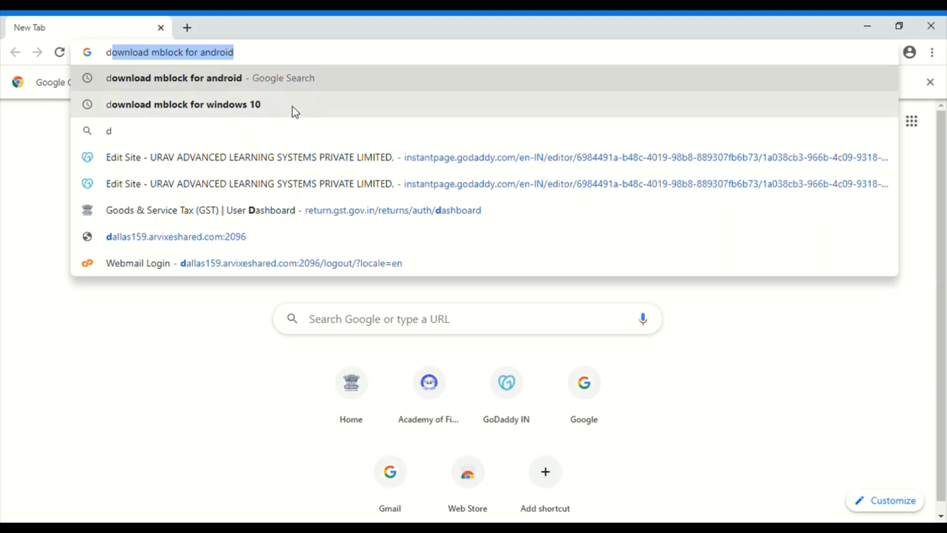
Search Google for 'download mblock for windows 10'
left_click(183, 104)
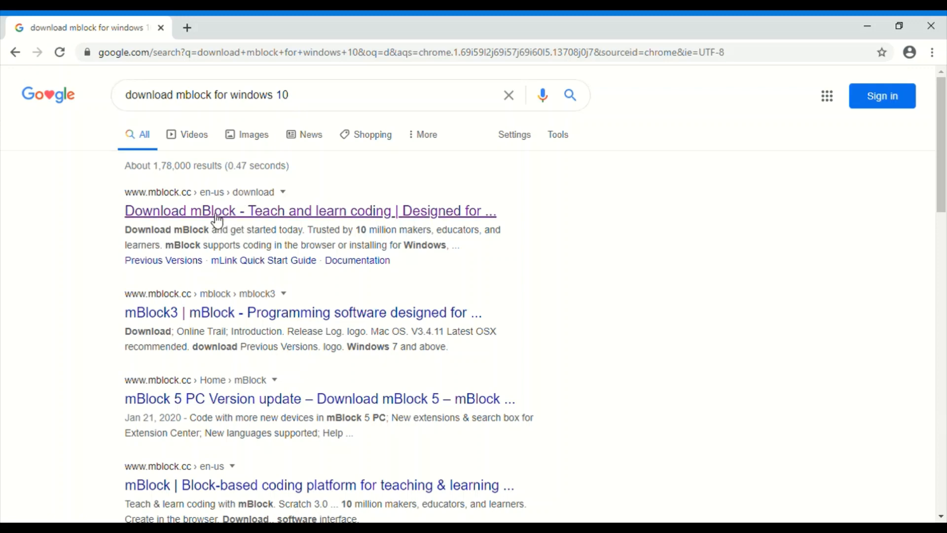
mouse_move(289, 214)
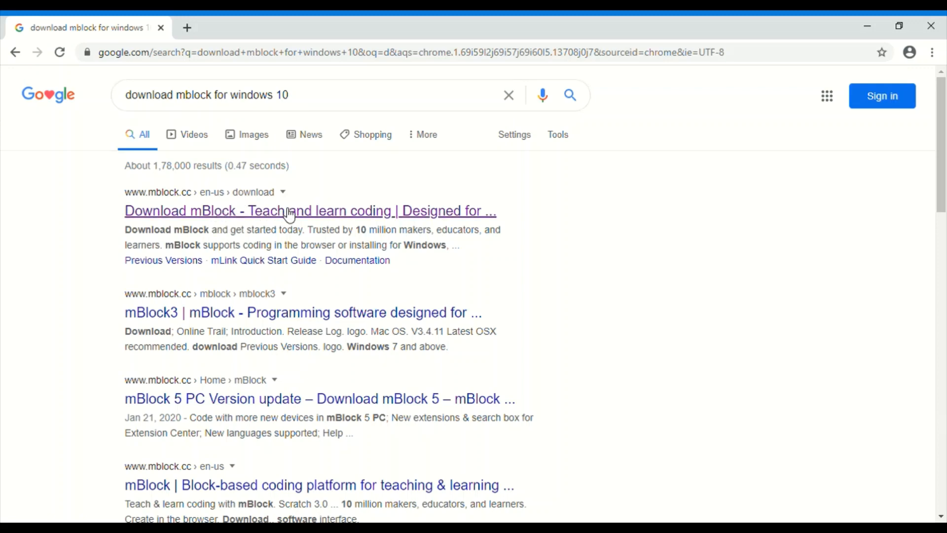
Open the 'Download mBlock - Teach and learn coding' result on mblock.cc
left_click(310, 211)
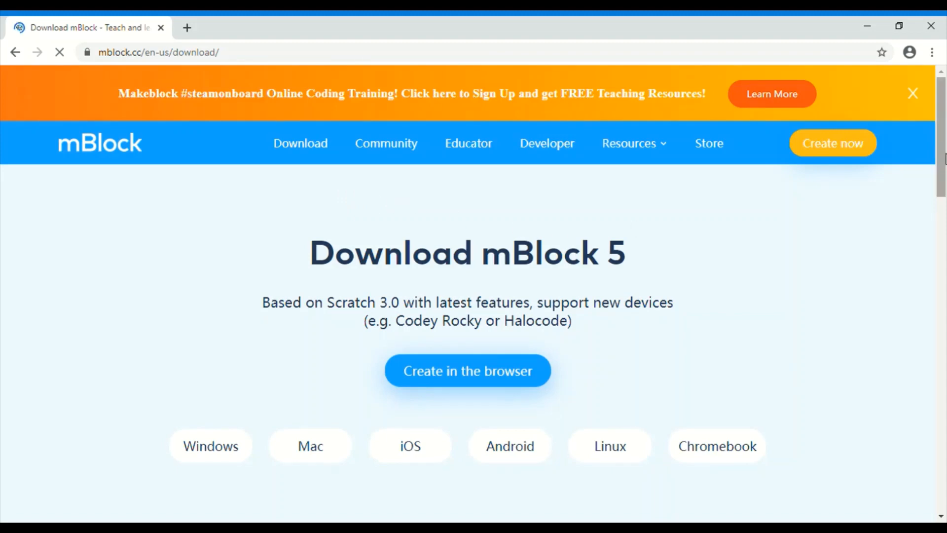
left_click(912, 94)
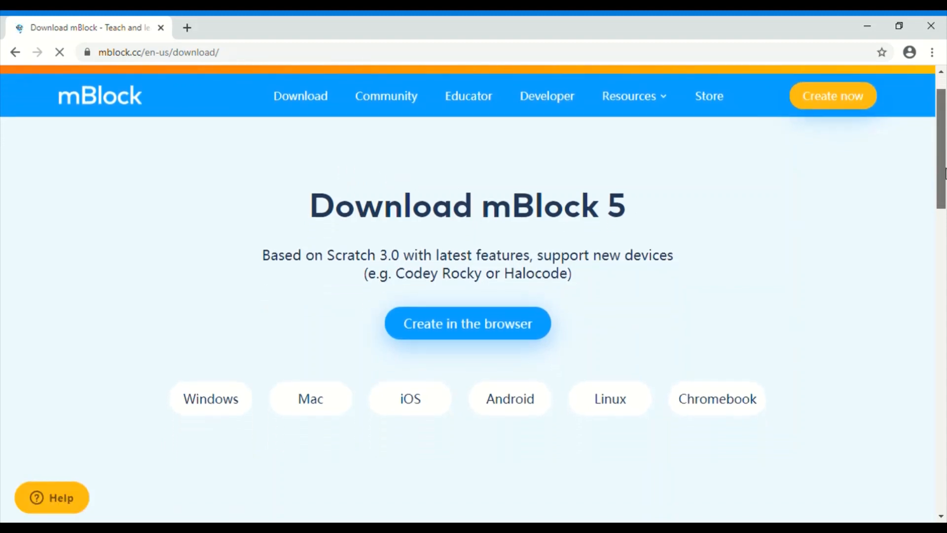
Confirm Arduino Uno and Mega2560 support, then download the mBlock 5 Windows installer
scroll("down", 3)
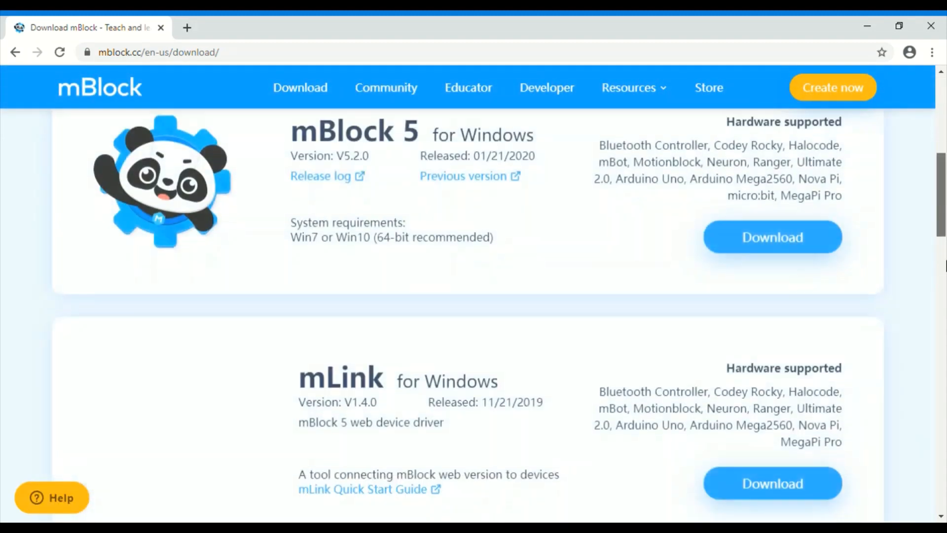
scroll("up", 3)
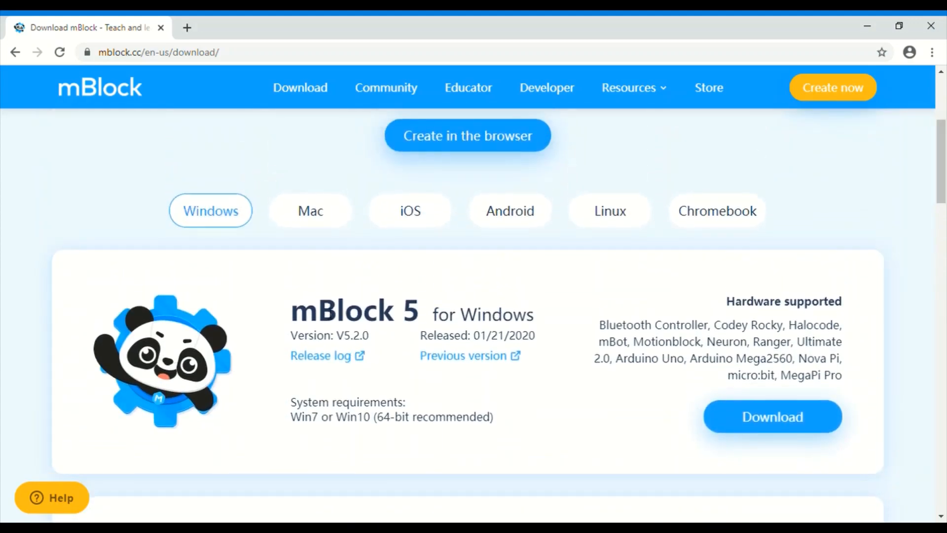
mouse_move(531, 301)
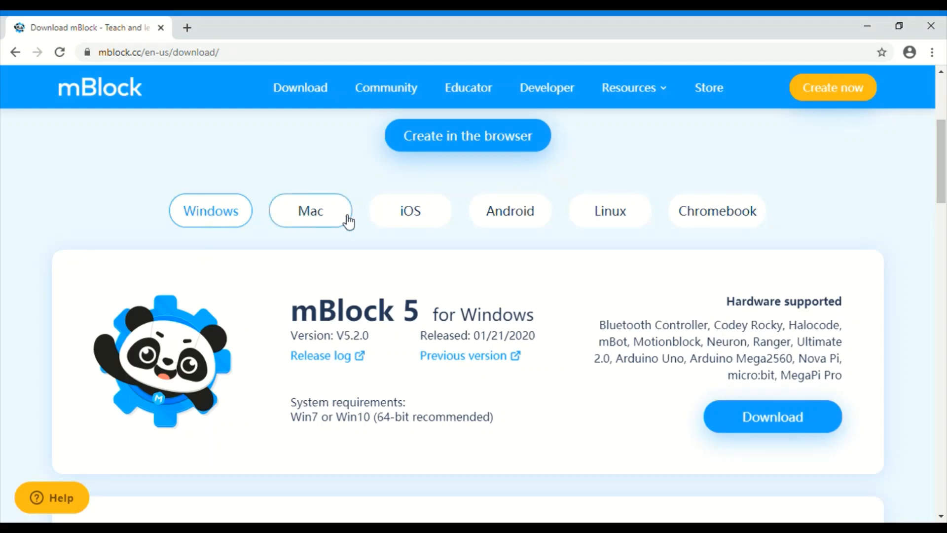
mouse_move(509, 211)
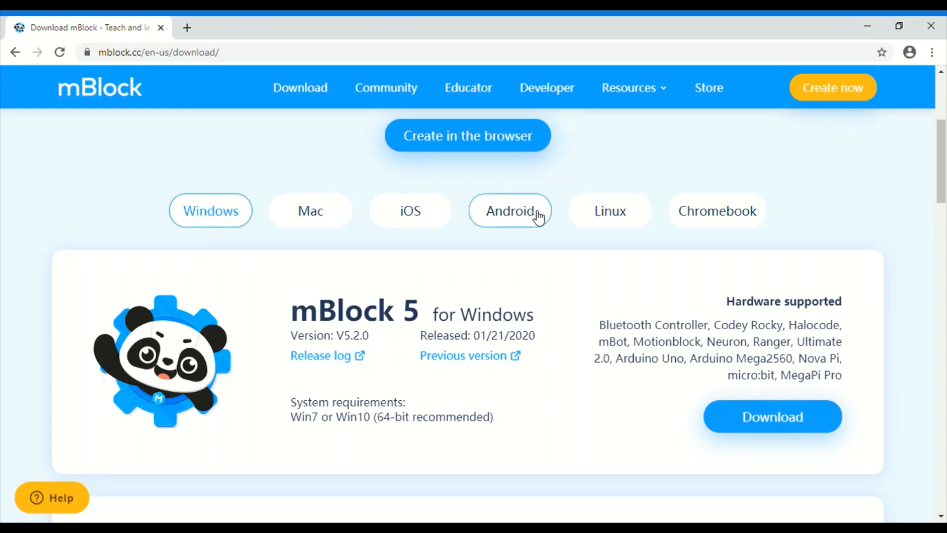
mouse_move(716, 211)
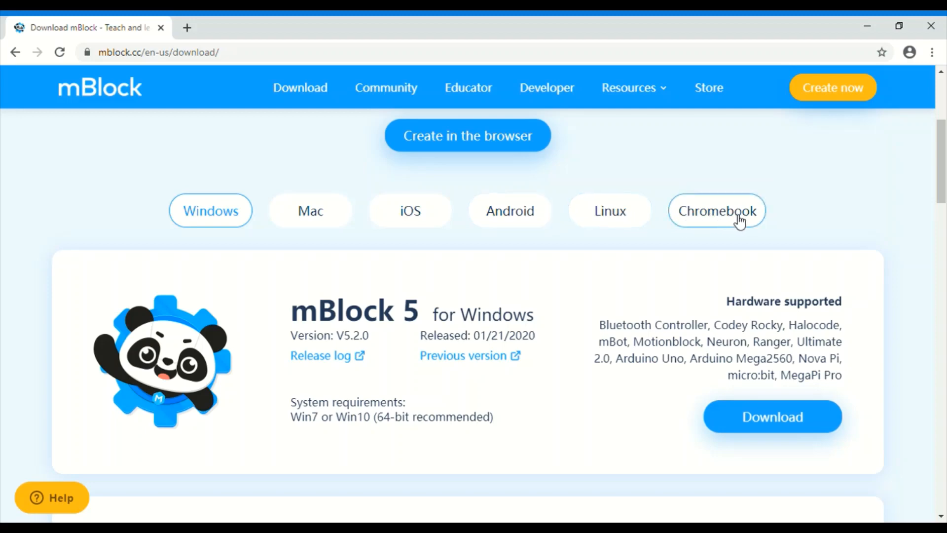
mouse_move(307, 325)
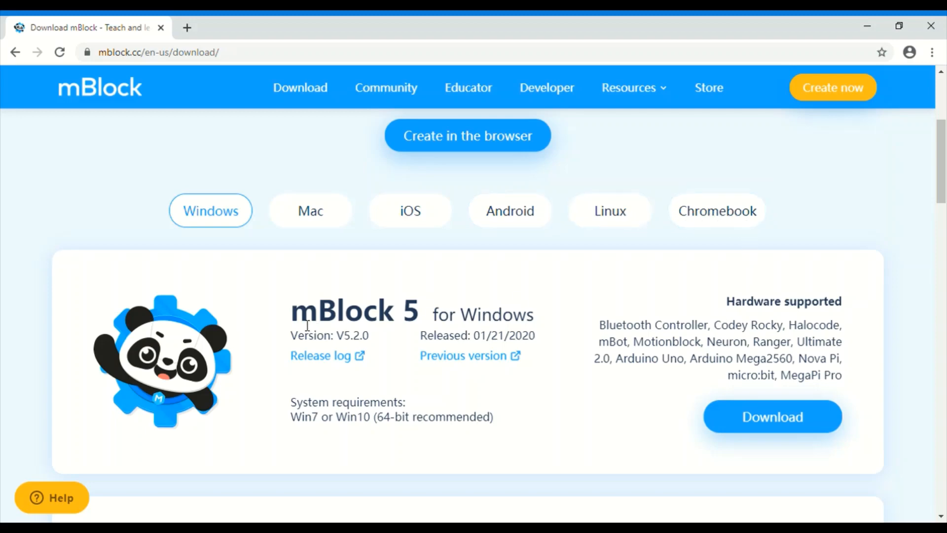
mouse_move(347, 317)
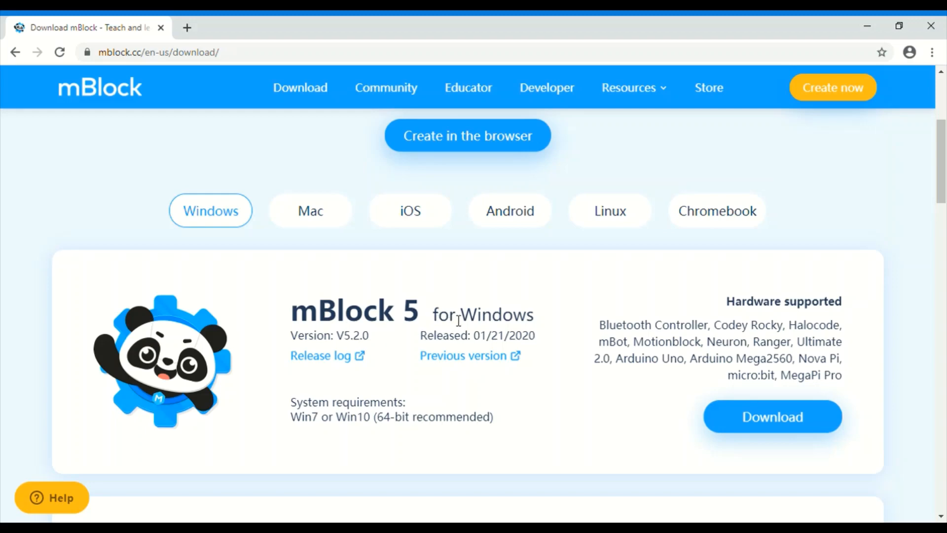
mouse_move(596, 332)
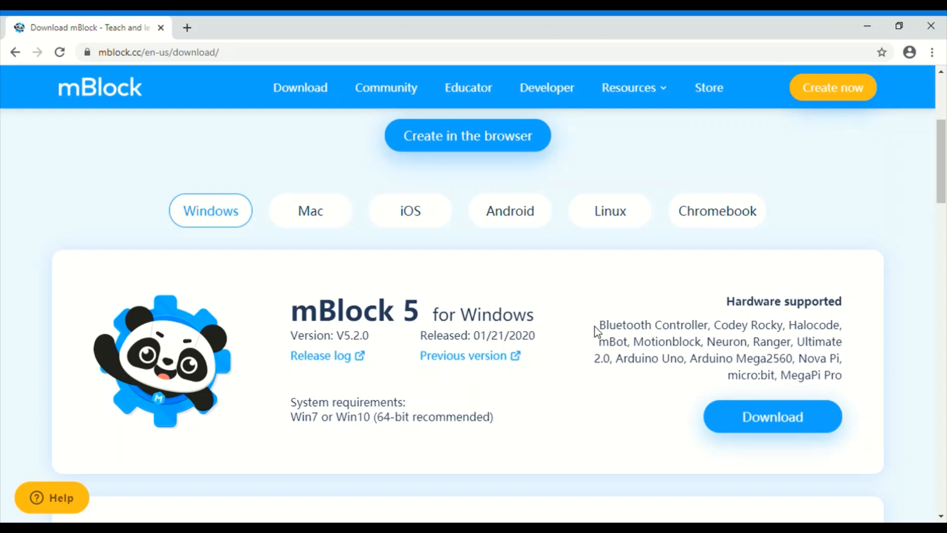
mouse_move(628, 373)
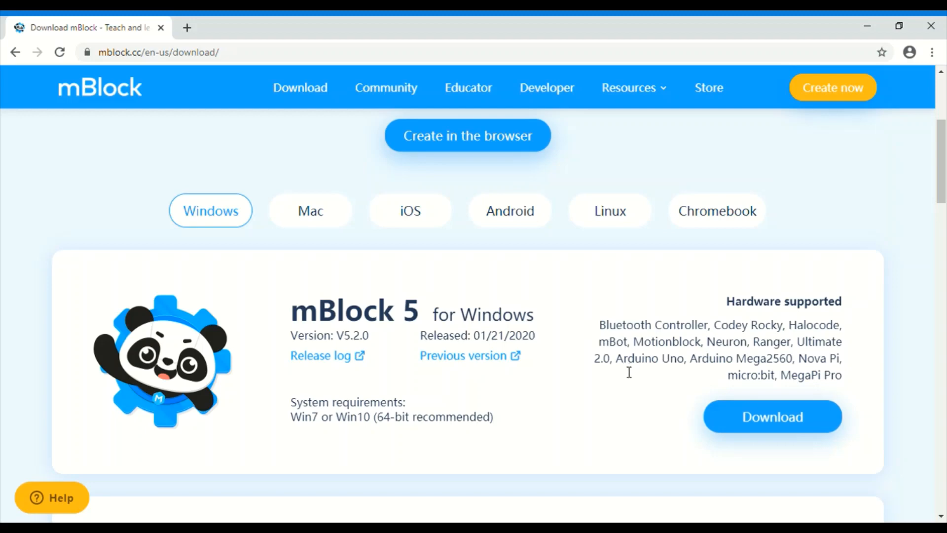
double_click(635, 358)
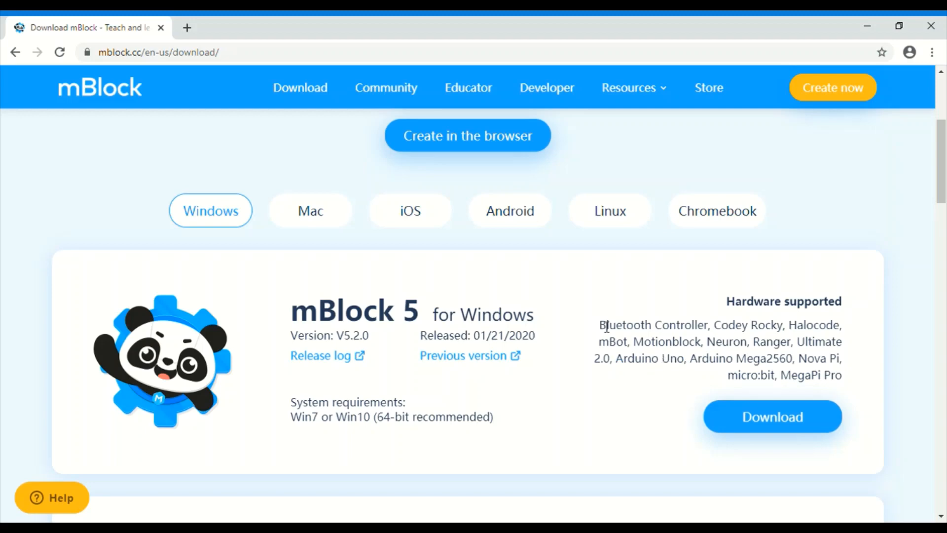
mouse_move(691, 369)
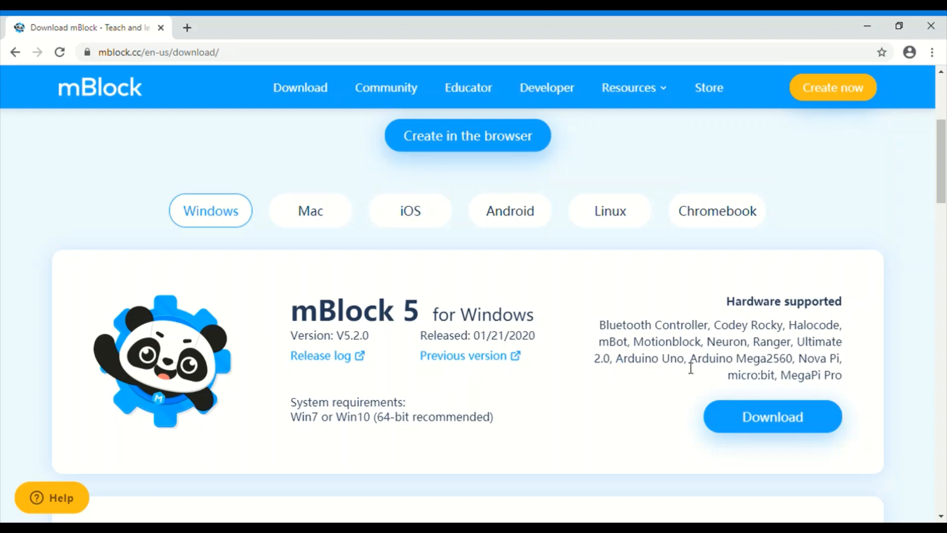
double_click(740, 358)
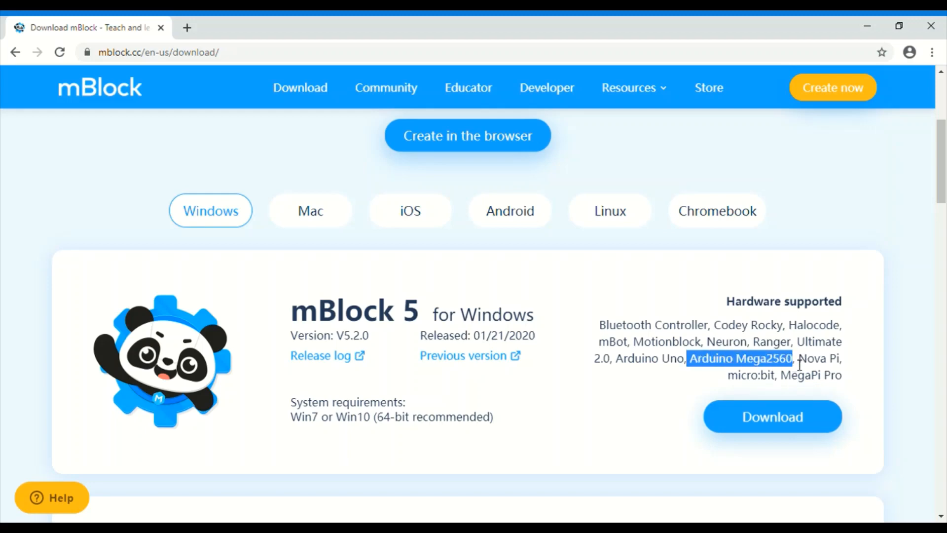
mouse_move(667, 395)
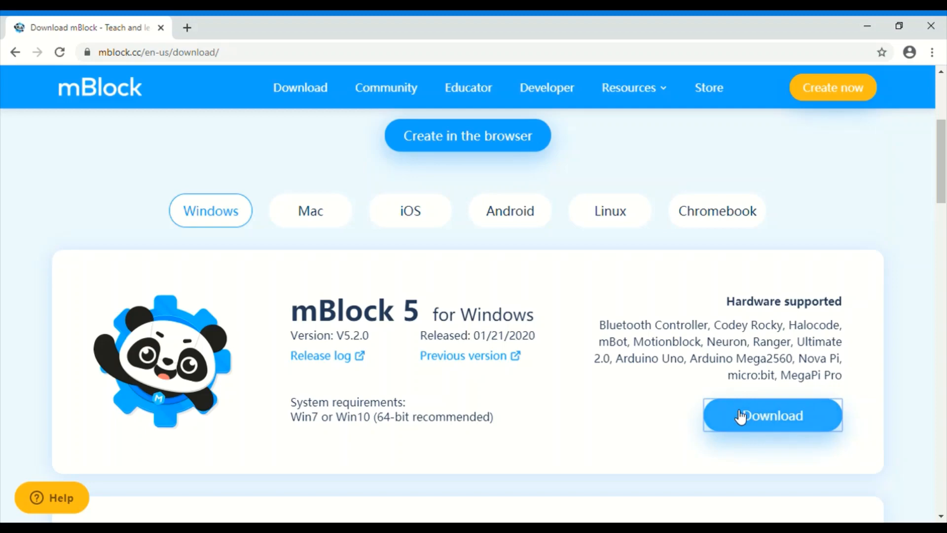
left_click(772, 414)
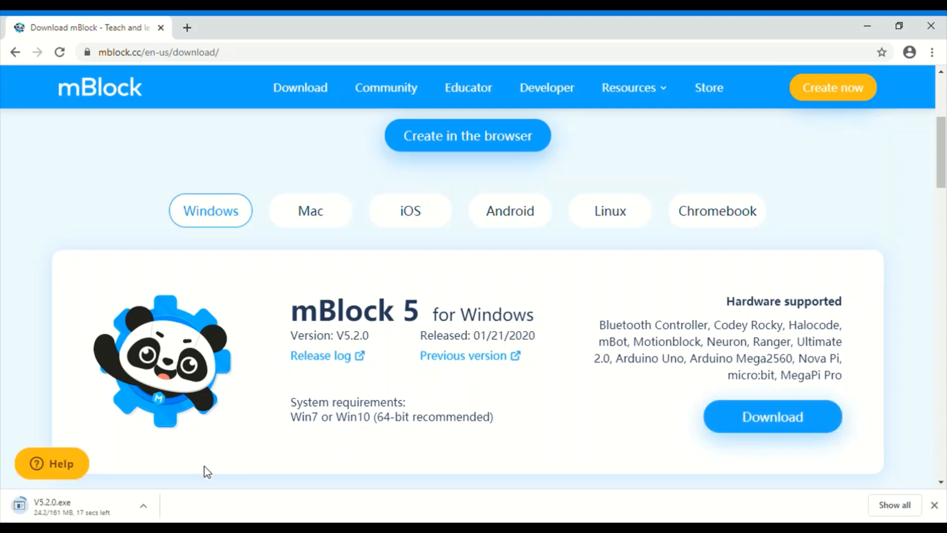
Open the downloaded V5.2.0.exe from the download bar and launch mBlock 5
left_click(467, 135)
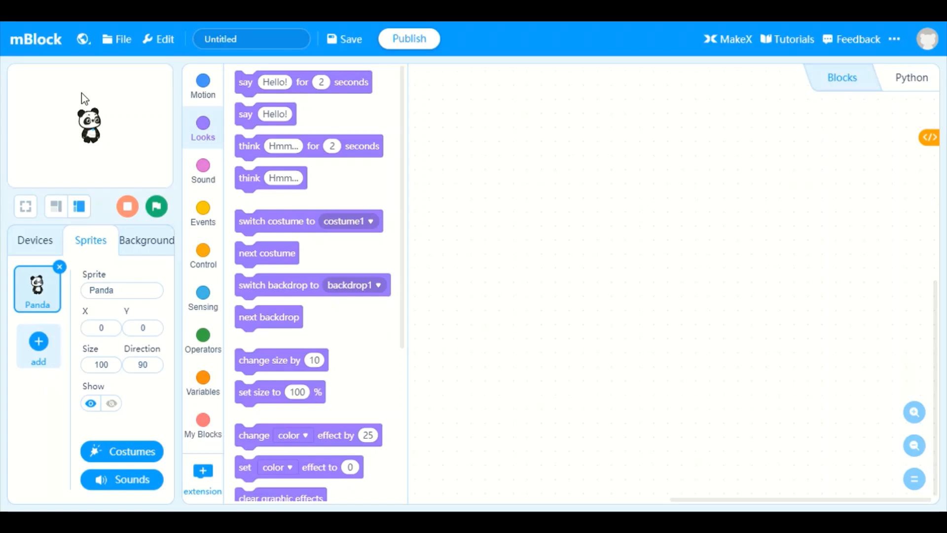
mouse_move(84, 91)
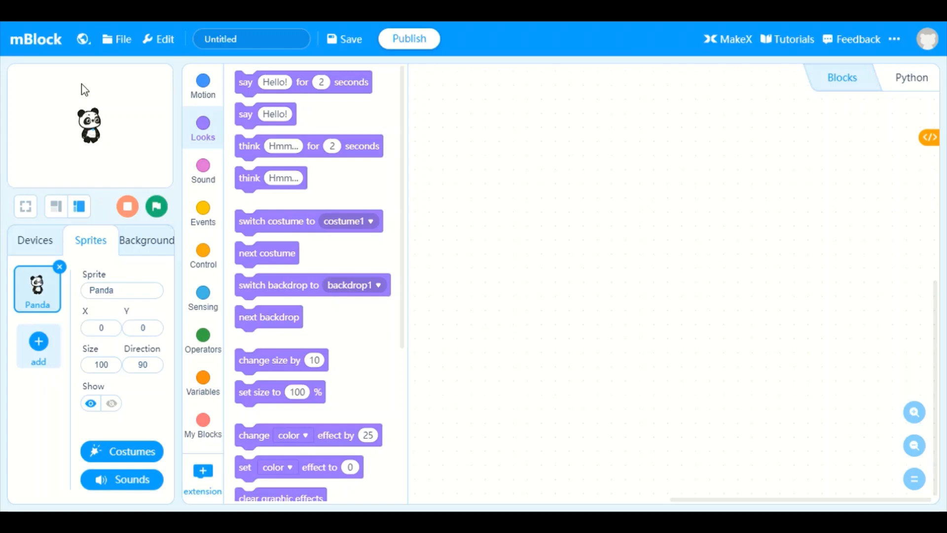
mouse_move(398, 163)
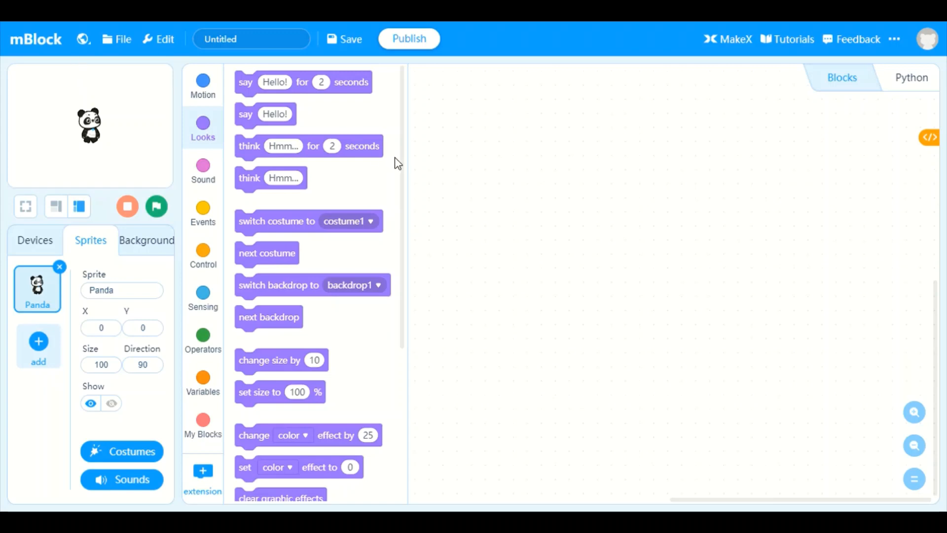
mouse_move(192, 243)
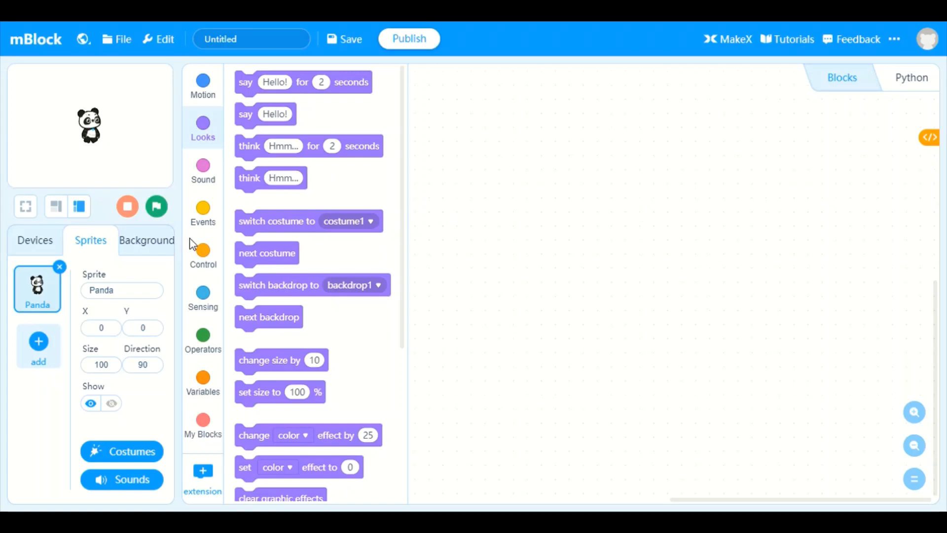
mouse_move(38, 245)
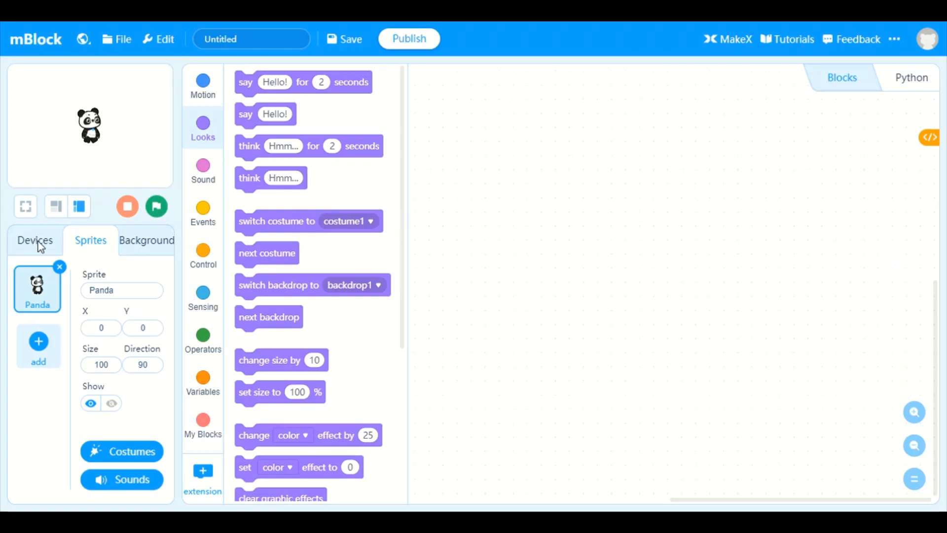
Switch to the Devices tab showing the Codey device
left_click(34, 240)
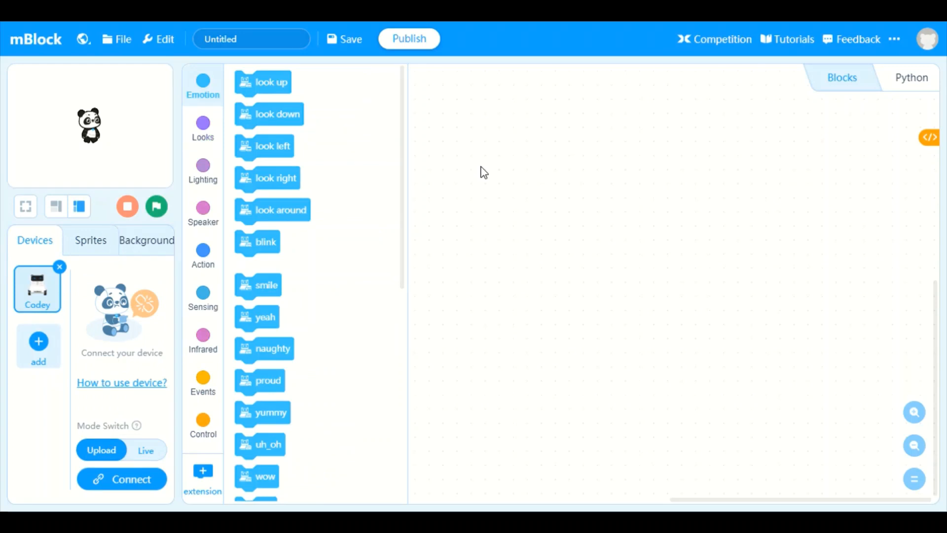
mouse_move(73, 236)
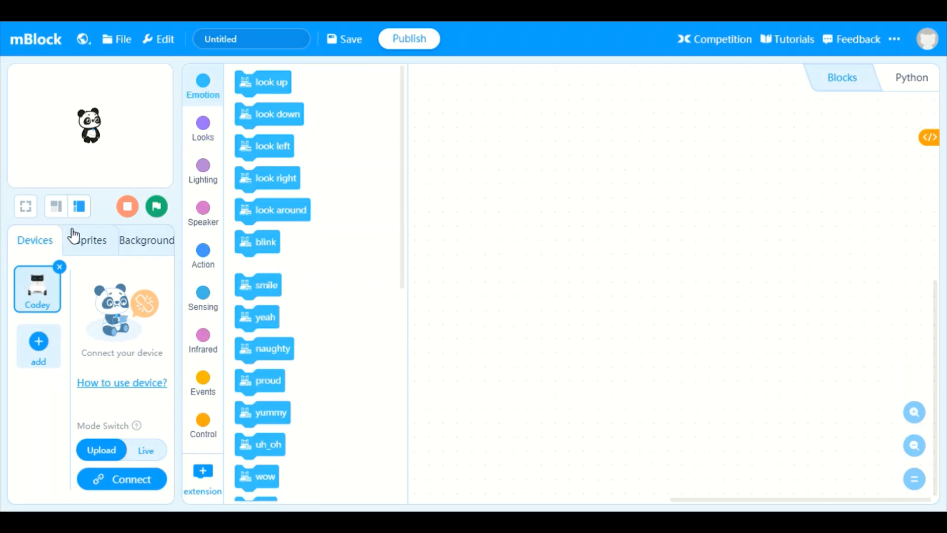
Browse Sprites and Background, then return to Devices and remove the Codey thumbnail
left_click(91, 239)
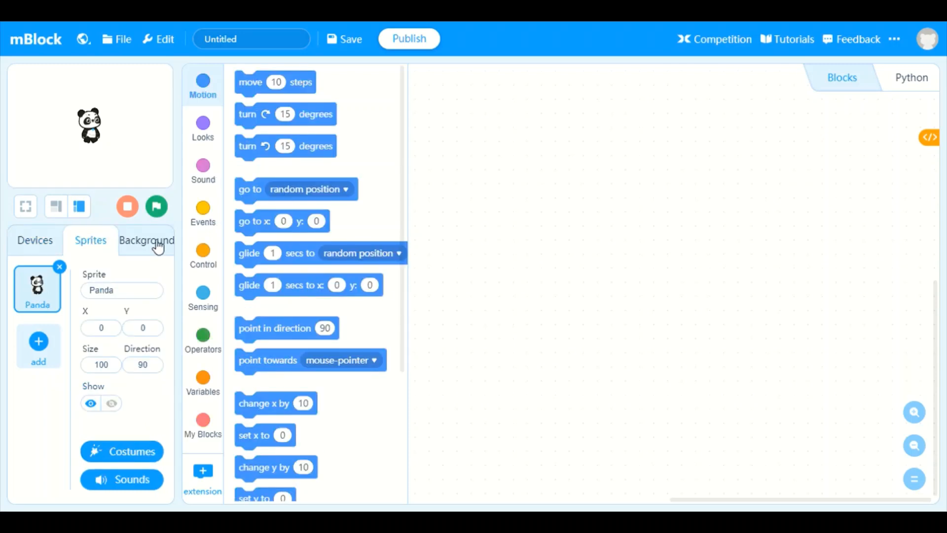
left_click(147, 239)
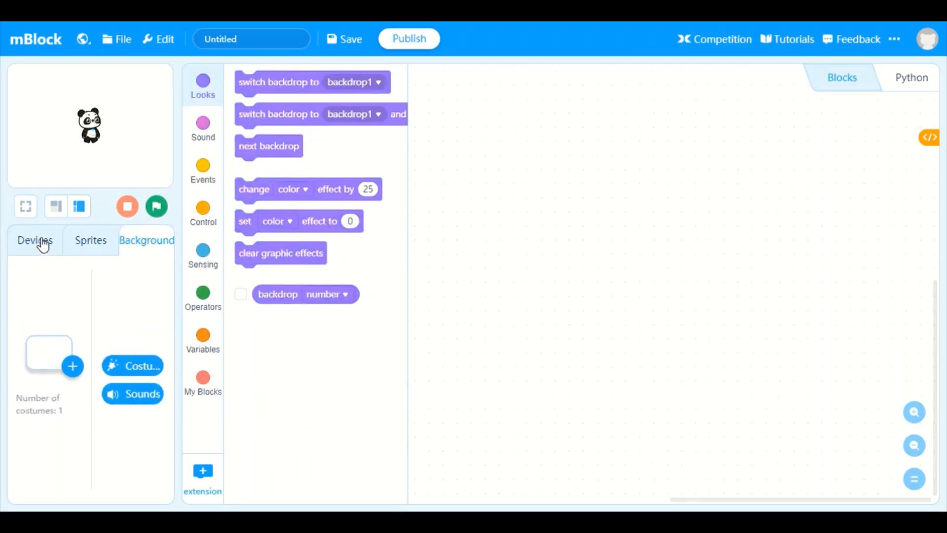
left_click(34, 239)
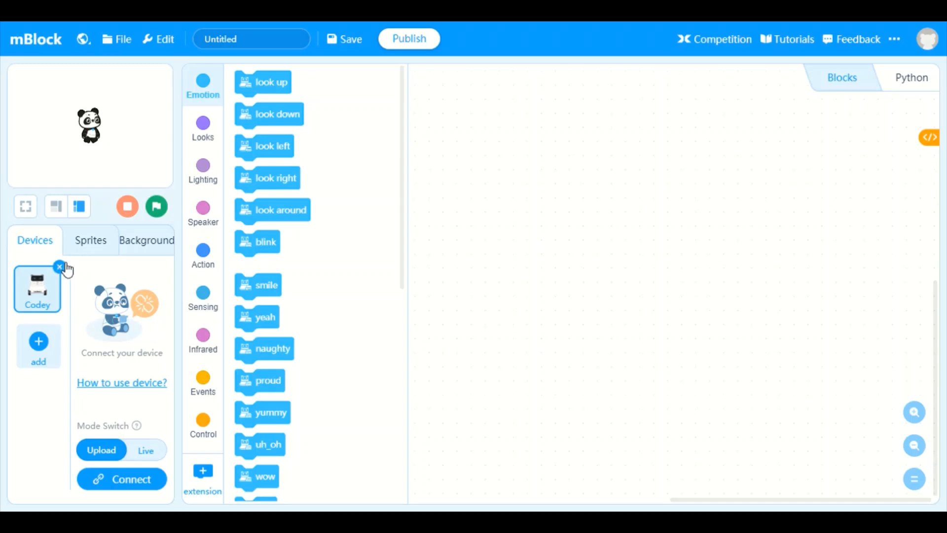
mouse_move(64, 293)
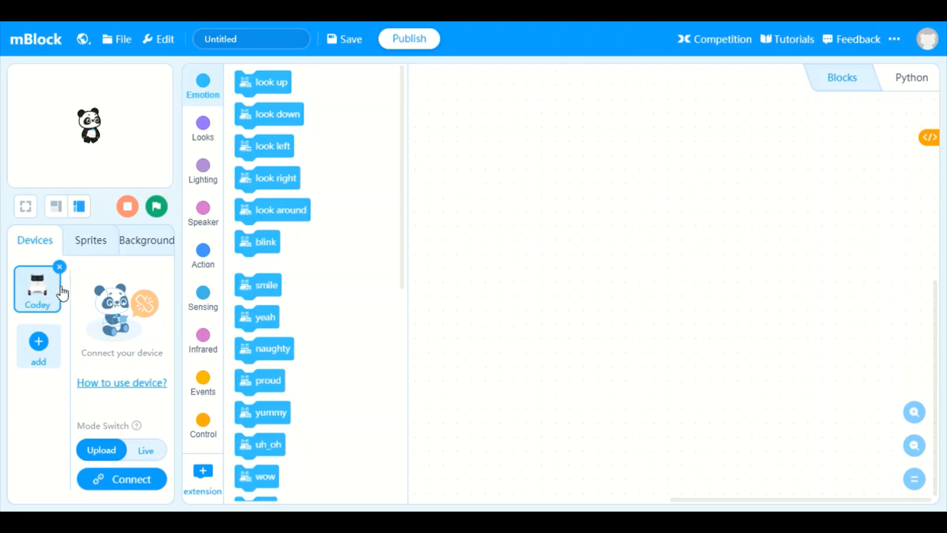
mouse_move(65, 272)
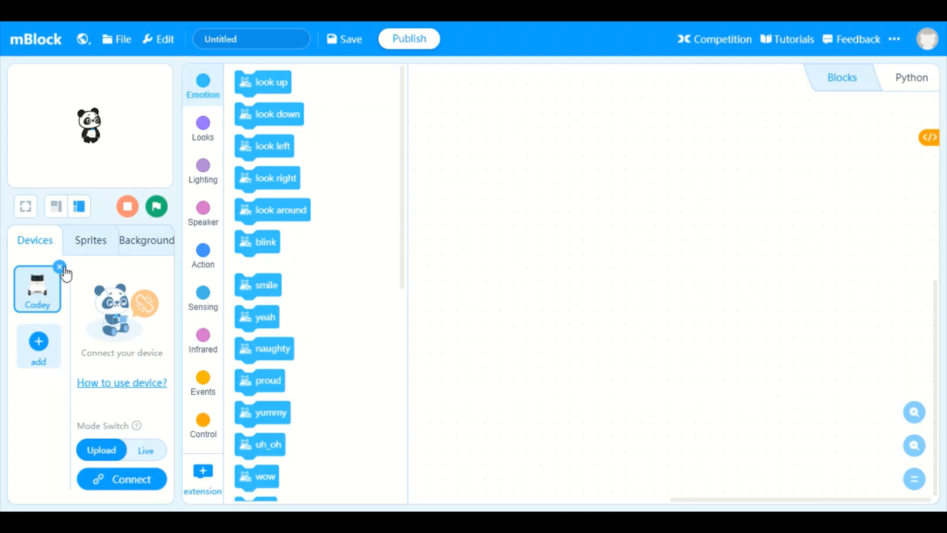
left_click(59, 267)
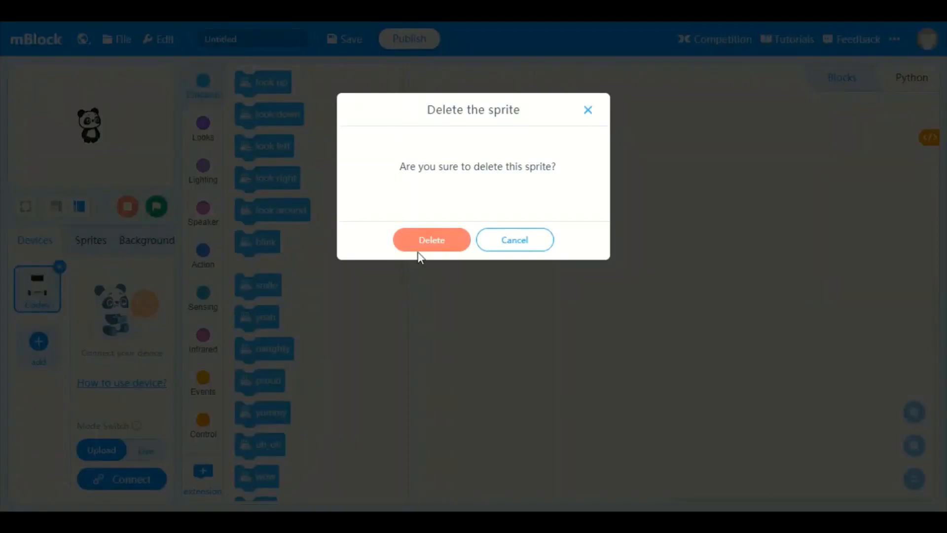
Confirm deleting the Codey device in the 'Delete the sprite' dialog
left_click(431, 239)
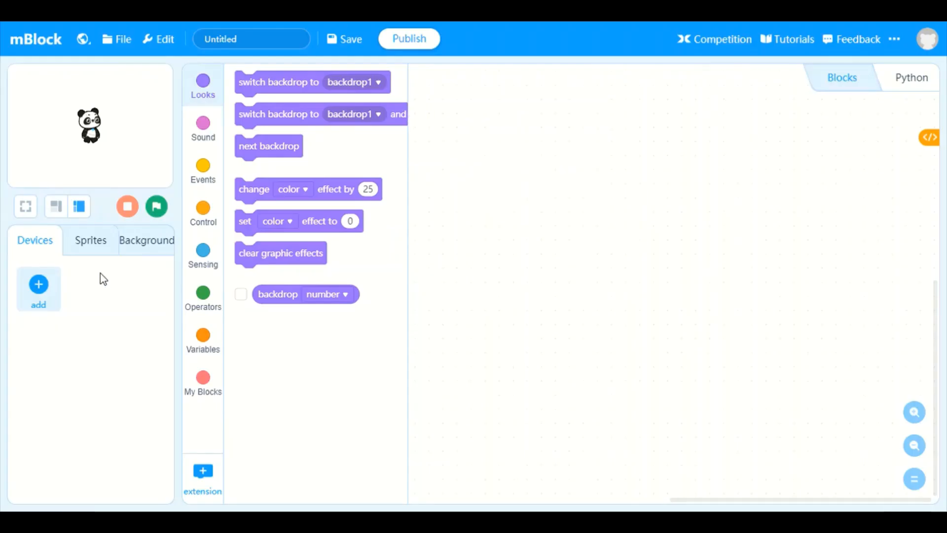
mouse_move(38, 284)
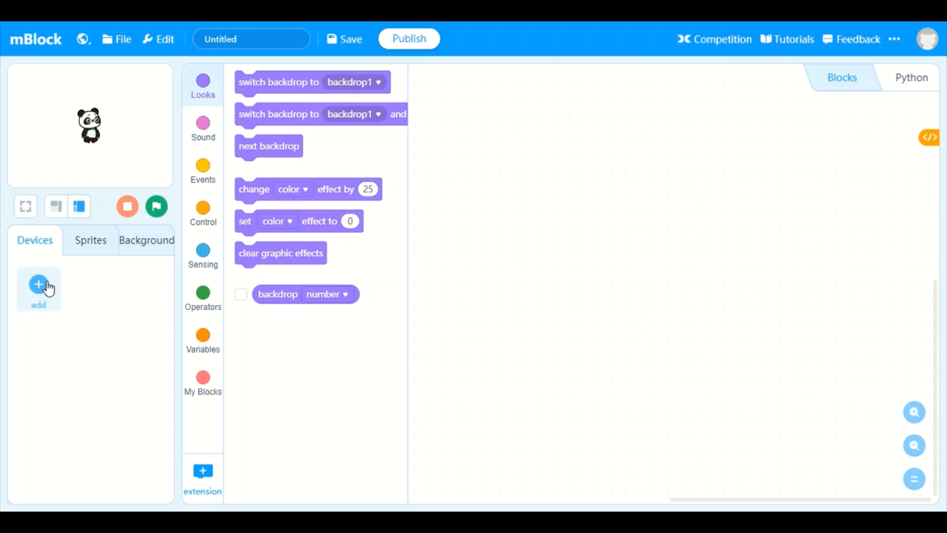
mouse_move(96, 265)
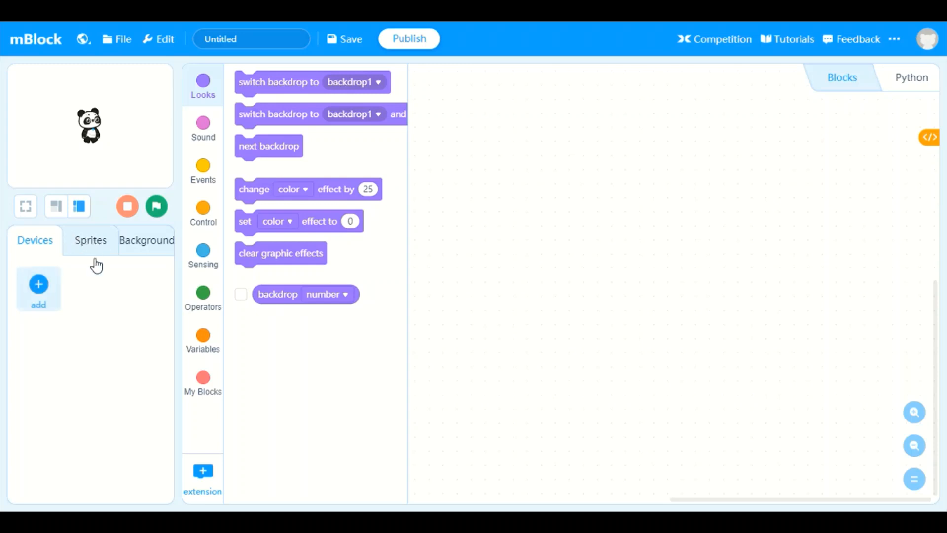
mouse_move(105, 245)
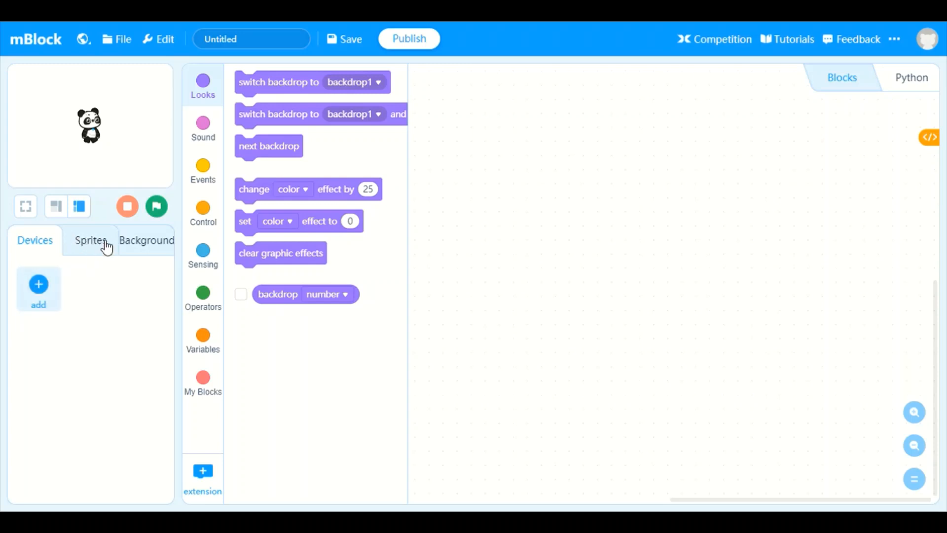
Select the Panda sprite and show the Events block category
left_click(89, 239)
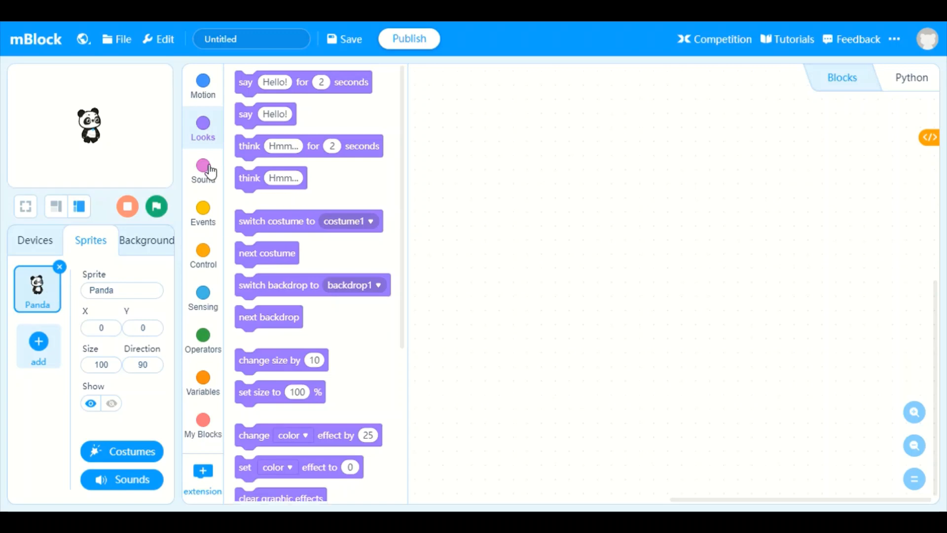
left_click(202, 211)
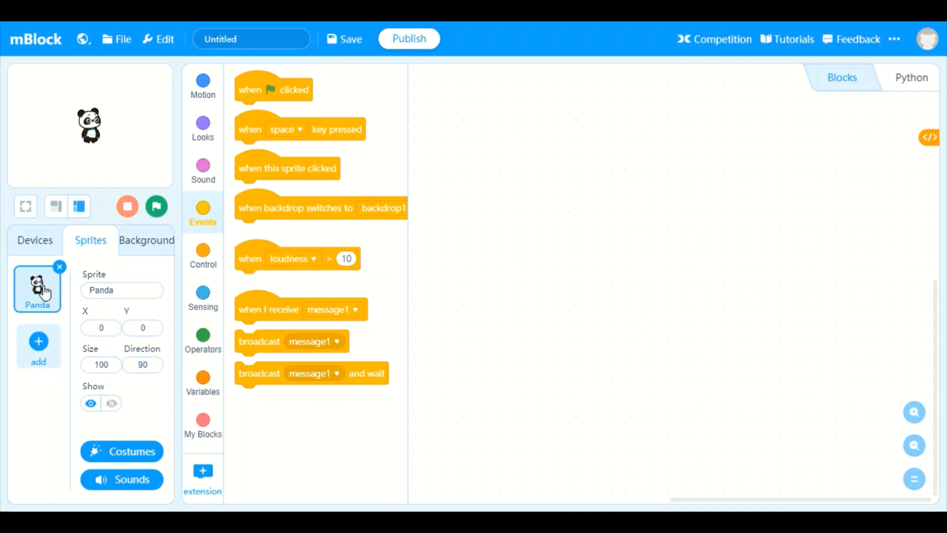
mouse_move(57, 284)
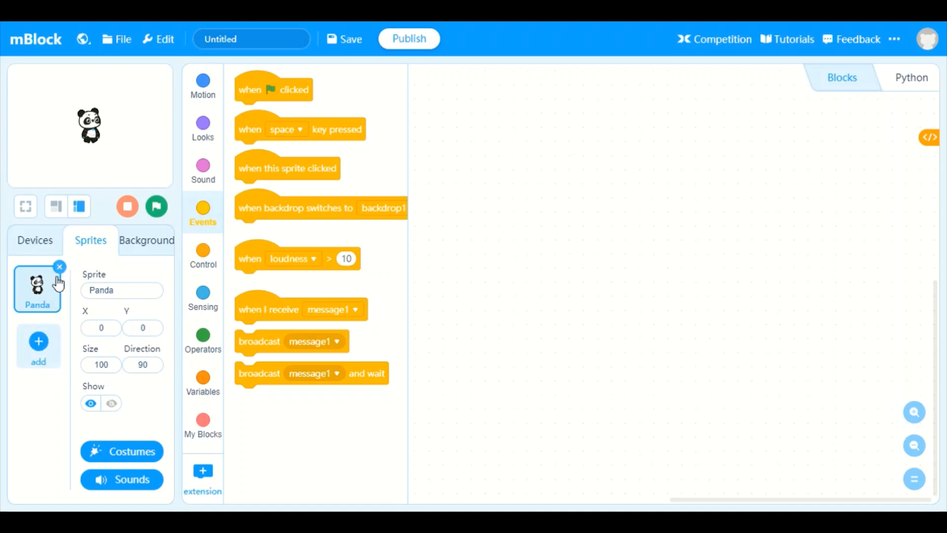
mouse_move(104, 210)
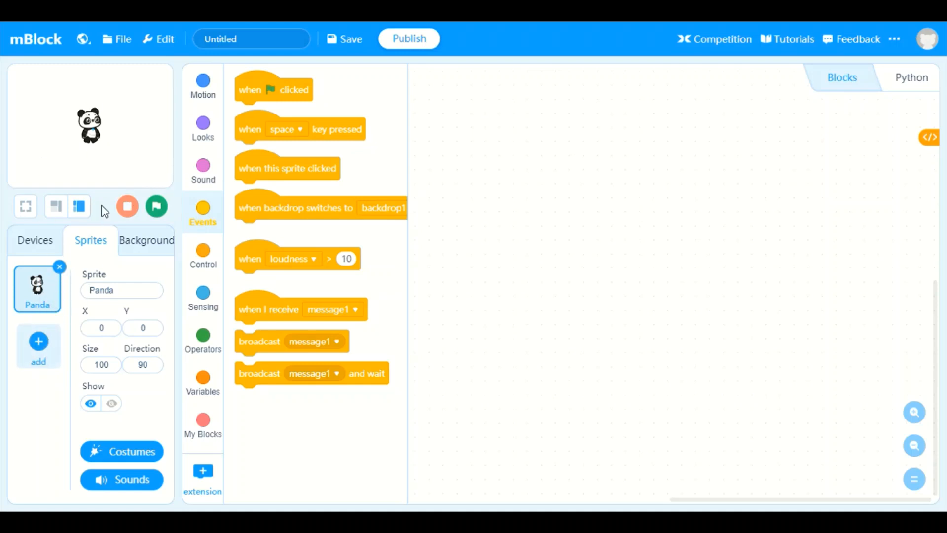
View the Background settings, then go back to the empty Devices list
left_click(146, 239)
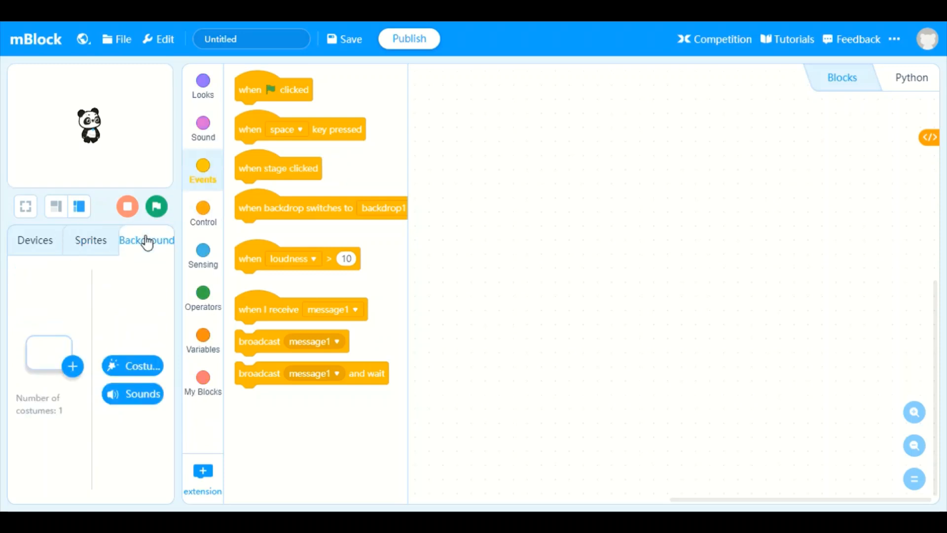
mouse_move(72, 366)
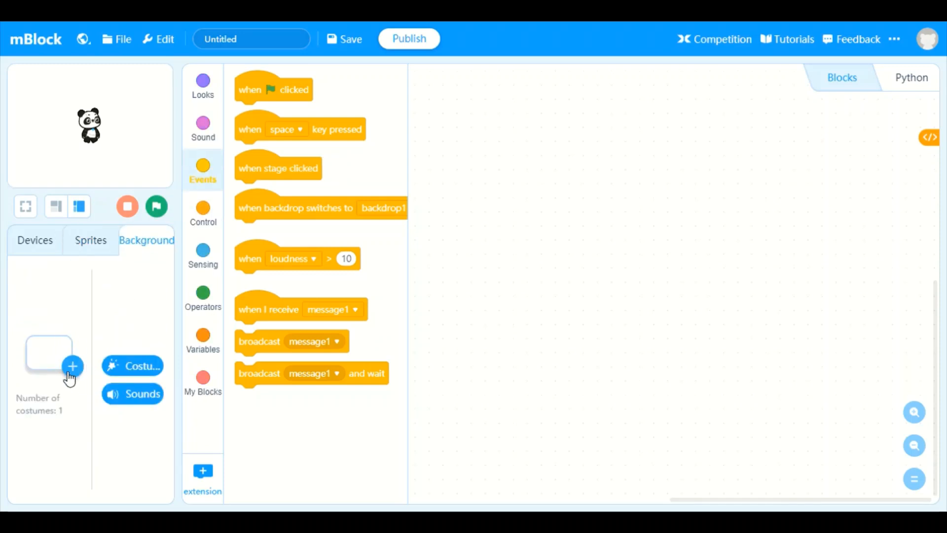
mouse_move(104, 361)
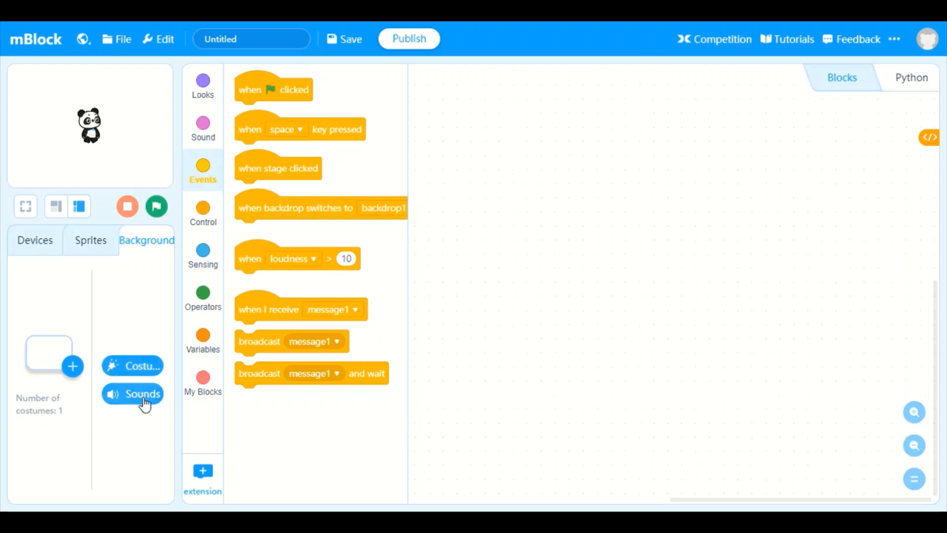
mouse_move(182, 333)
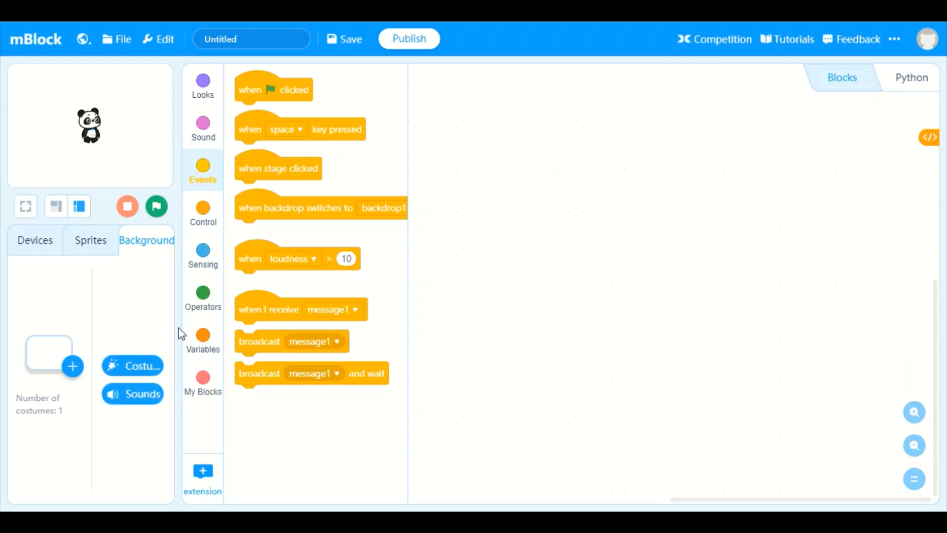
mouse_move(35, 240)
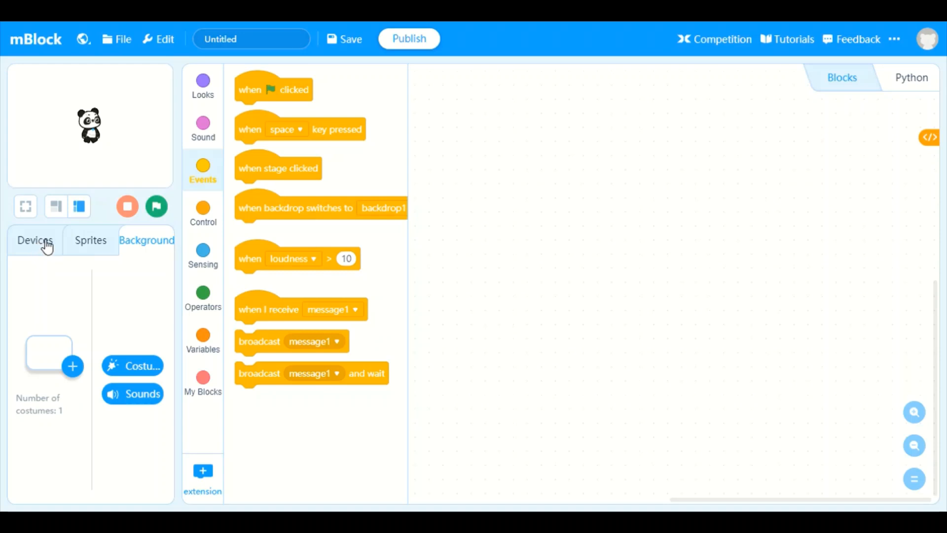
mouse_move(53, 239)
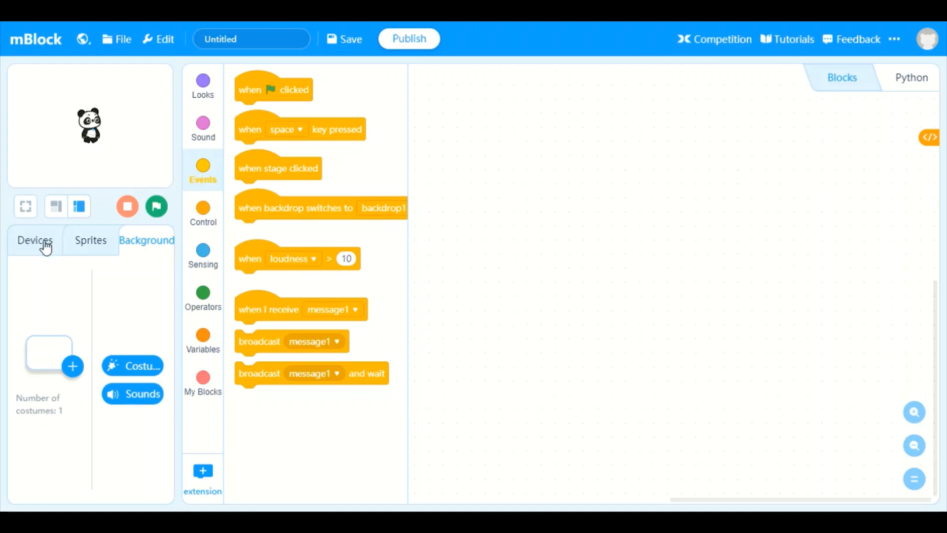
mouse_move(107, 356)
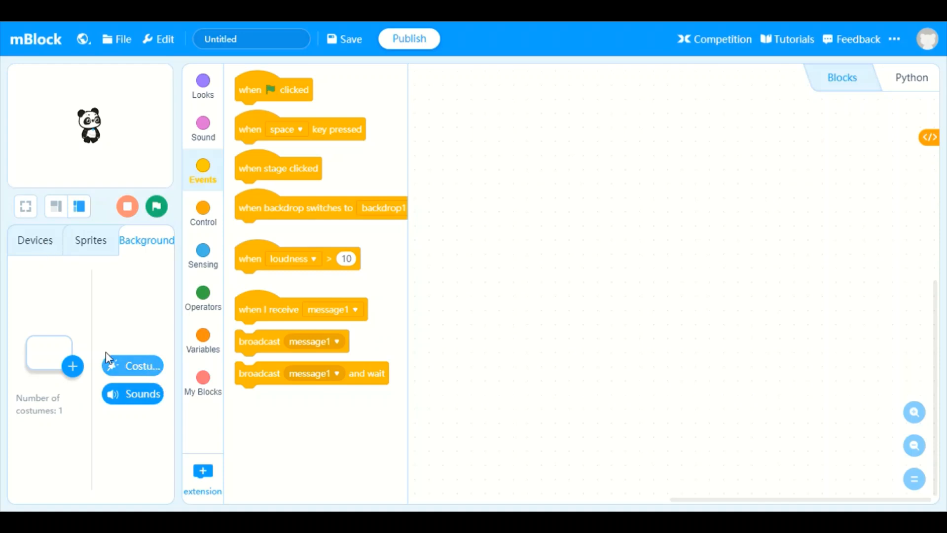
mouse_move(49, 254)
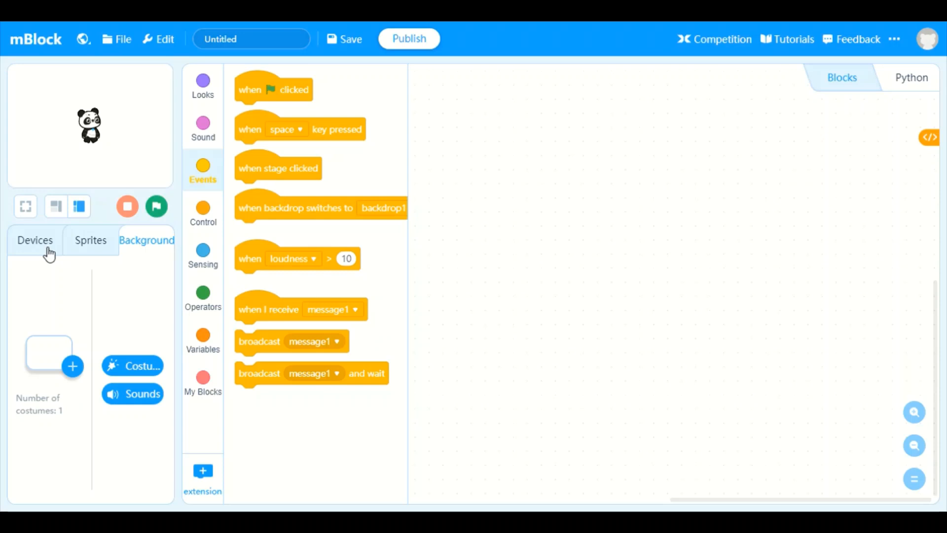
mouse_move(53, 244)
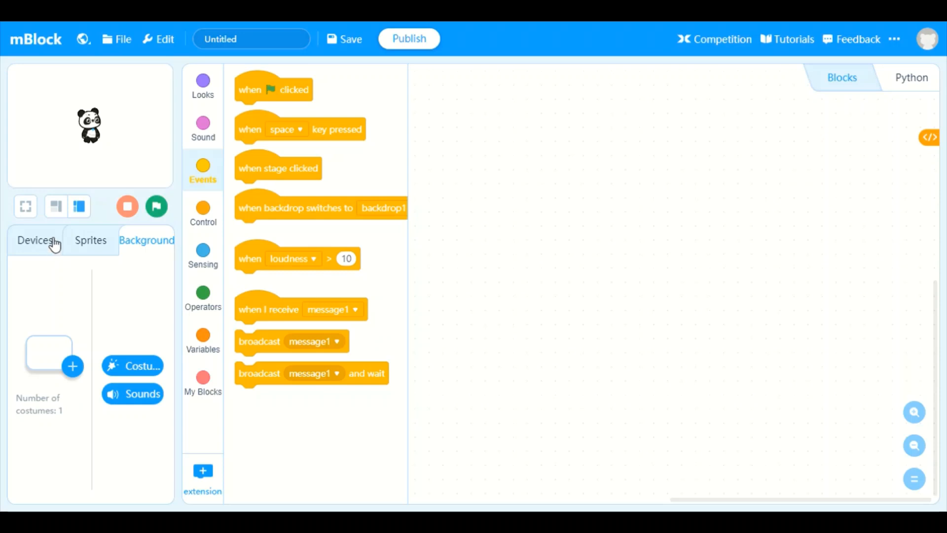
left_click(35, 240)
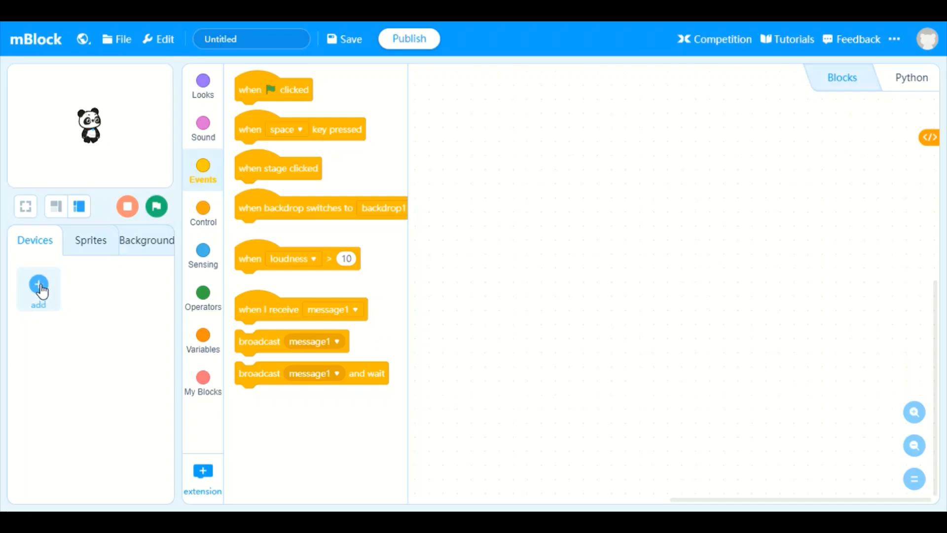
left_click(38, 288)
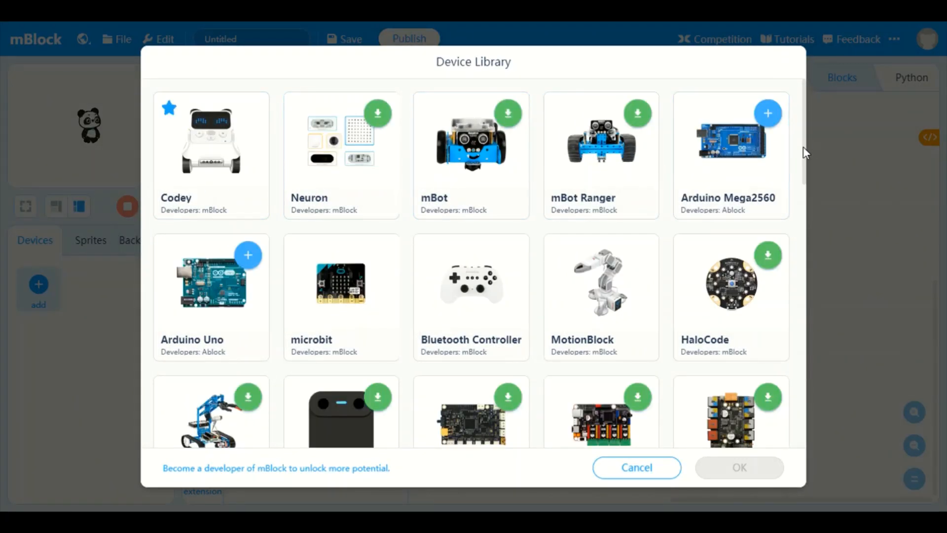
mouse_move(761, 130)
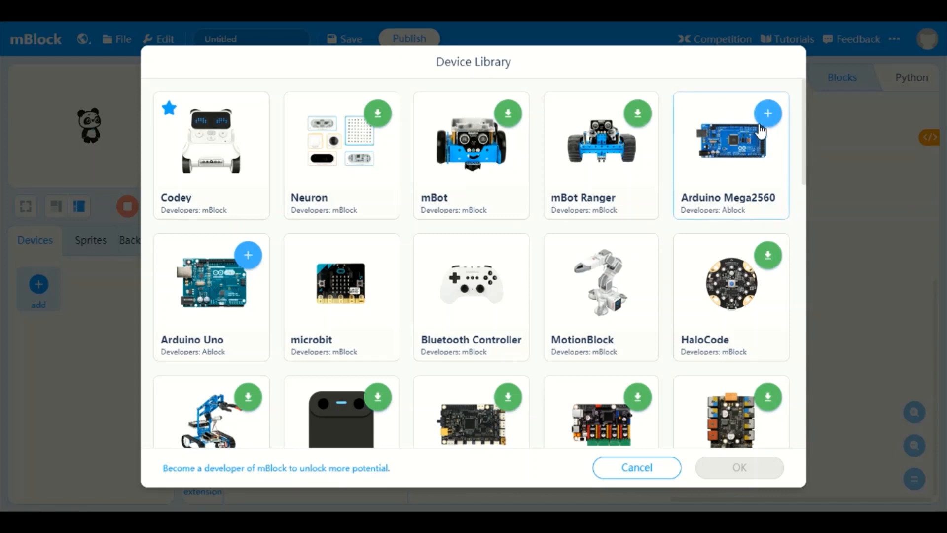
mouse_move(439, 221)
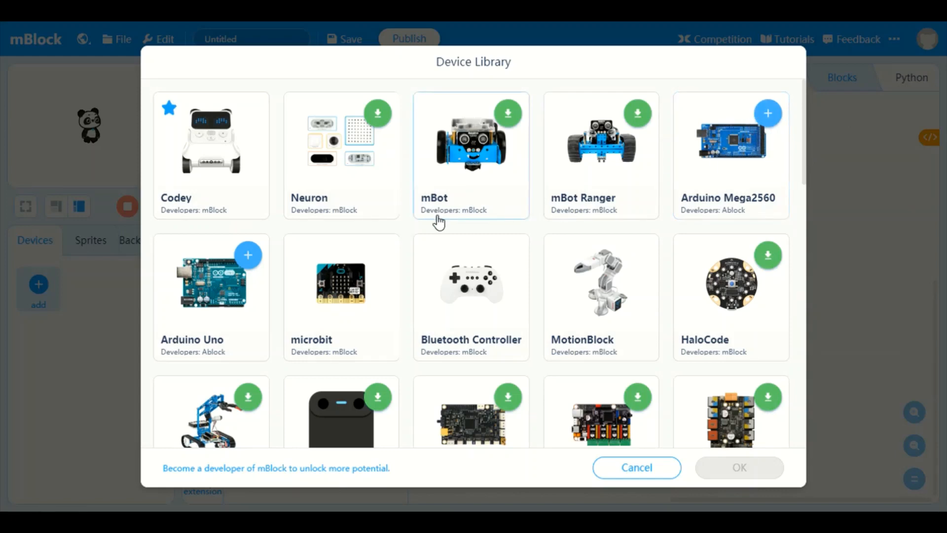
mouse_move(654, 181)
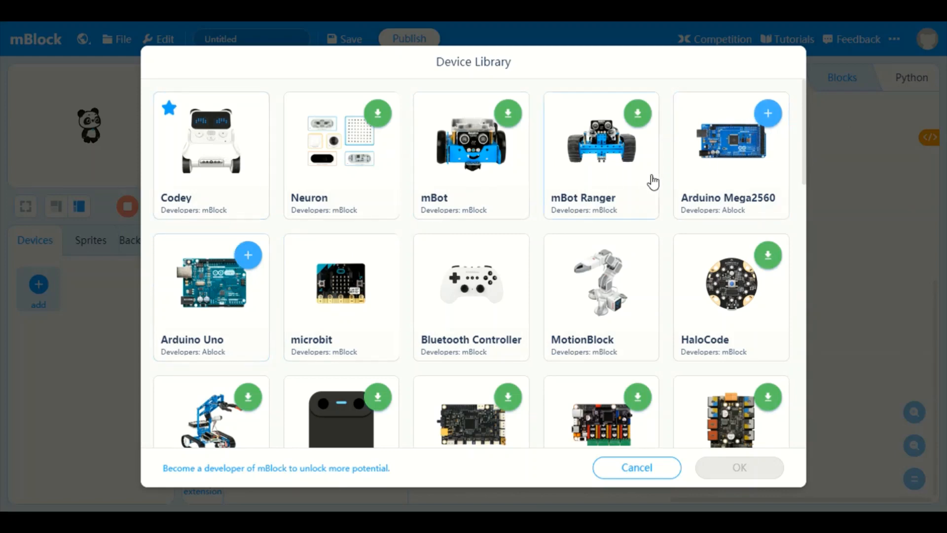
mouse_move(803, 169)
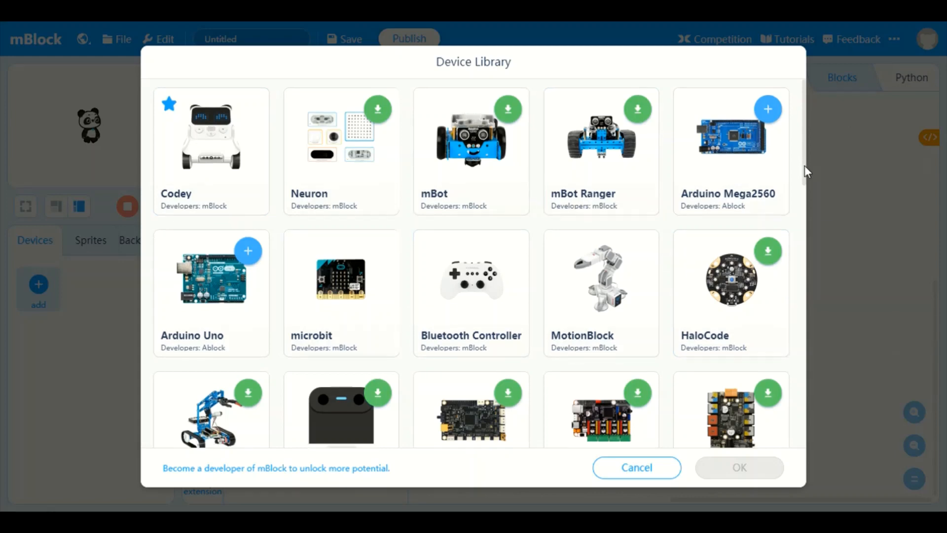
scroll("down", 3)
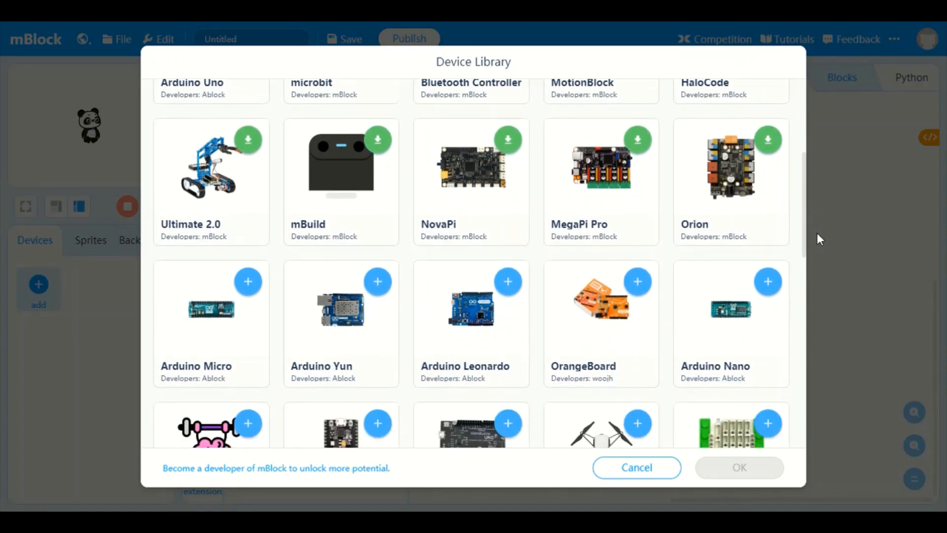
scroll("down", 3)
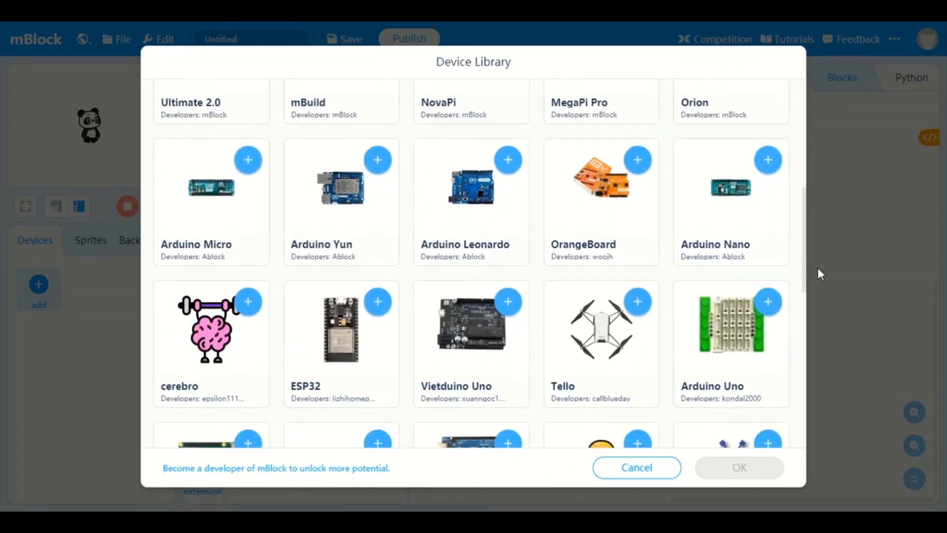
scroll("down", 3)
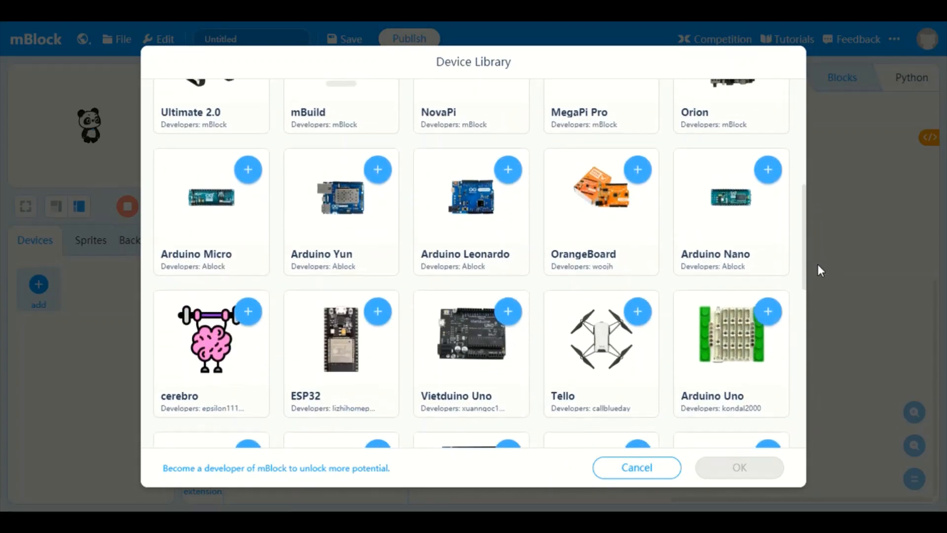
scroll("down", 3)
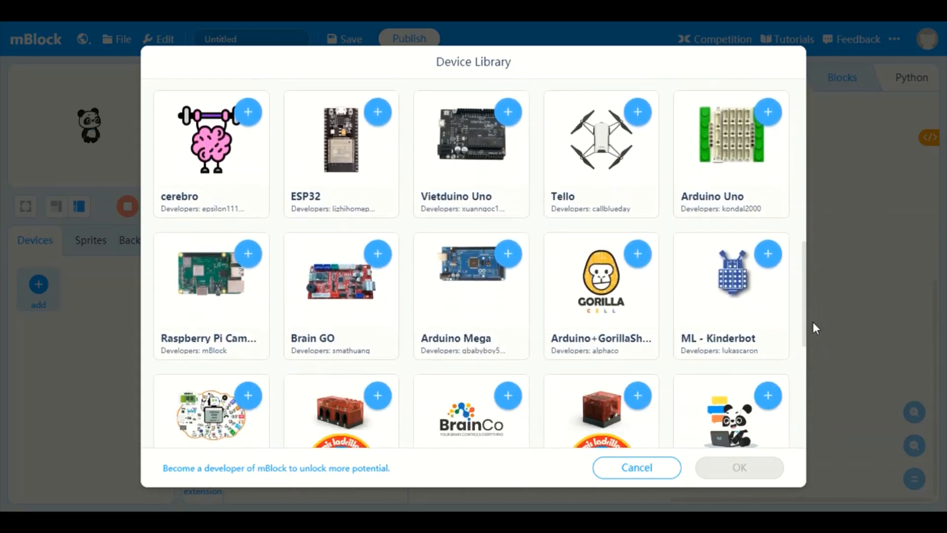
scroll("down", 3)
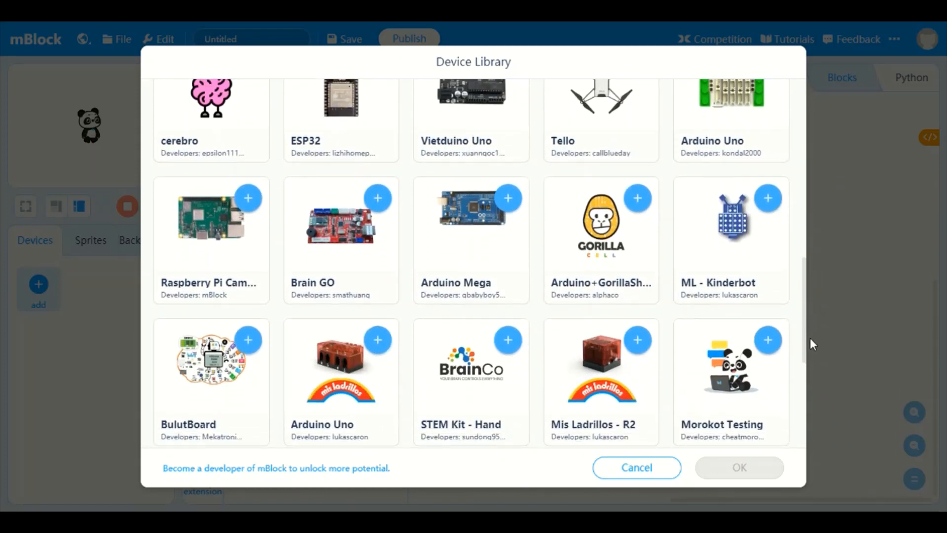
scroll("down", 3)
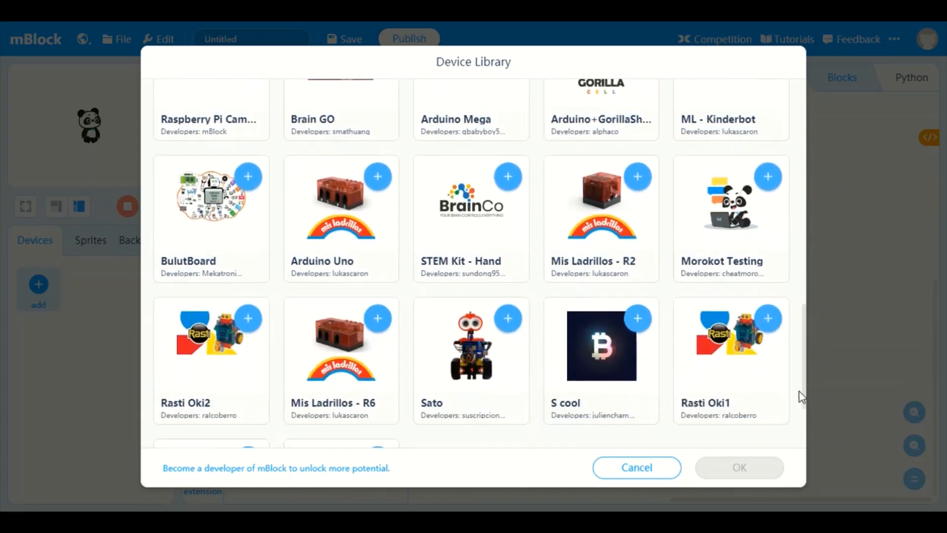
scroll("up", 3)
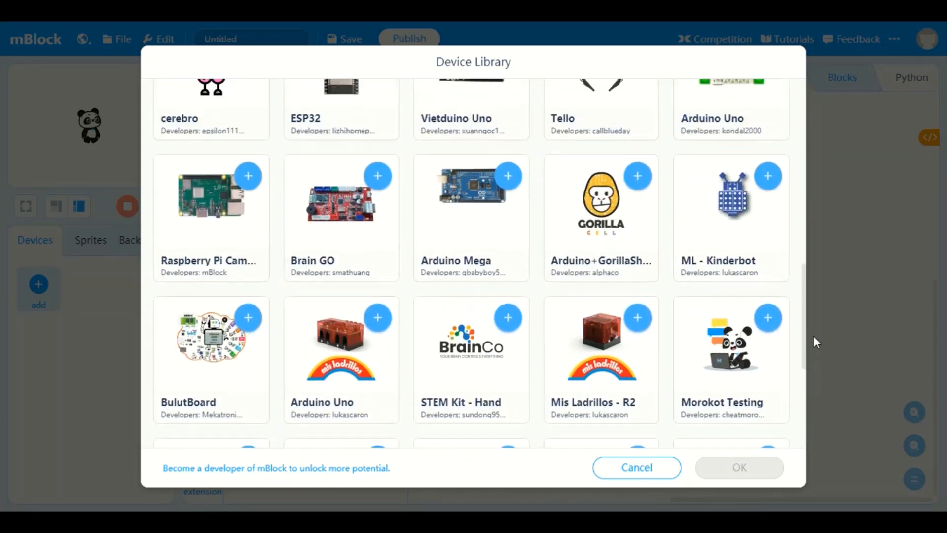
scroll("up", 3)
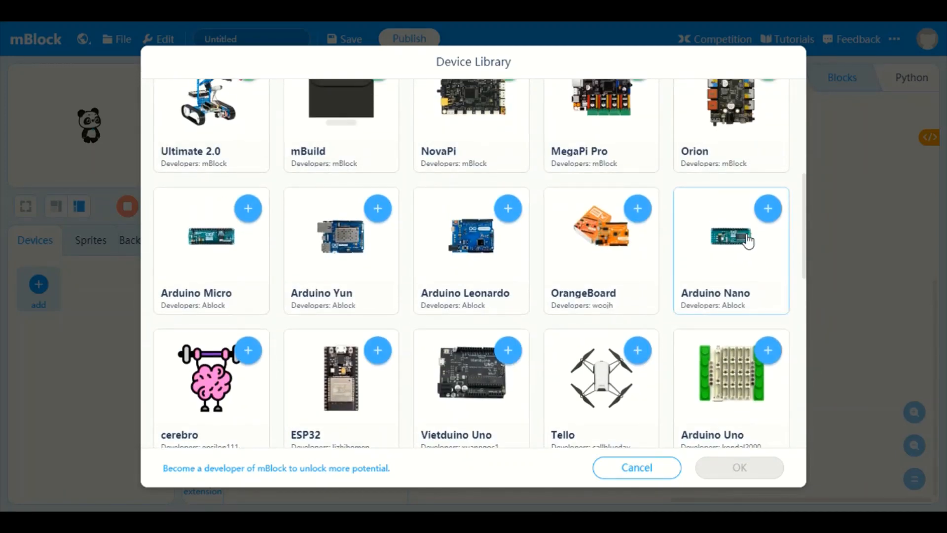
mouse_move(646, 242)
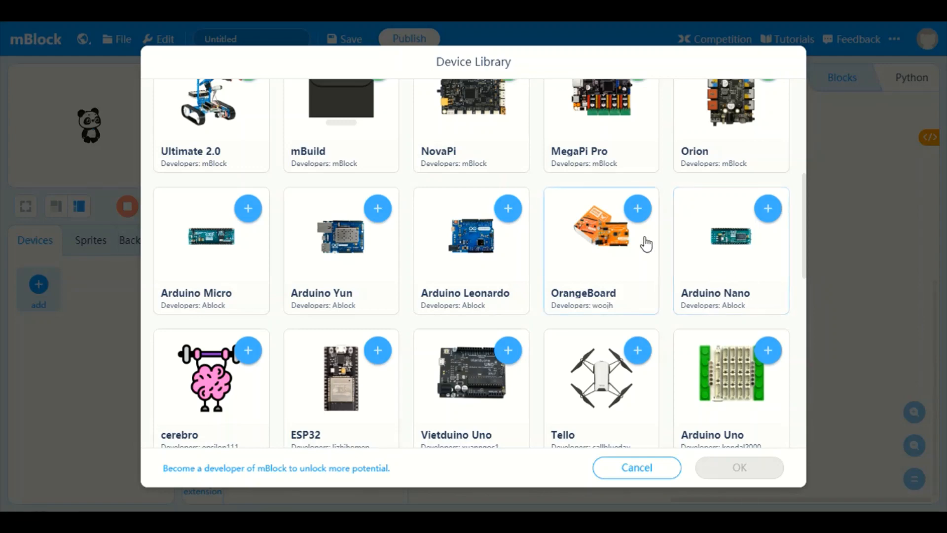
mouse_move(455, 257)
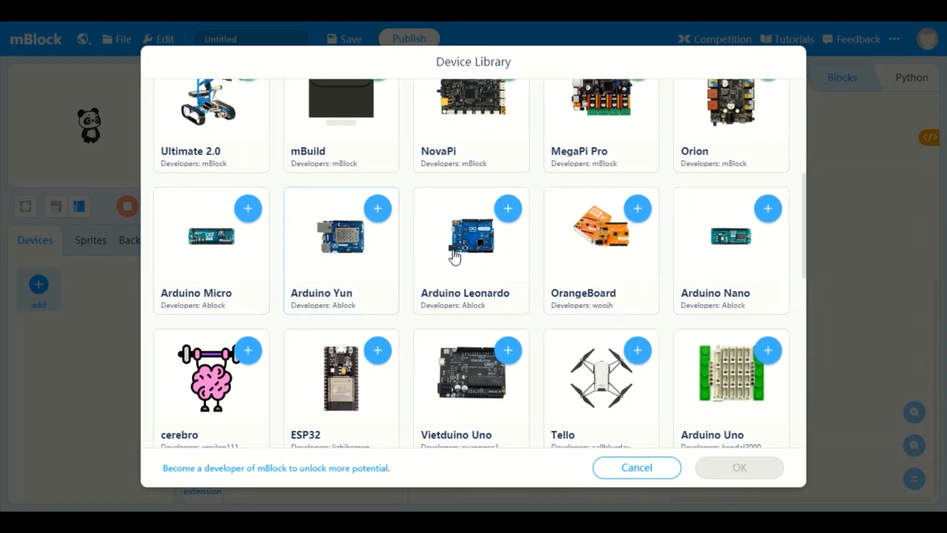
mouse_move(788, 381)
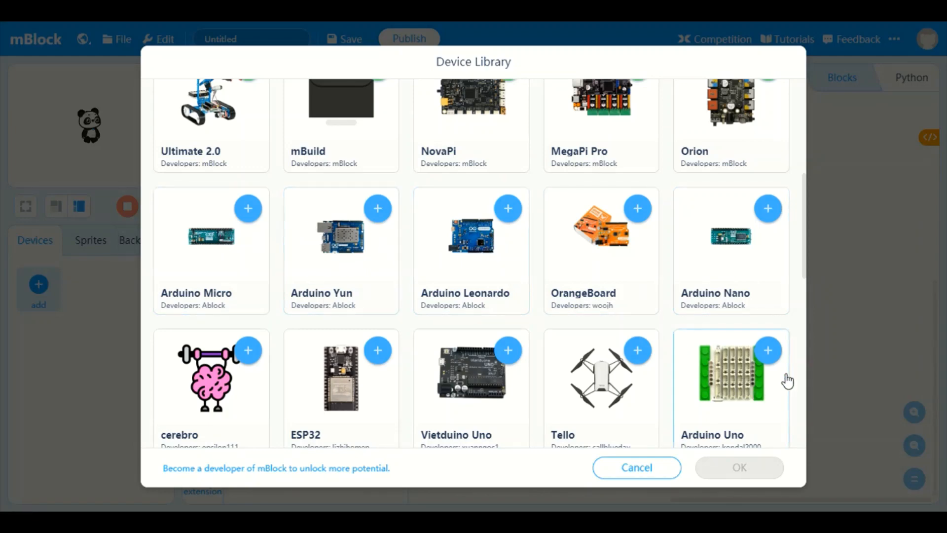
scroll("up", 3)
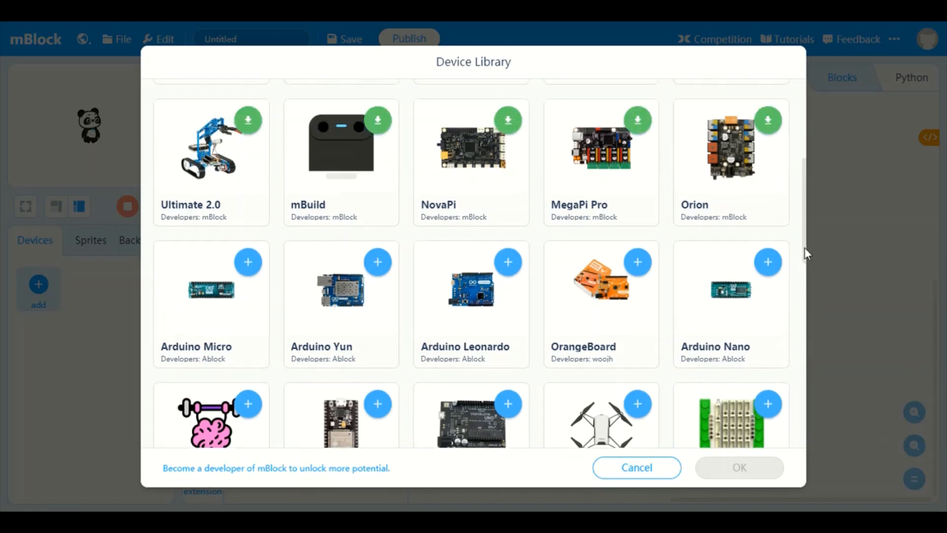
scroll("up", 3)
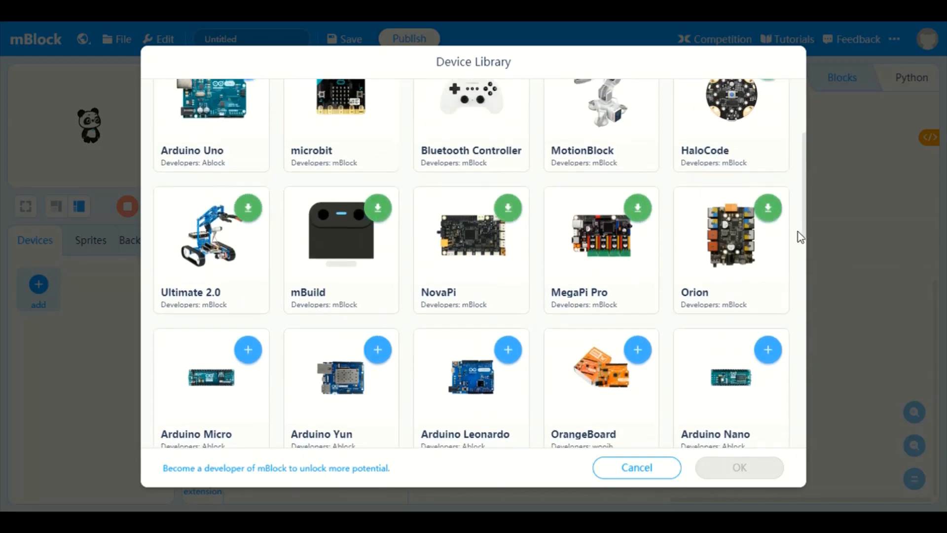
scroll("up", 3)
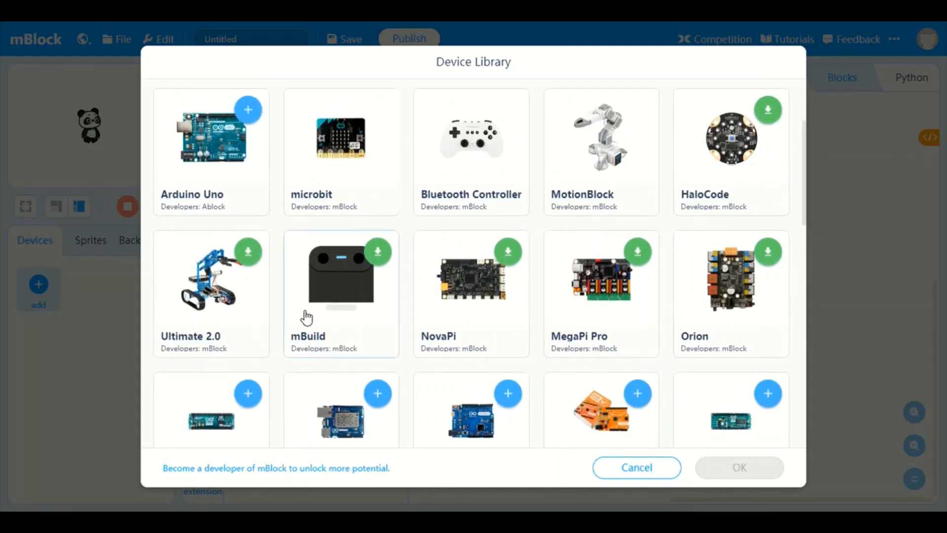
mouse_move(318, 255)
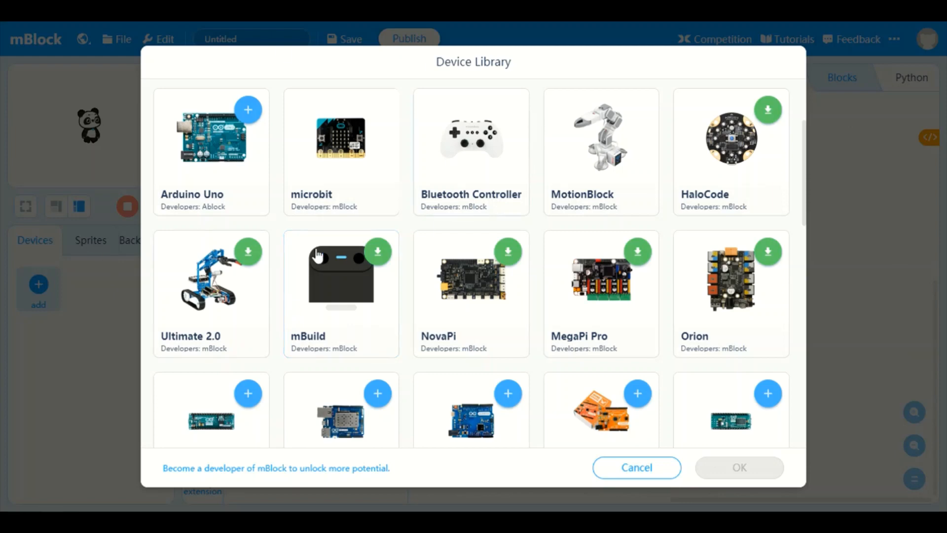
mouse_move(808, 220)
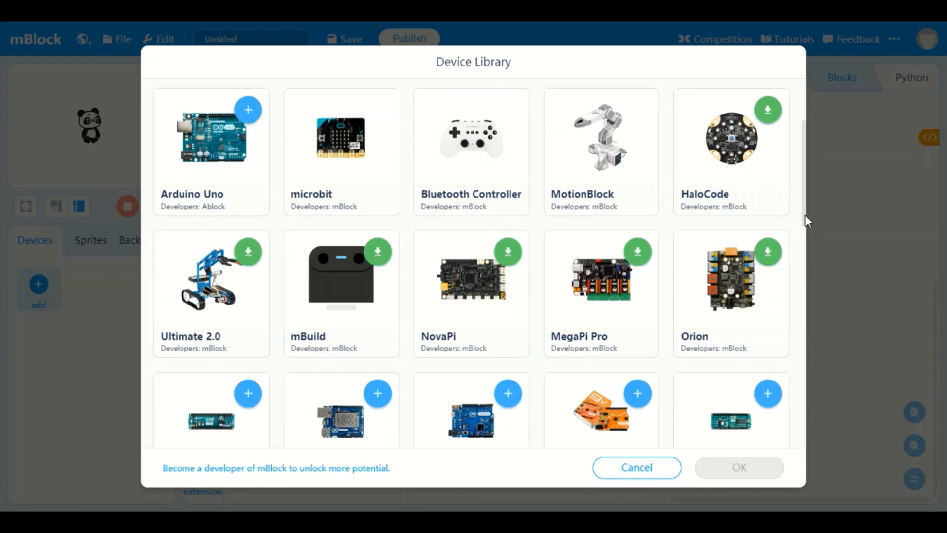
mouse_move(805, 189)
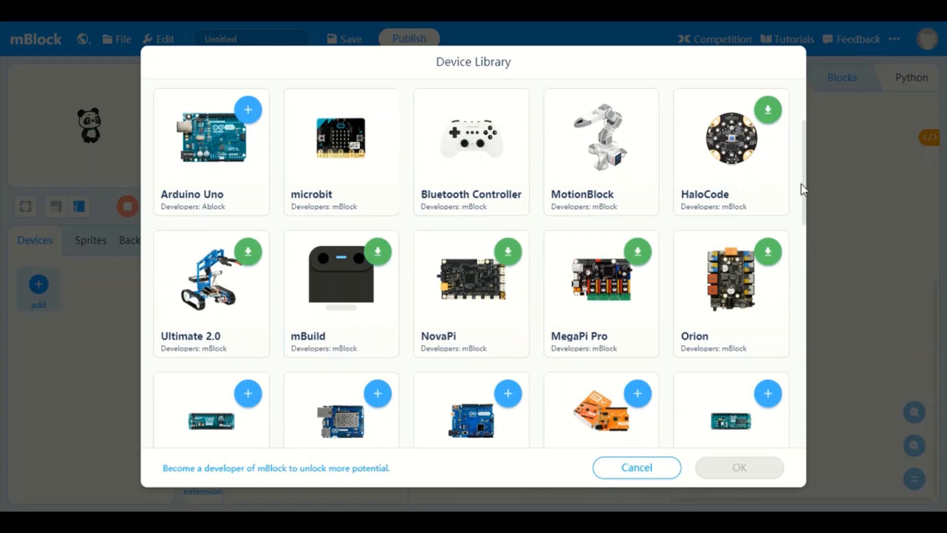
Reopen the Device Library, select the Arduino Uno board and confirm adding it
left_click(636, 467)
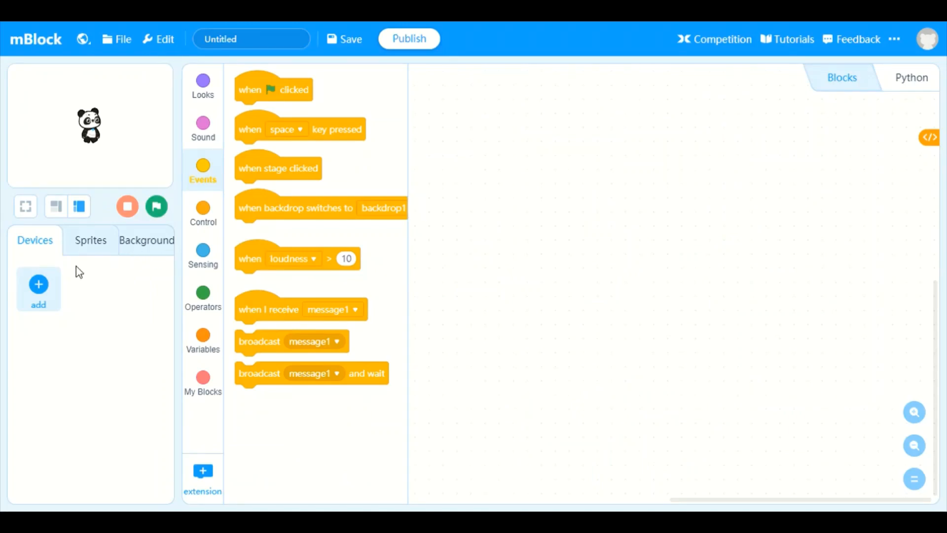
left_click(38, 288)
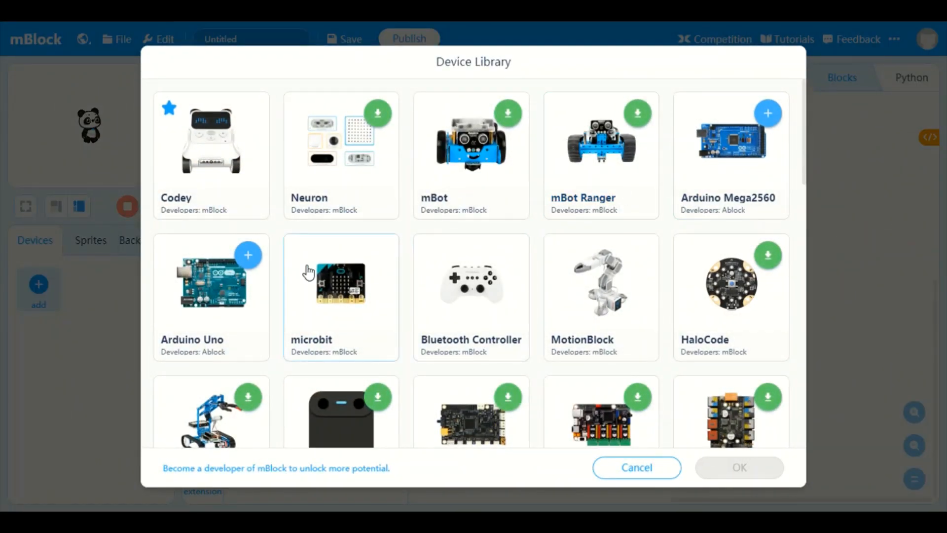
mouse_move(247, 266)
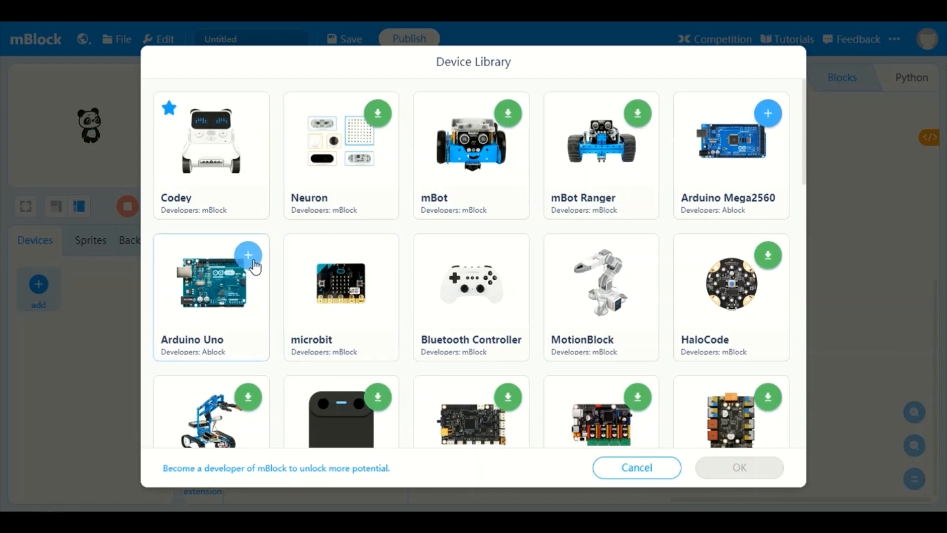
left_click(247, 254)
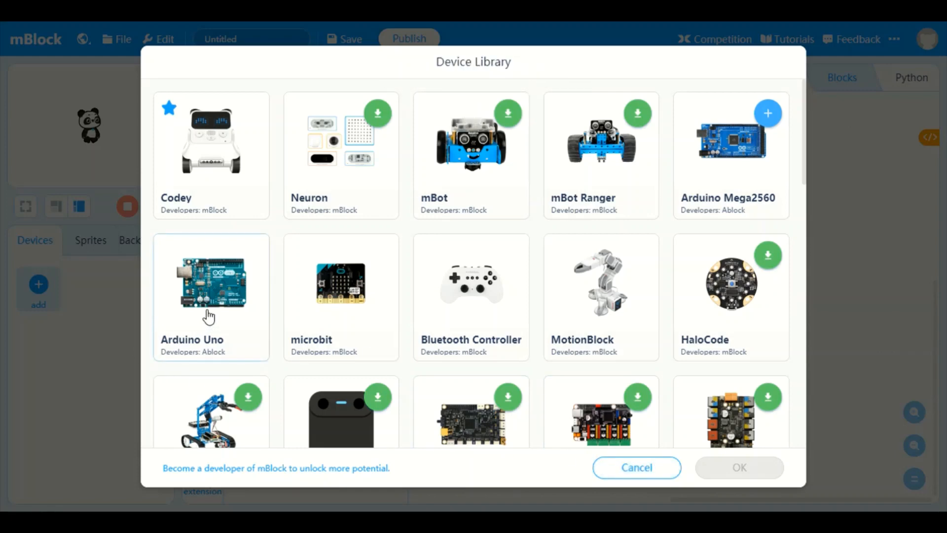
mouse_move(229, 296)
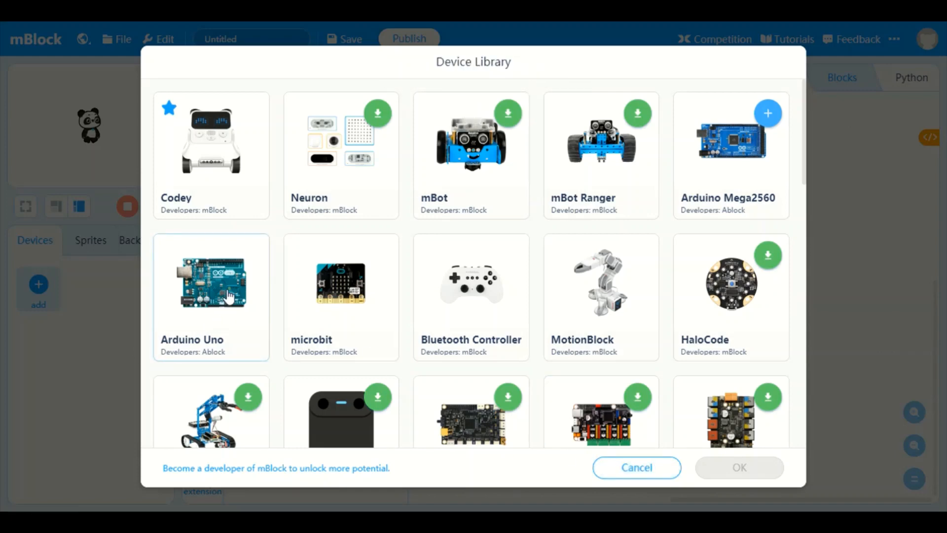
left_click(211, 297)
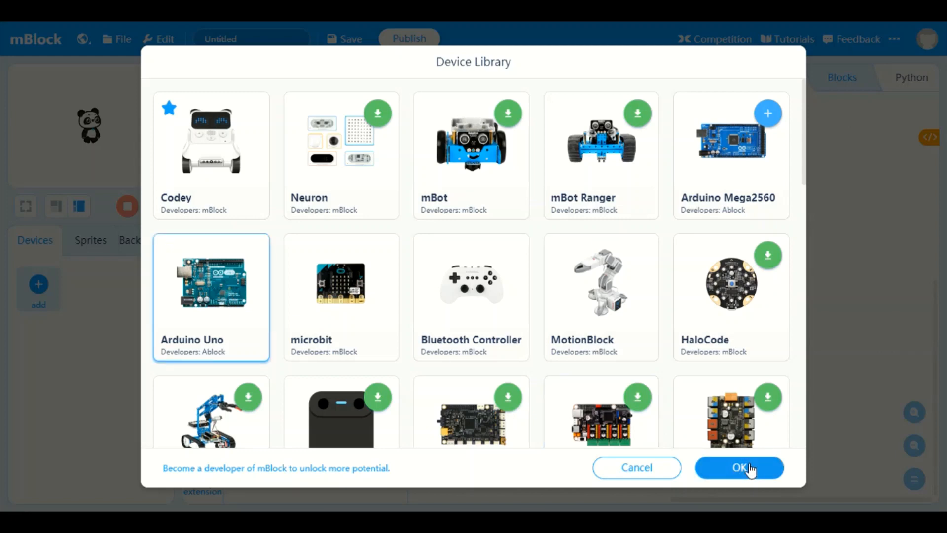
left_click(739, 467)
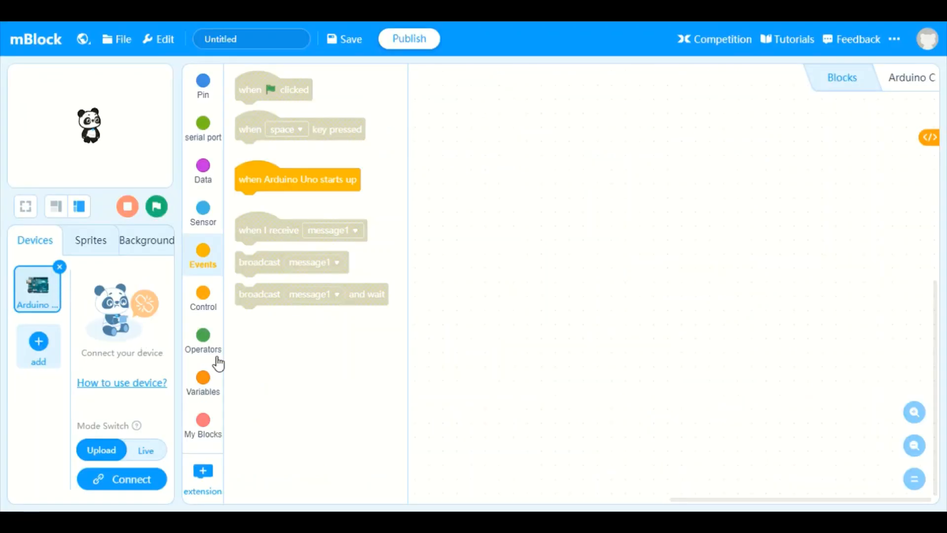
mouse_move(282, 421)
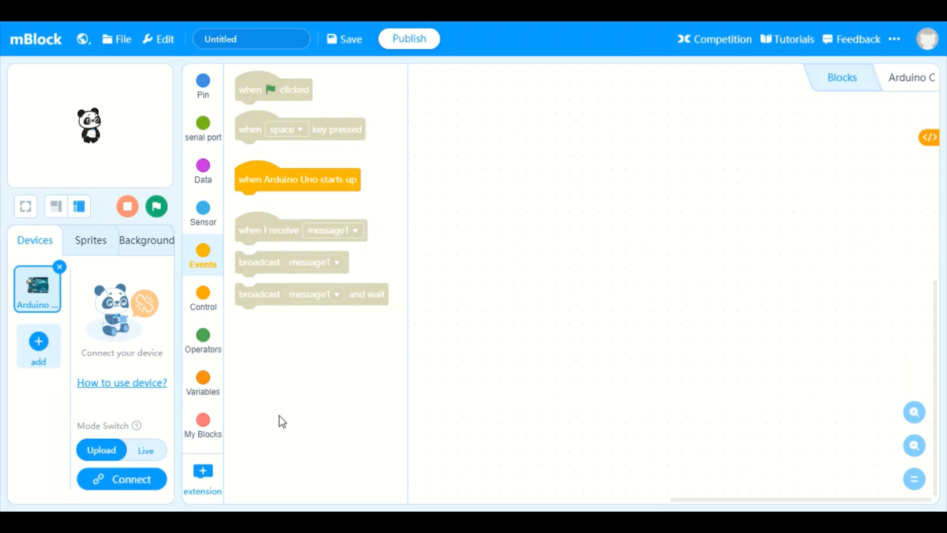
mouse_move(131, 479)
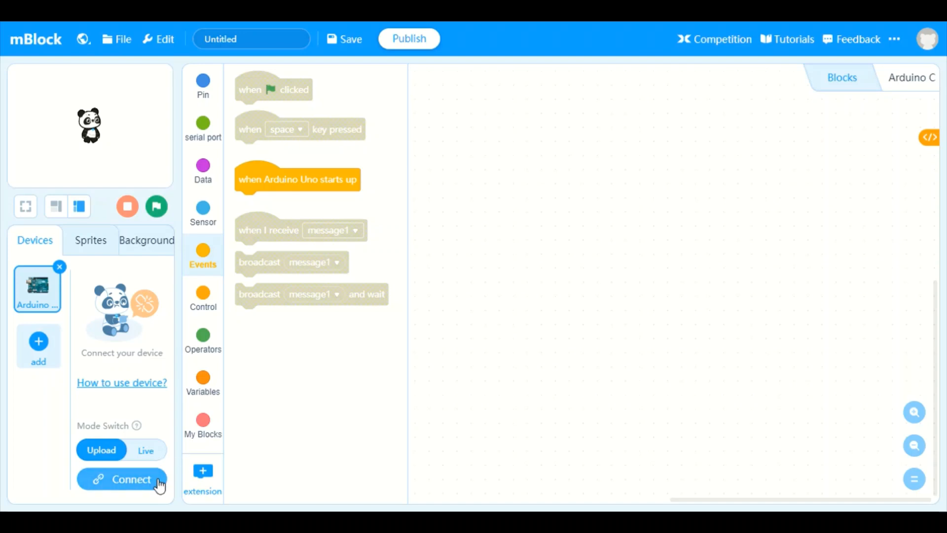
Show all connectable devices and connect to the Arduino Uno on COM5, retrying until connected
left_click(121, 479)
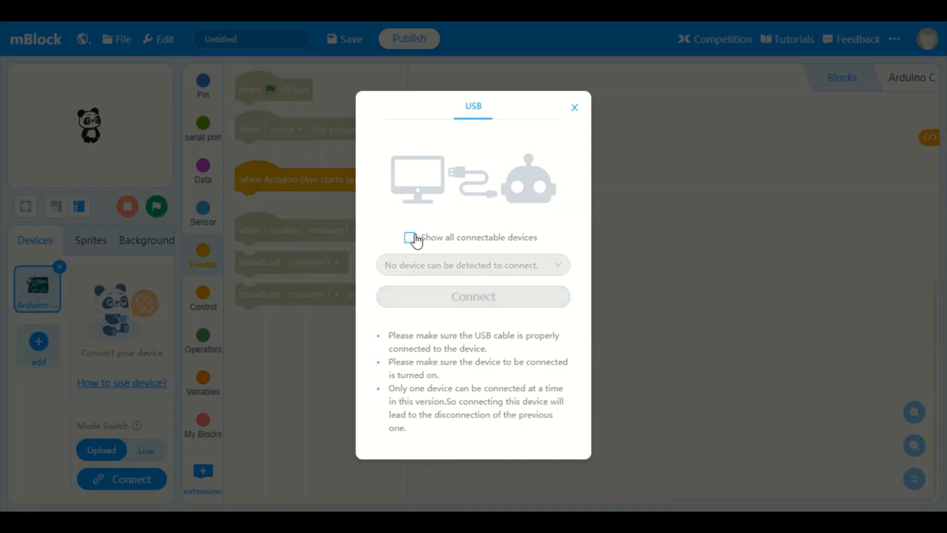
left_click(409, 237)
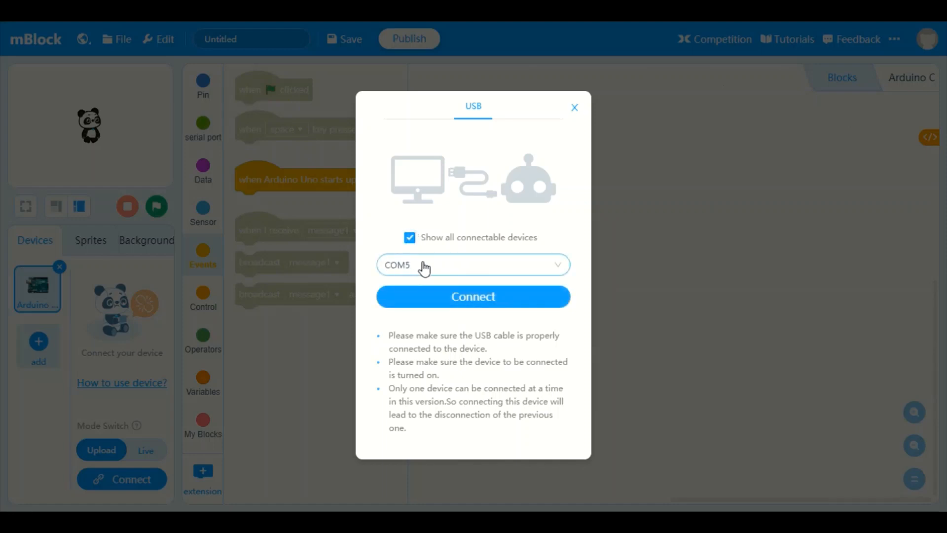
mouse_move(533, 300)
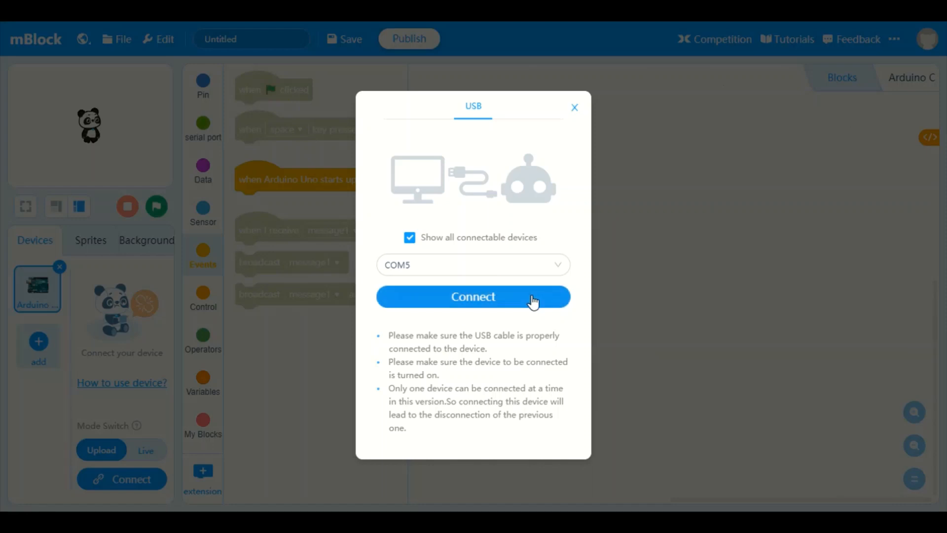
left_click(473, 296)
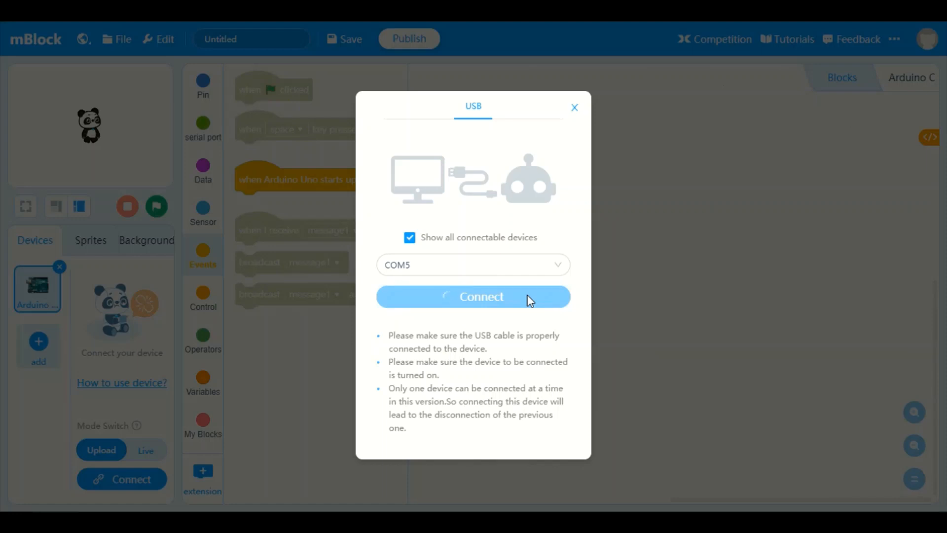
left_click(473, 297)
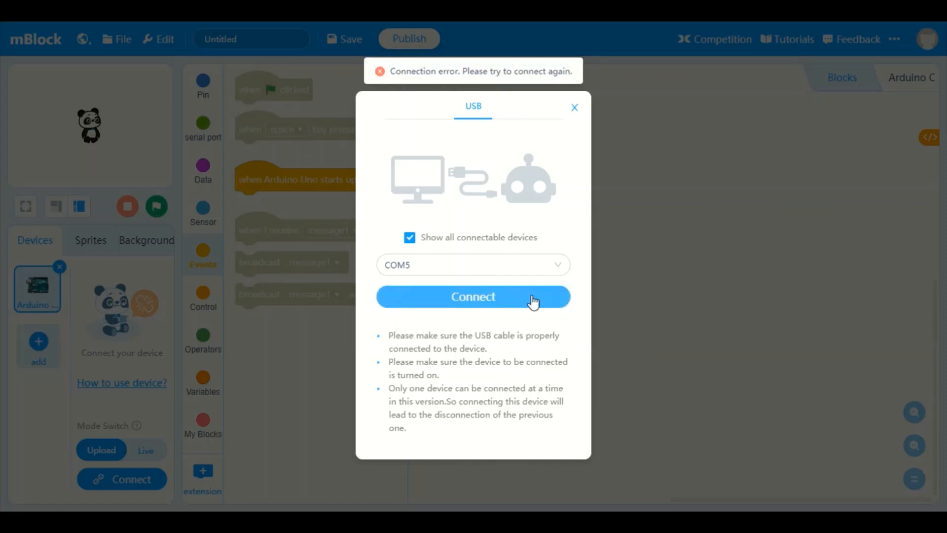
left_click(473, 296)
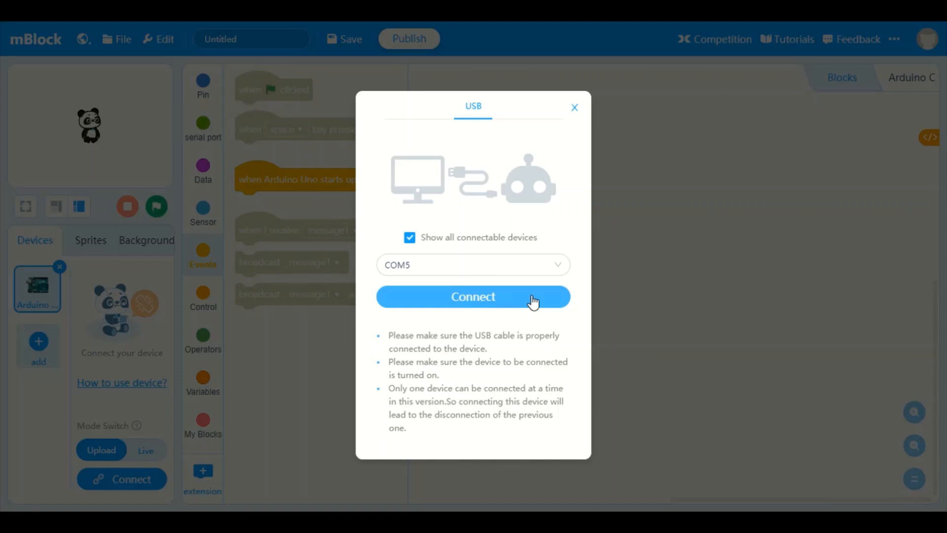
left_click(473, 296)
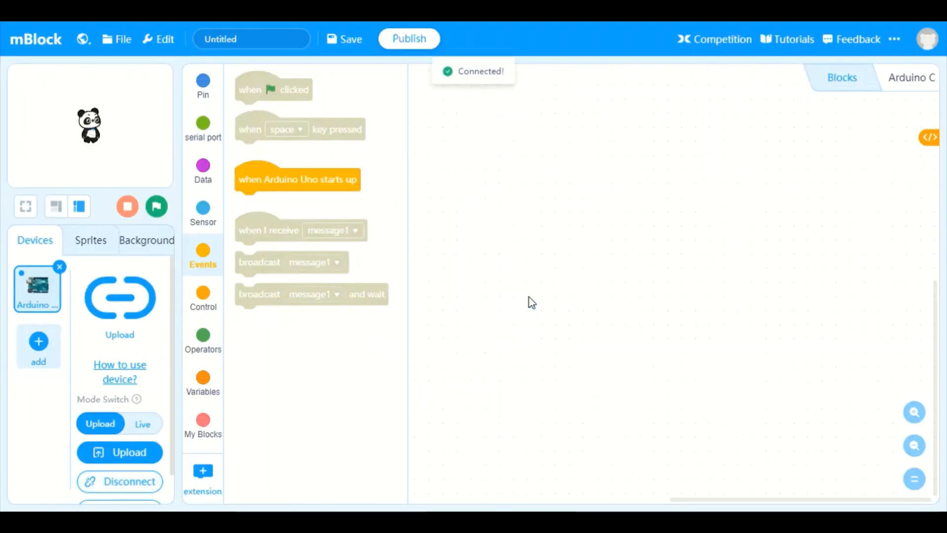
mouse_move(364, 186)
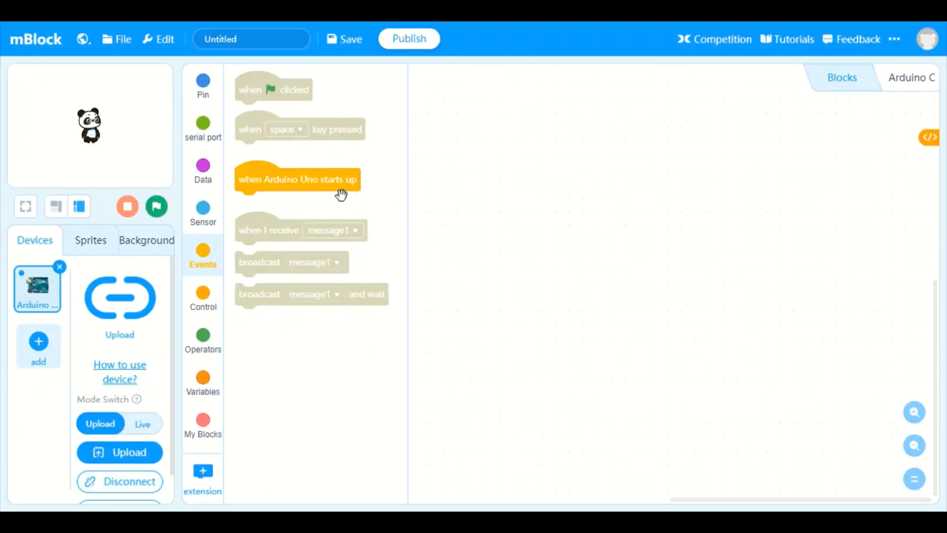
mouse_move(275, 195)
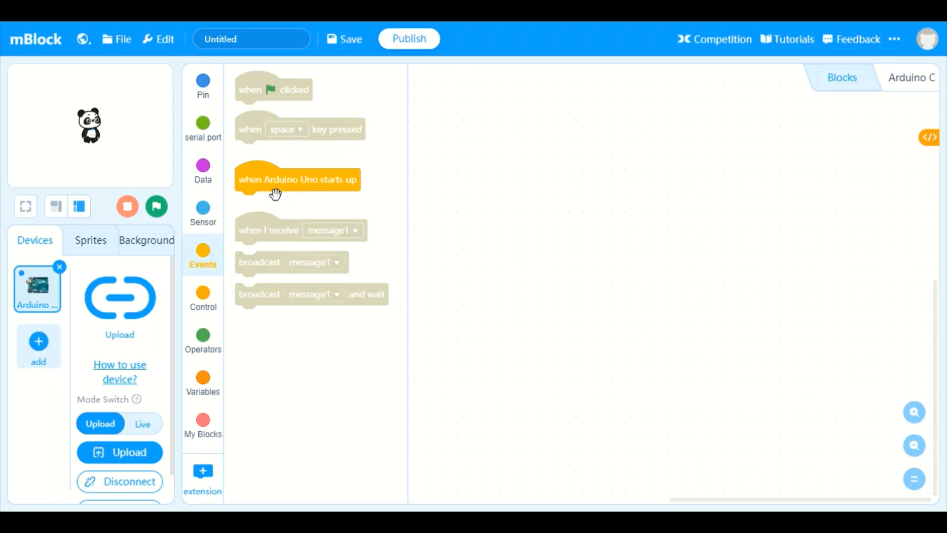
mouse_move(356, 193)
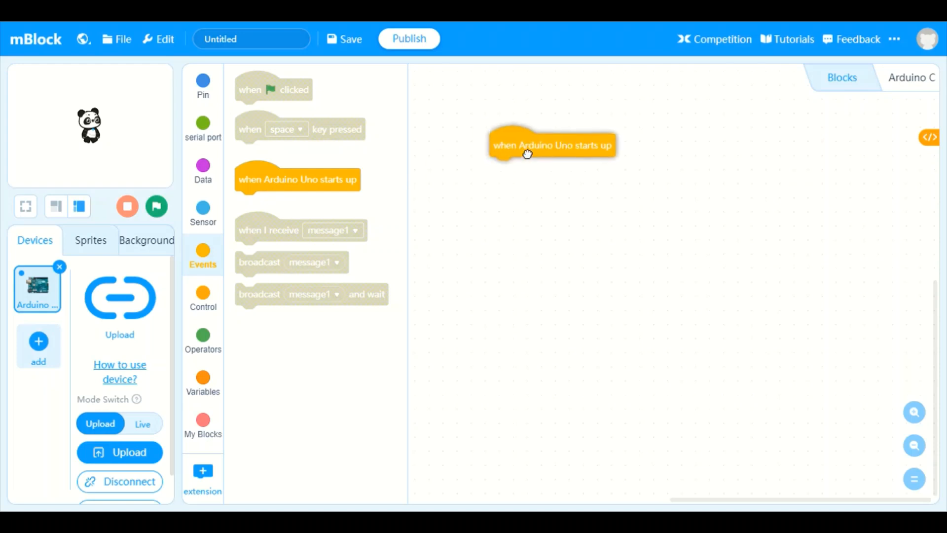
mouse_move(215, 212)
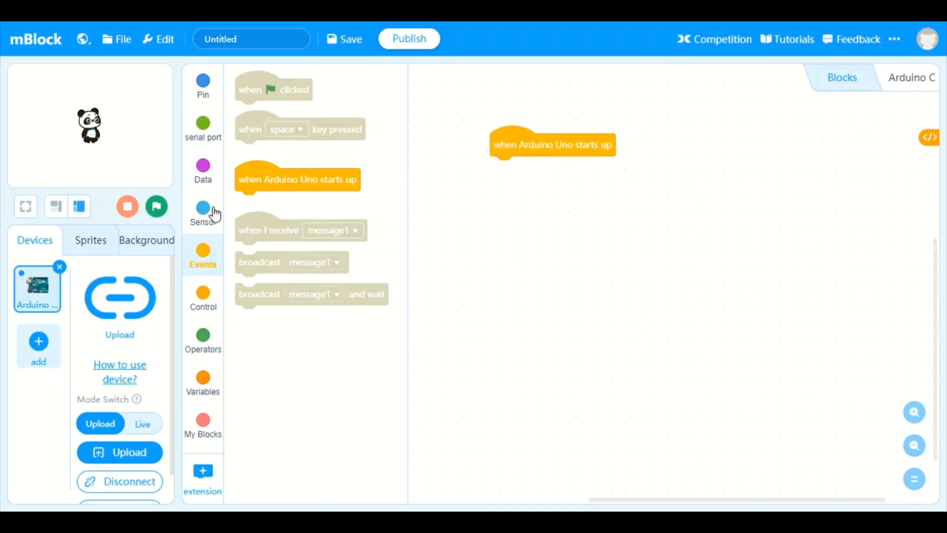
mouse_move(494, 171)
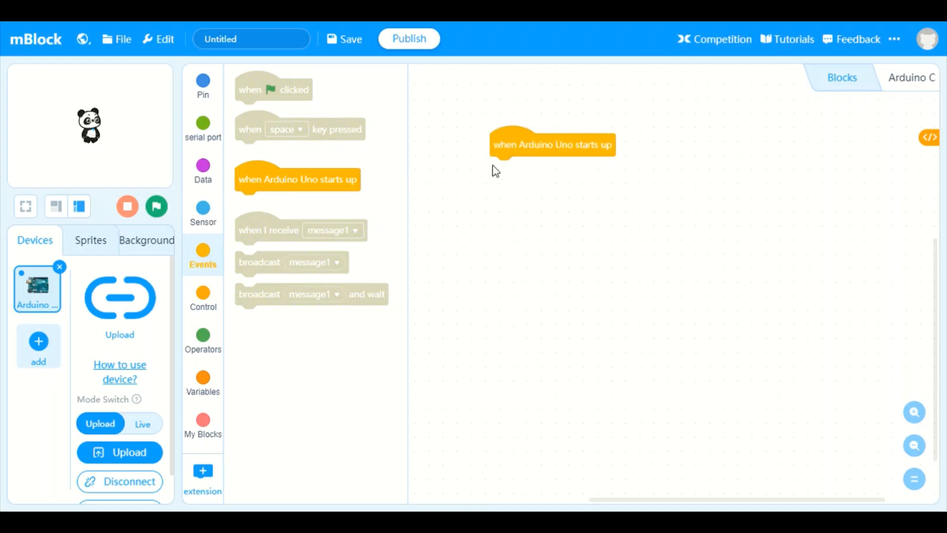
mouse_move(502, 188)
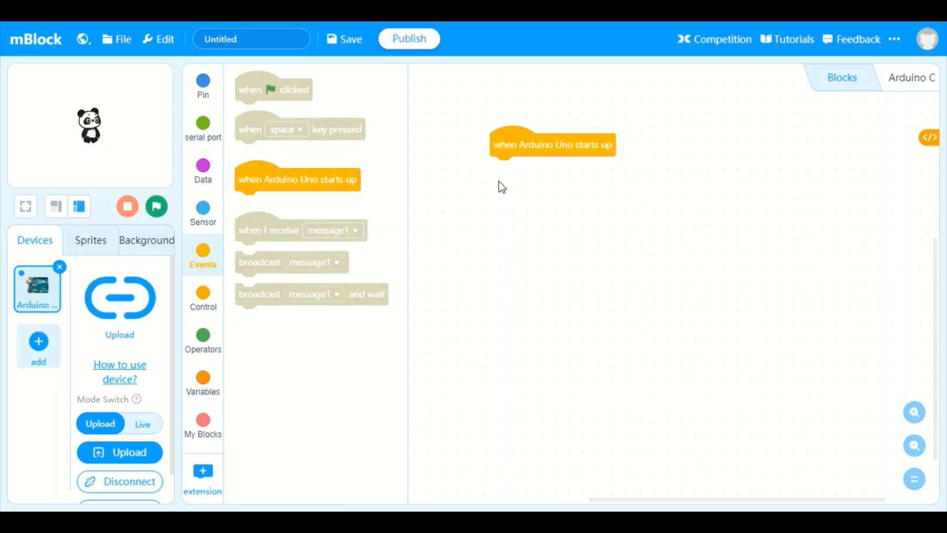
mouse_move(587, 252)
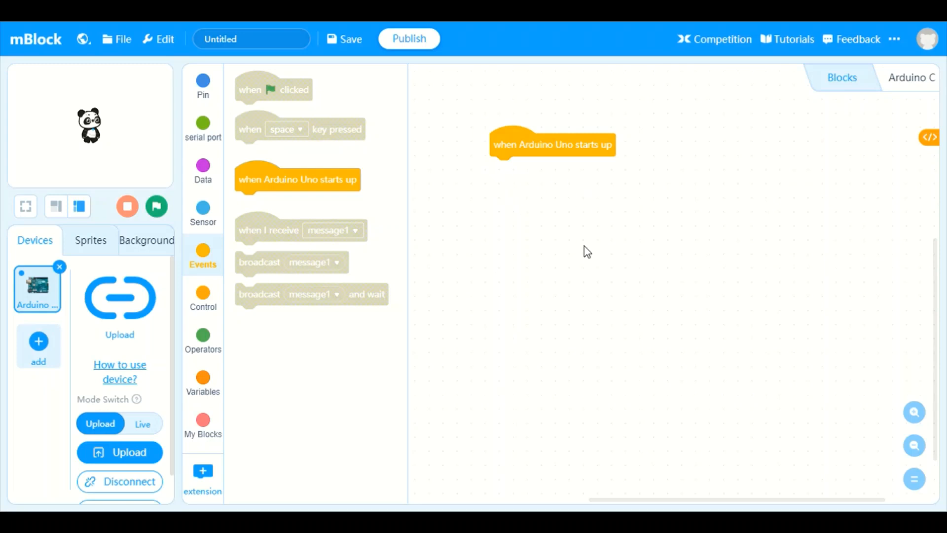
mouse_move(202, 85)
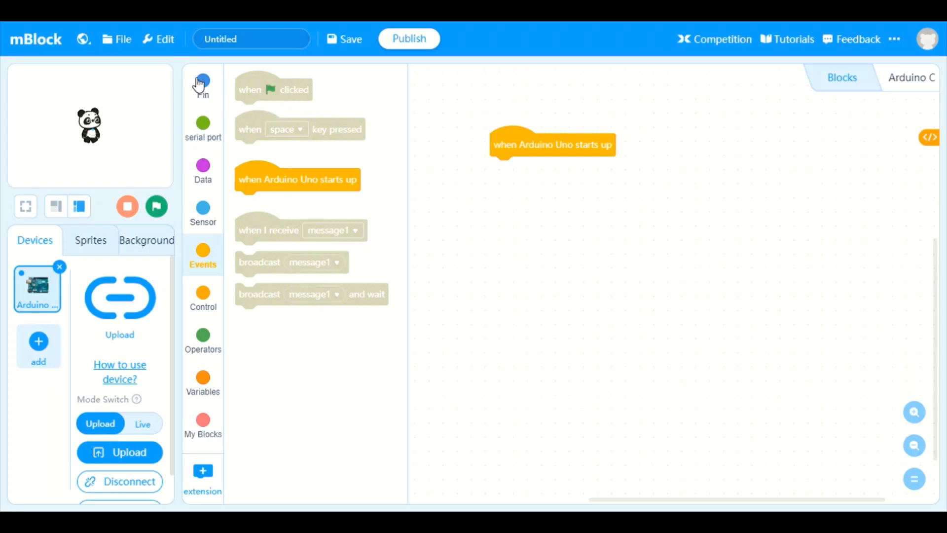
Add two 'set digital pin 13' blocks under the start-up hat, the first high and the second low
left_click(202, 81)
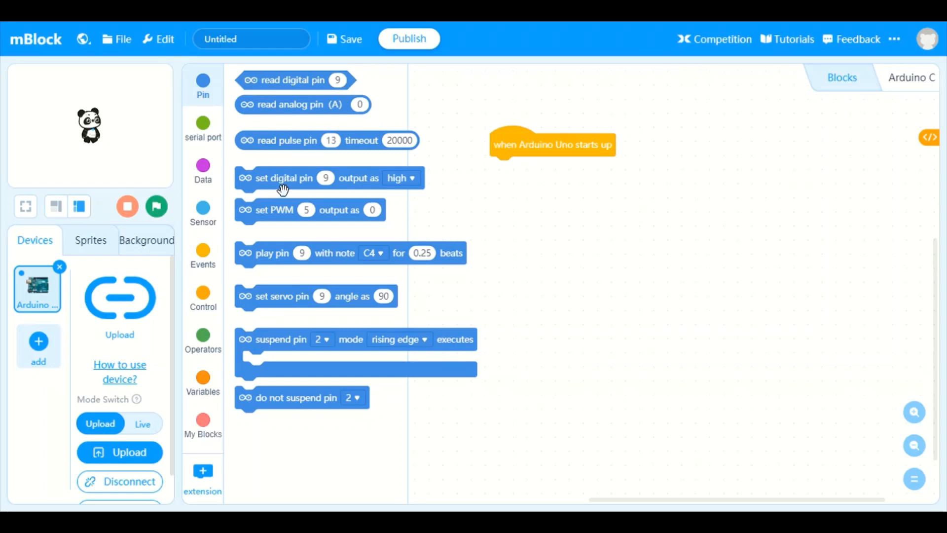
left_click_drag(284, 178, 556, 194)
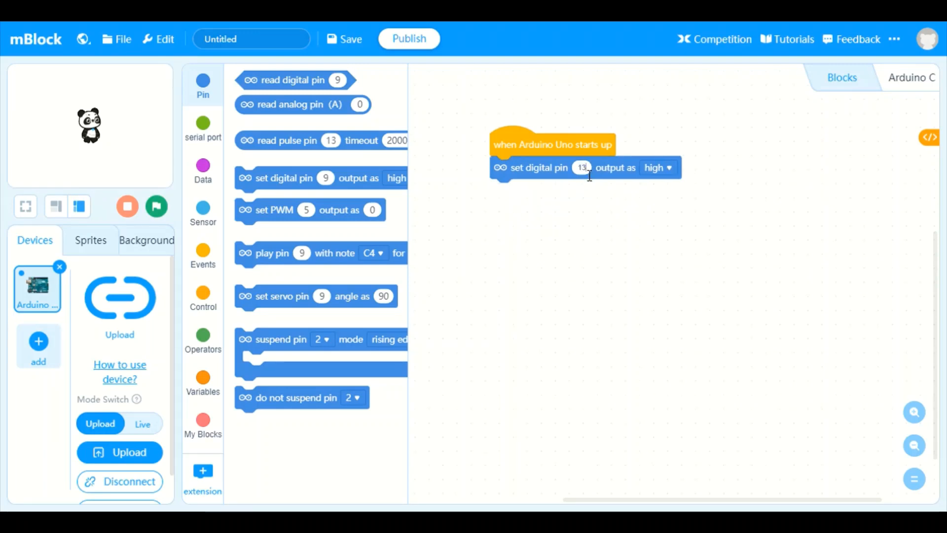
mouse_move(668, 199)
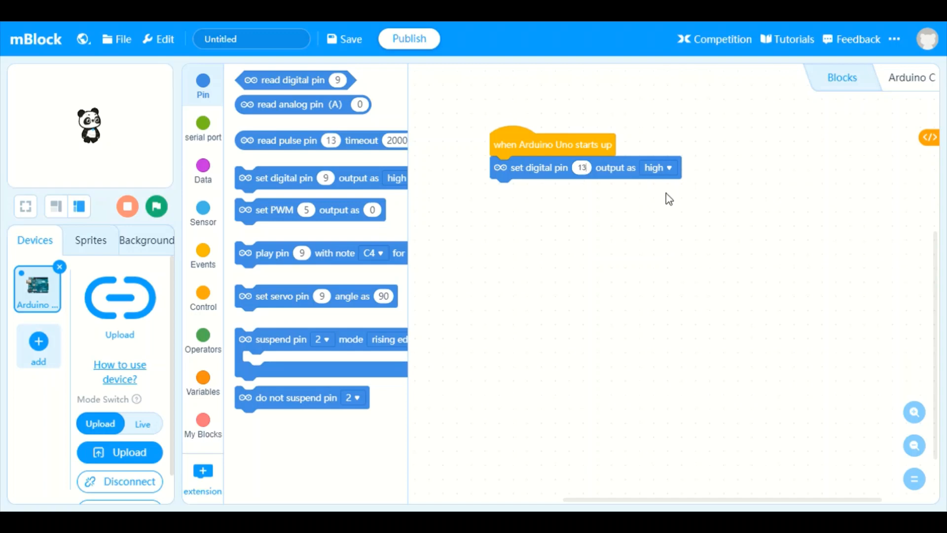
mouse_move(666, 199)
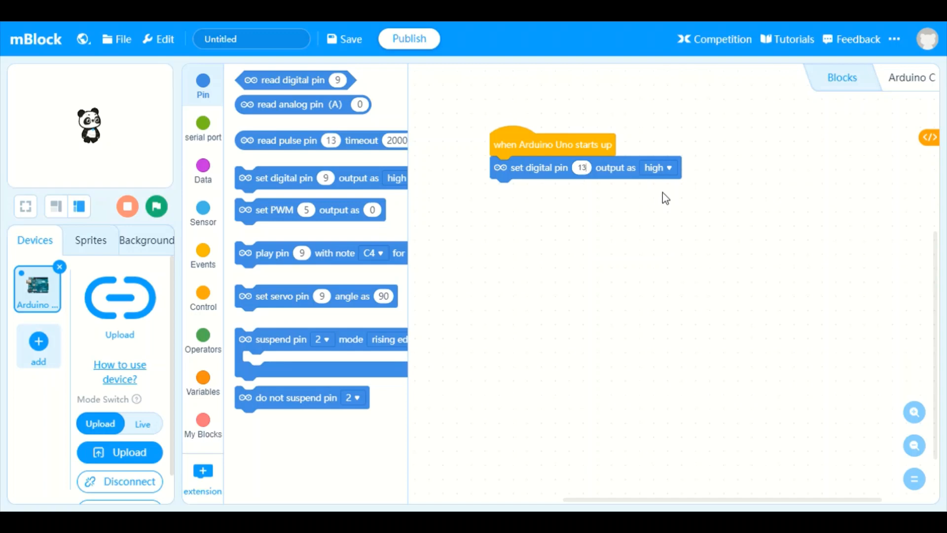
mouse_move(627, 203)
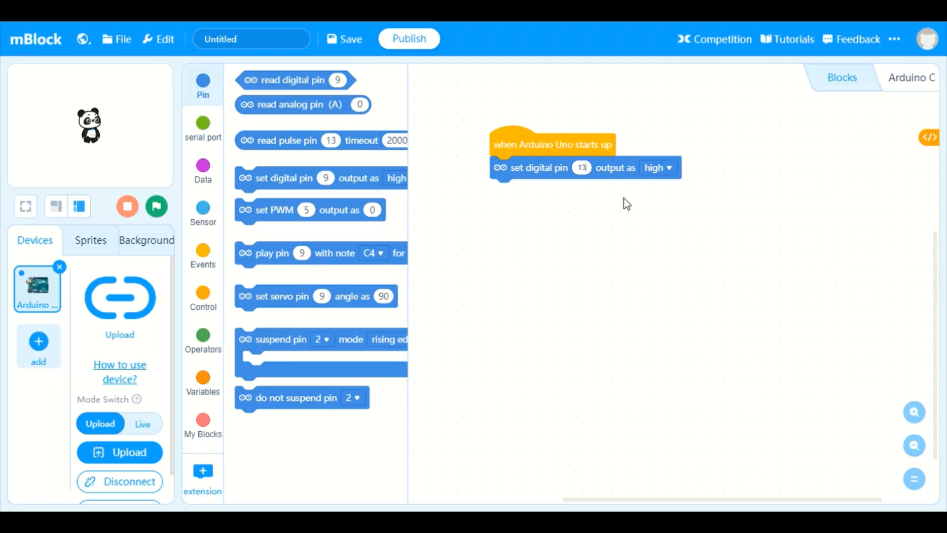
mouse_move(628, 202)
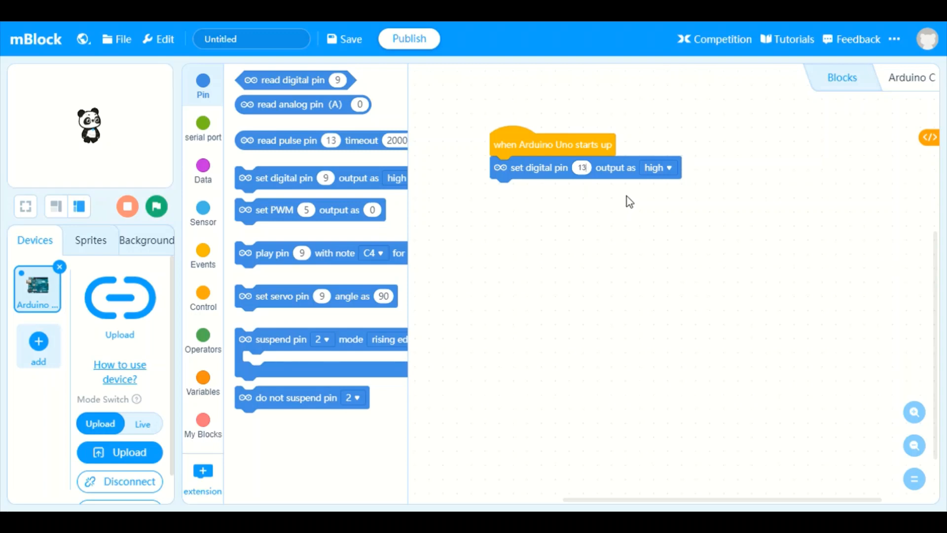
mouse_move(501, 191)
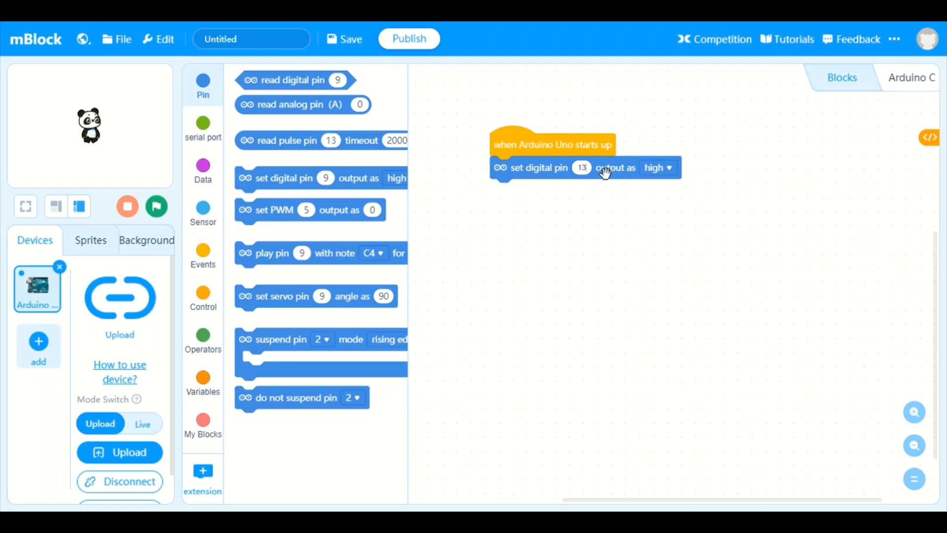
mouse_move(602, 182)
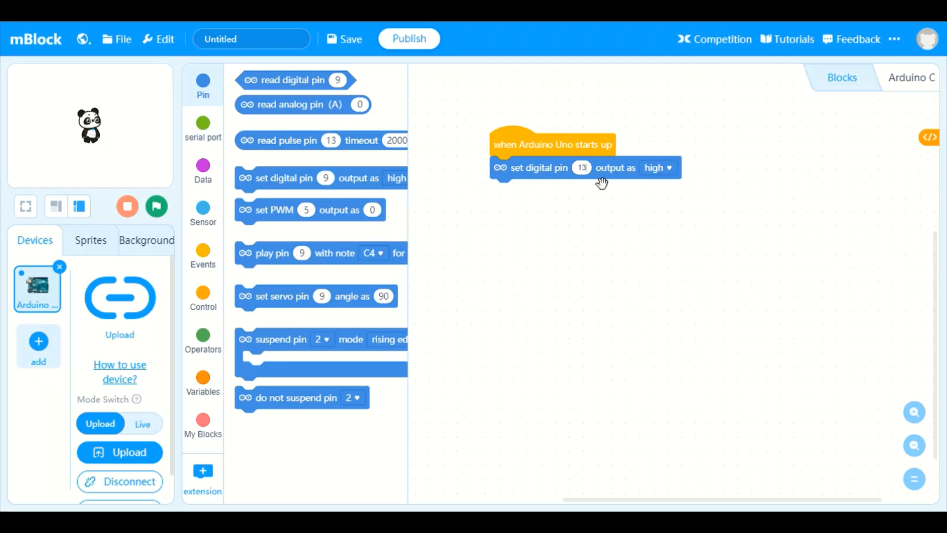
mouse_move(678, 170)
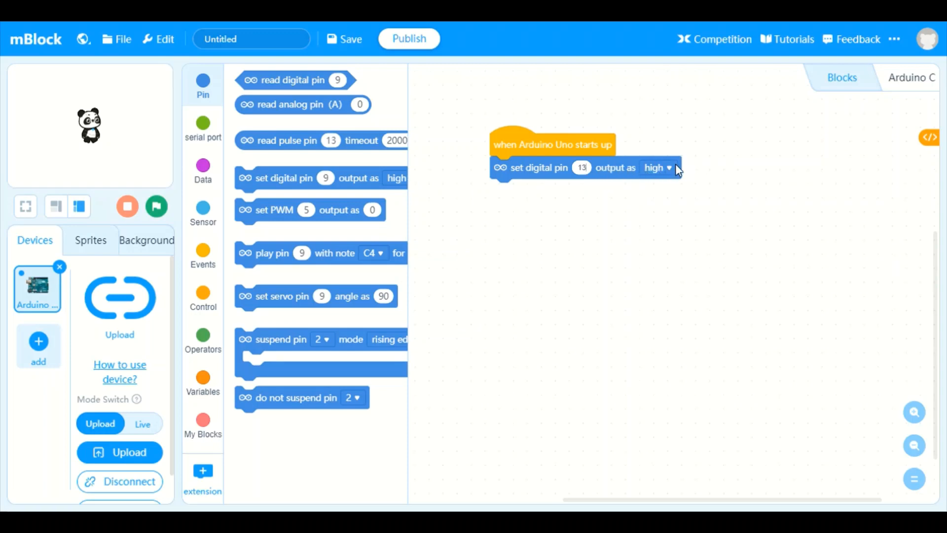
mouse_move(661, 174)
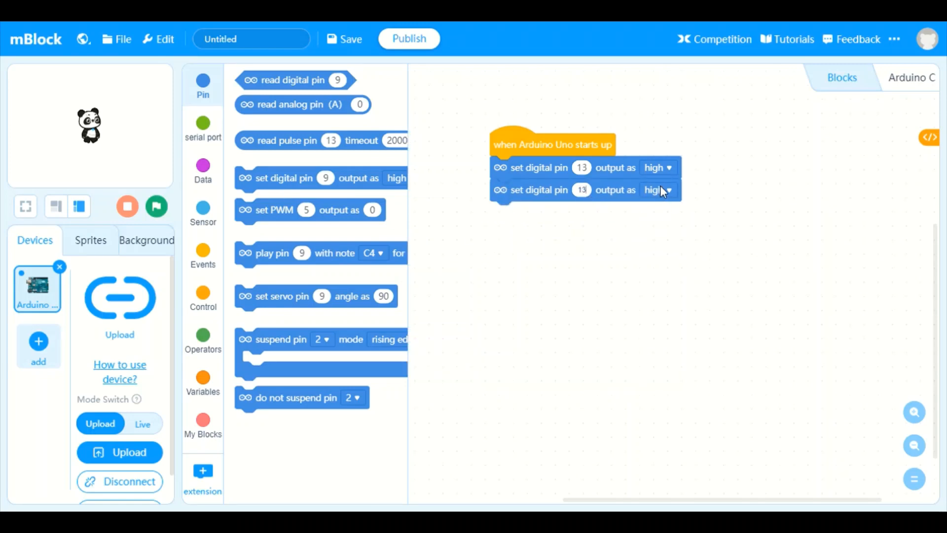
mouse_move(672, 197)
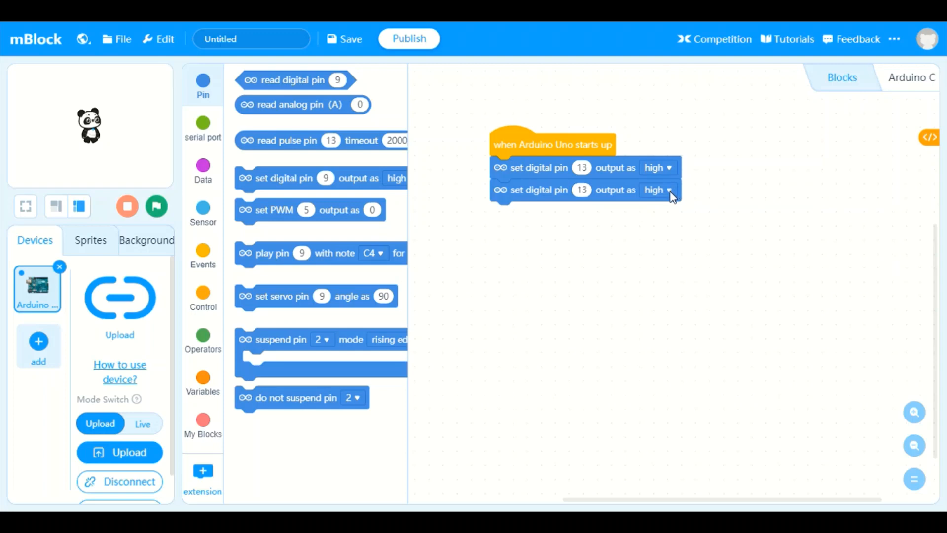
left_click(657, 190)
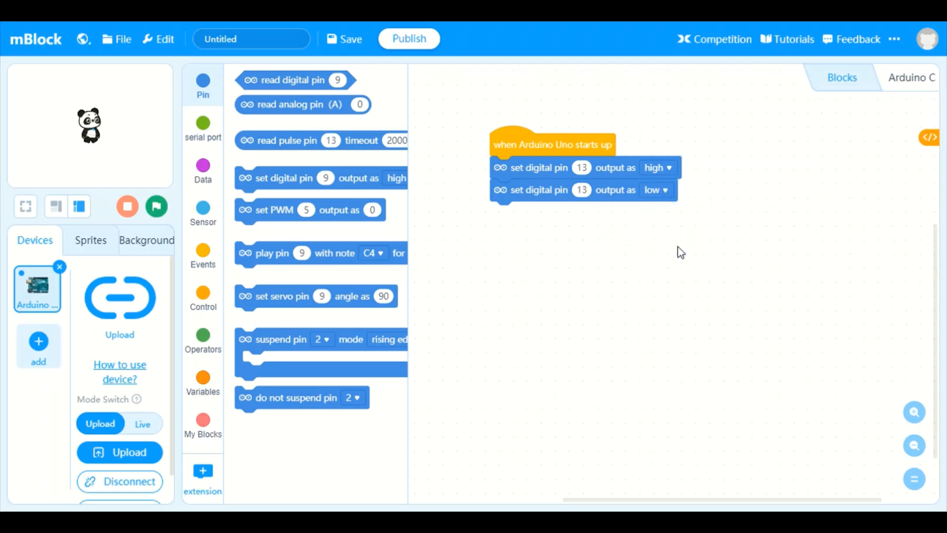
mouse_move(203, 301)
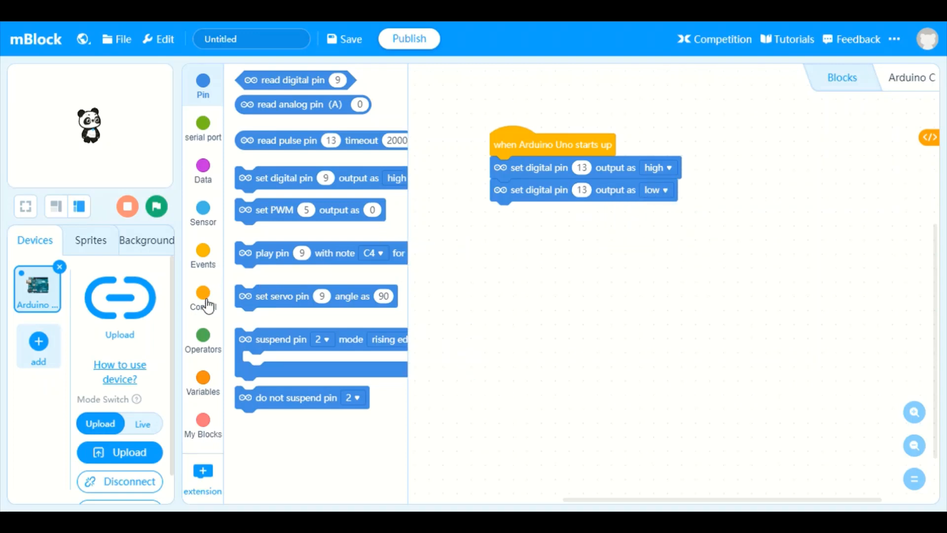
Add a 'wait 1 seconds' block after each pin block and wrap all four in a forever loop
left_click(202, 254)
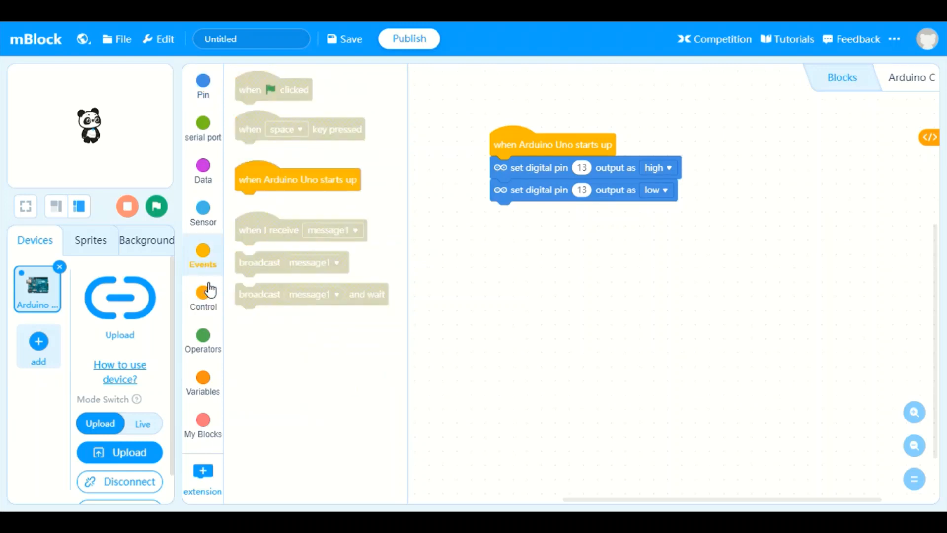
left_click(203, 296)
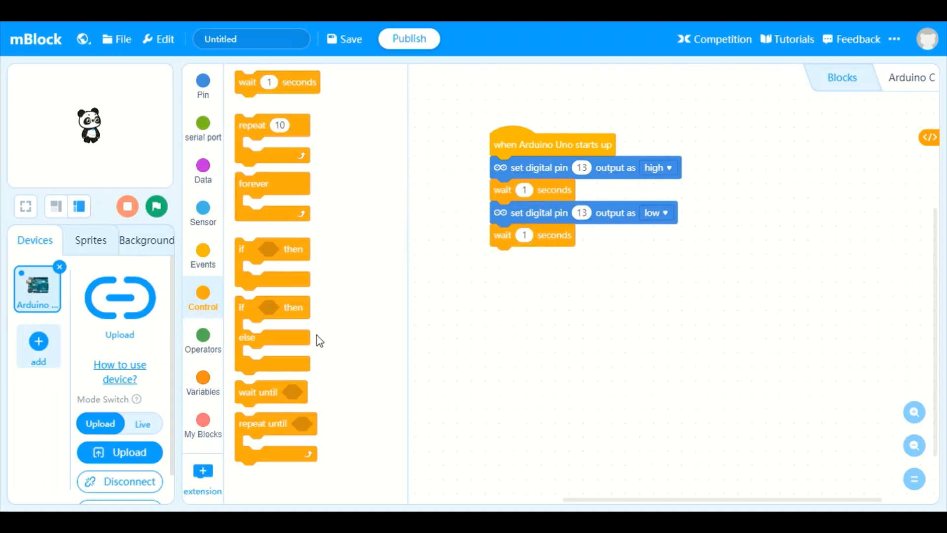
mouse_move(308, 423)
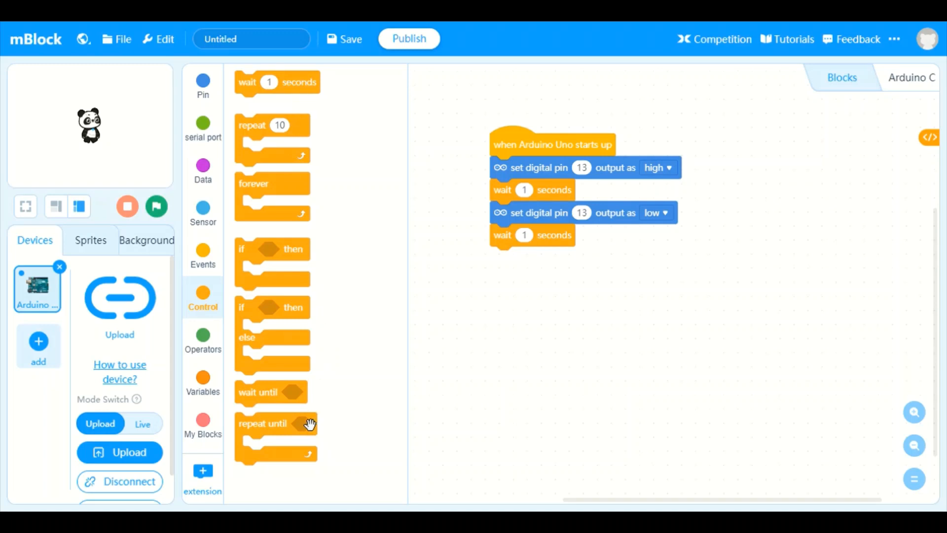
mouse_move(279, 401)
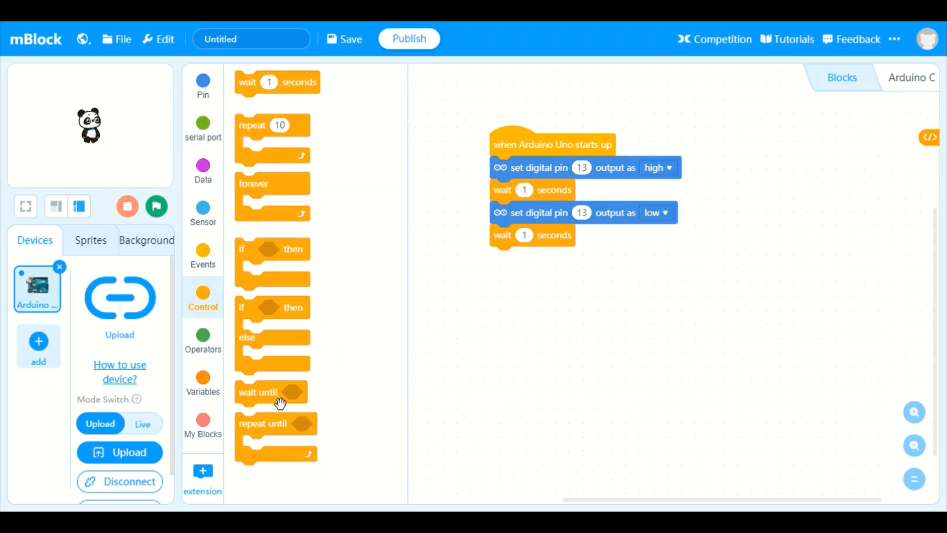
mouse_move(290, 393)
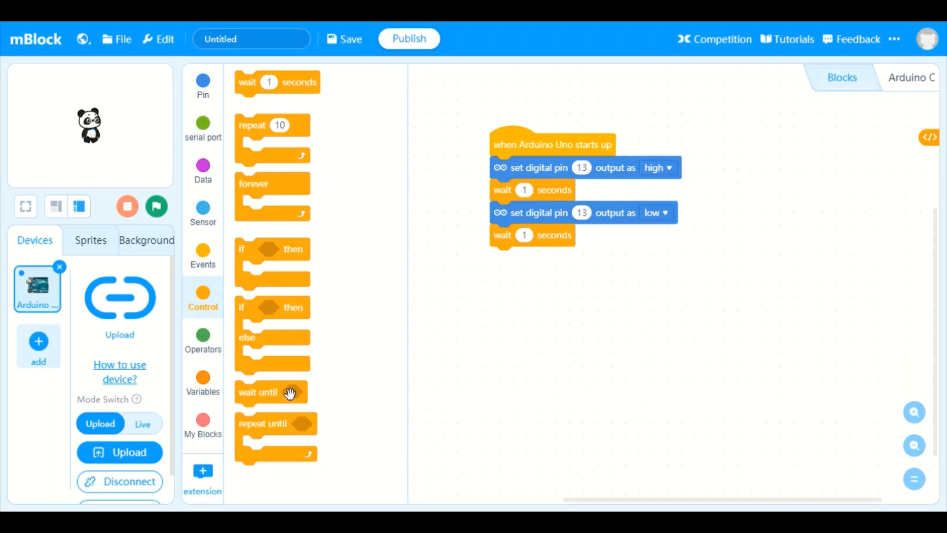
mouse_move(300, 167)
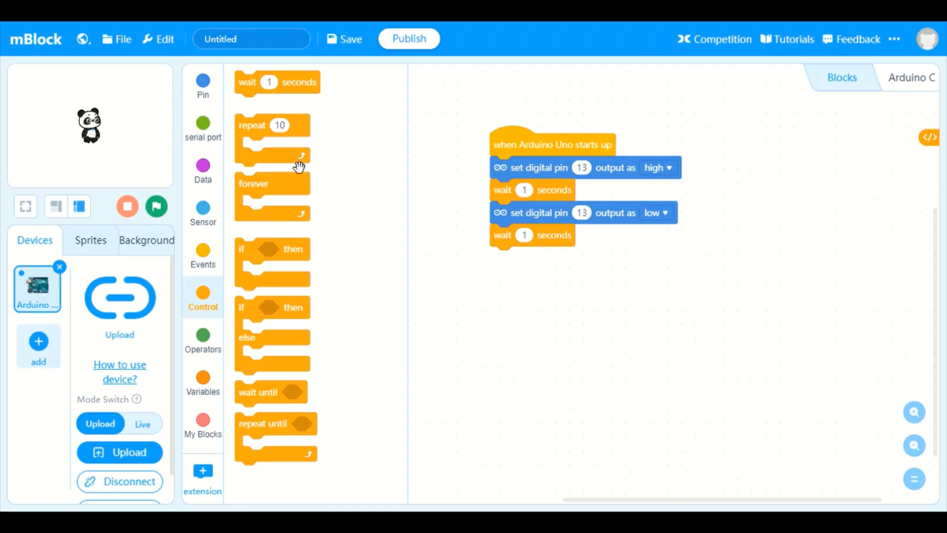
mouse_move(257, 138)
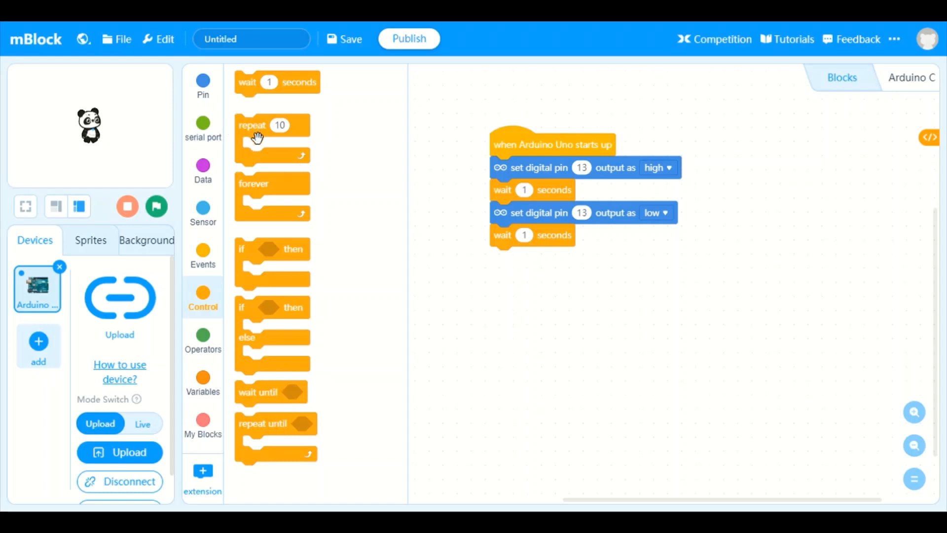
mouse_move(283, 188)
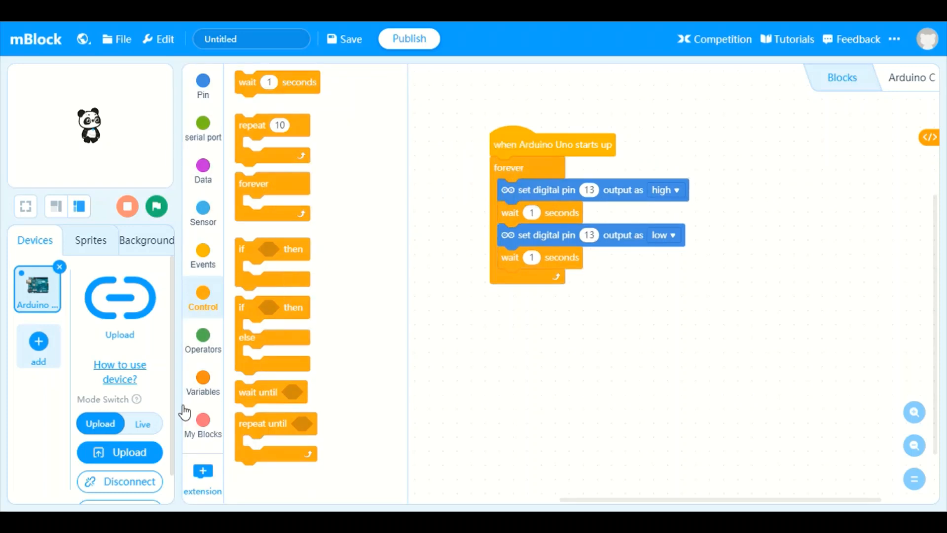
left_click(119, 452)
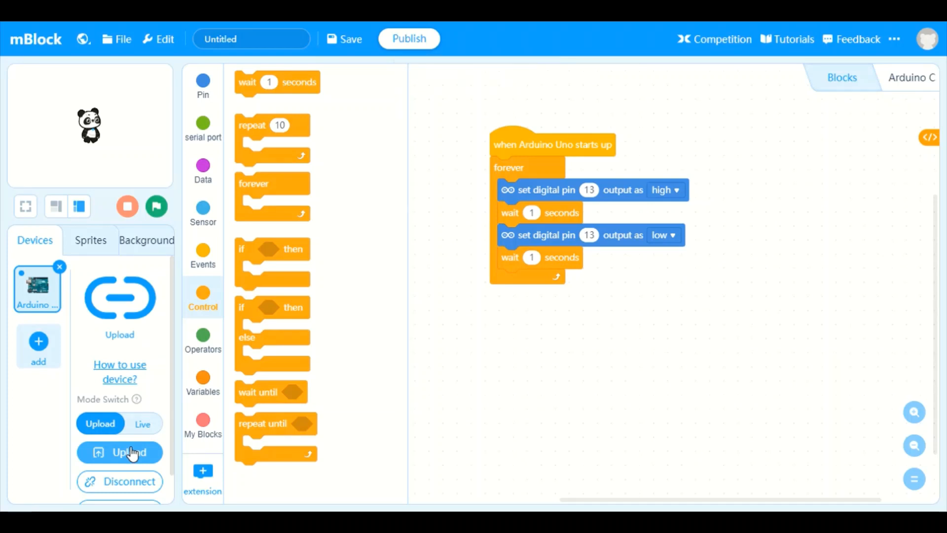
mouse_move(583, 237)
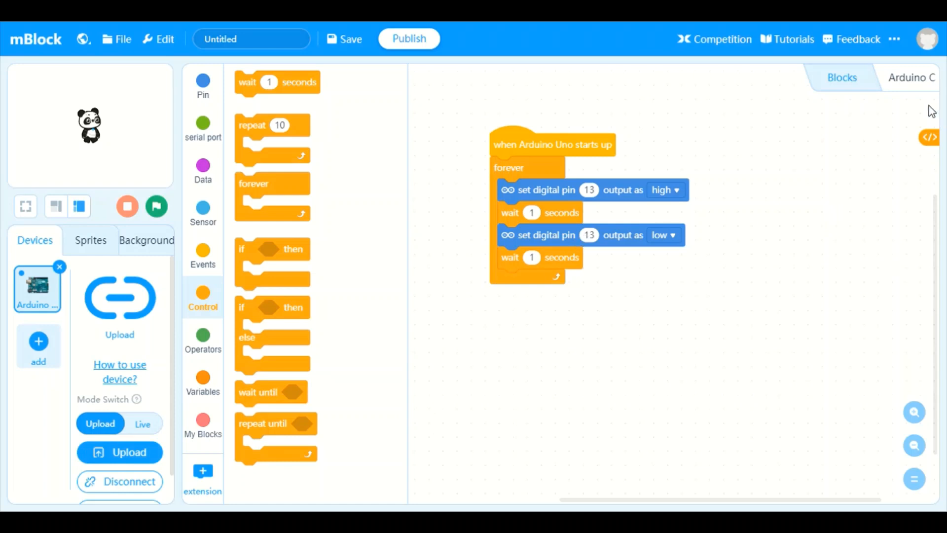
mouse_move(911, 78)
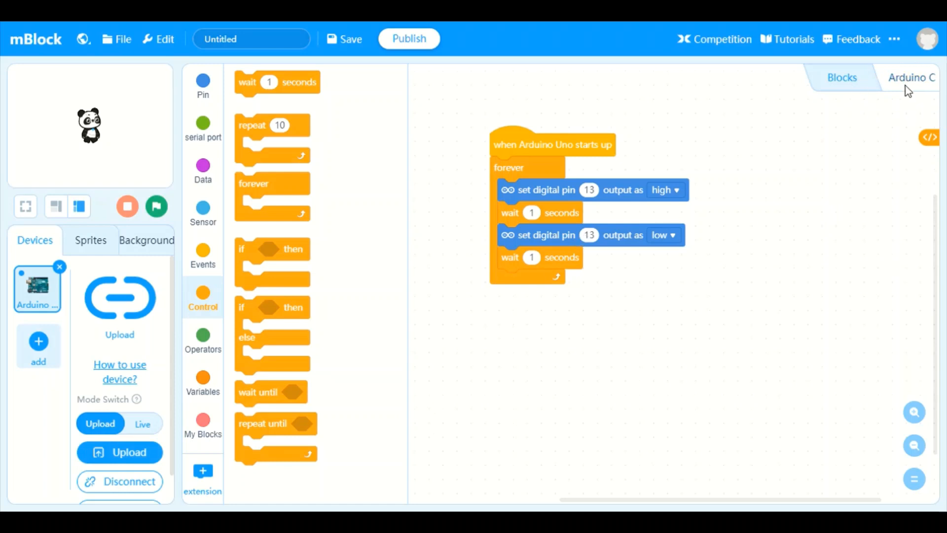
mouse_move(556, 173)
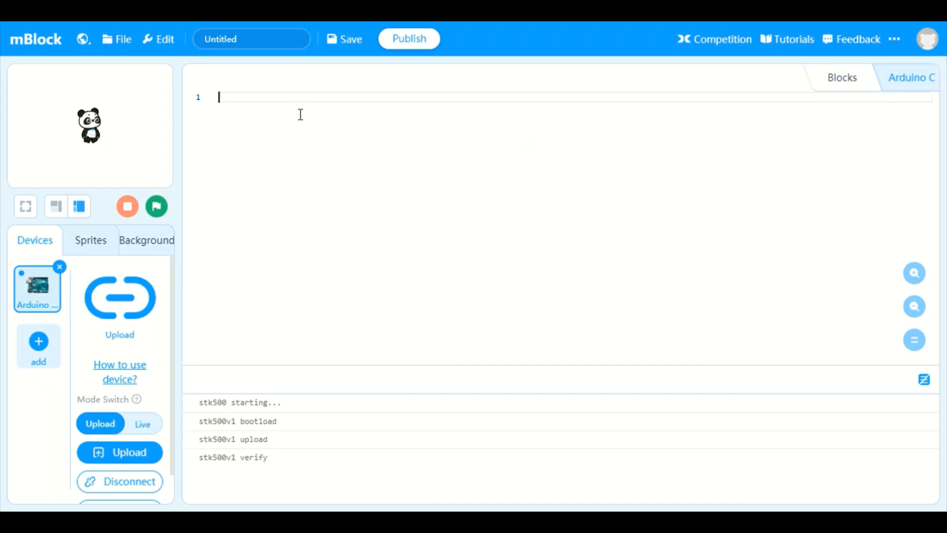
mouse_move(294, 115)
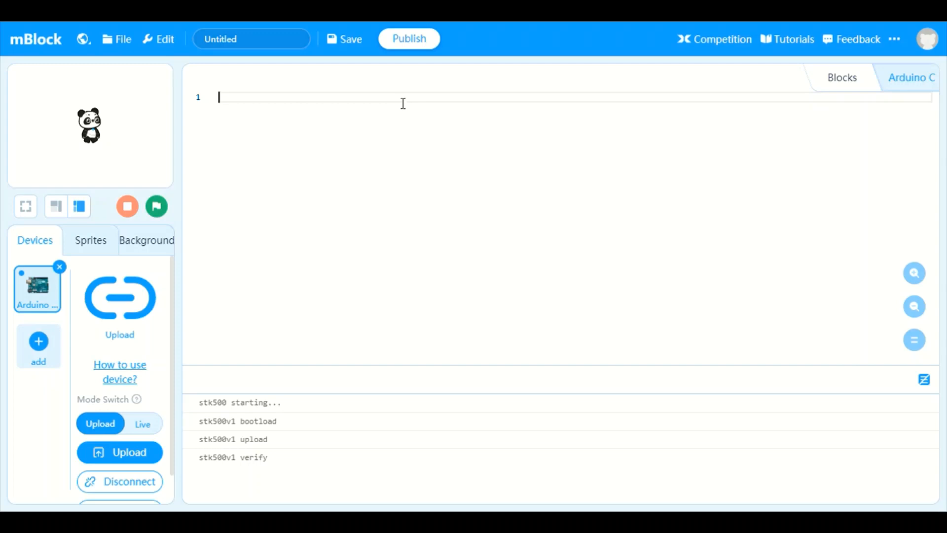
mouse_move(849, 70)
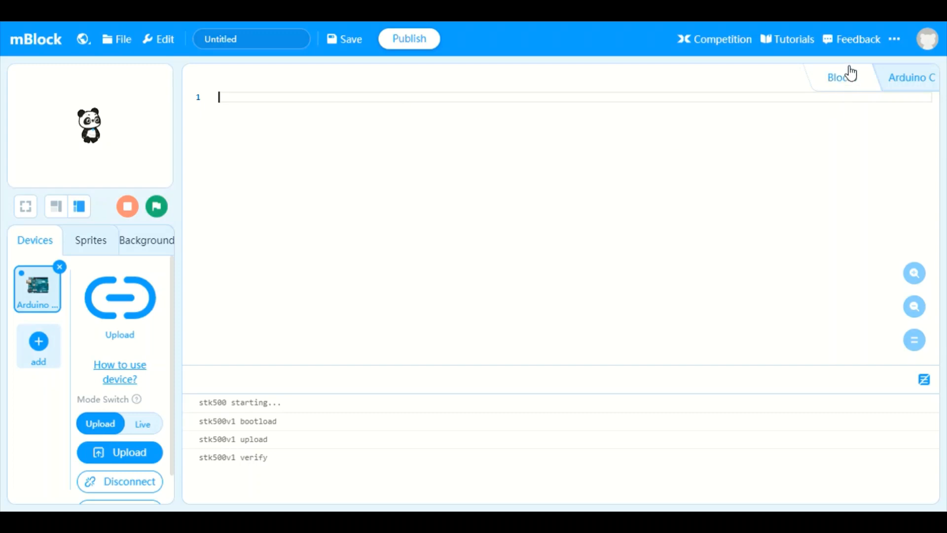
left_click(841, 78)
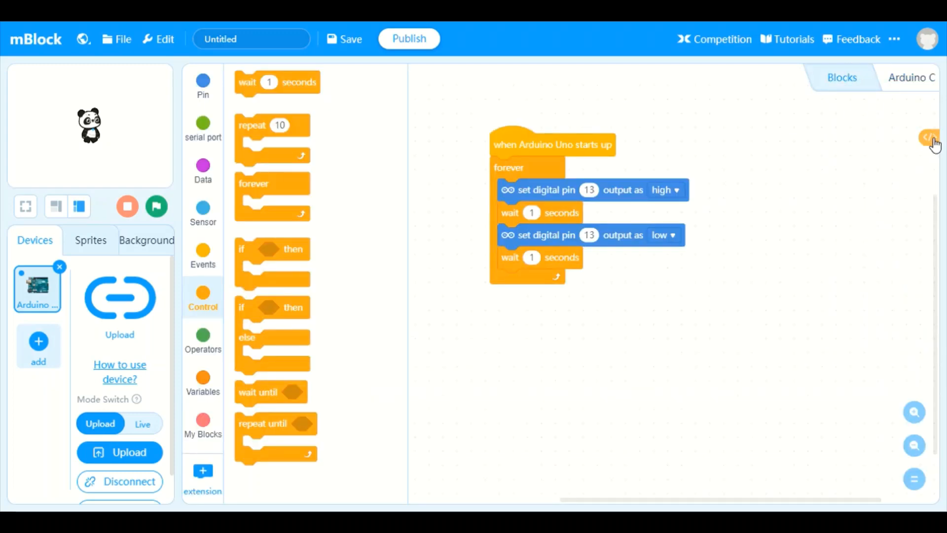
left_click(929, 139)
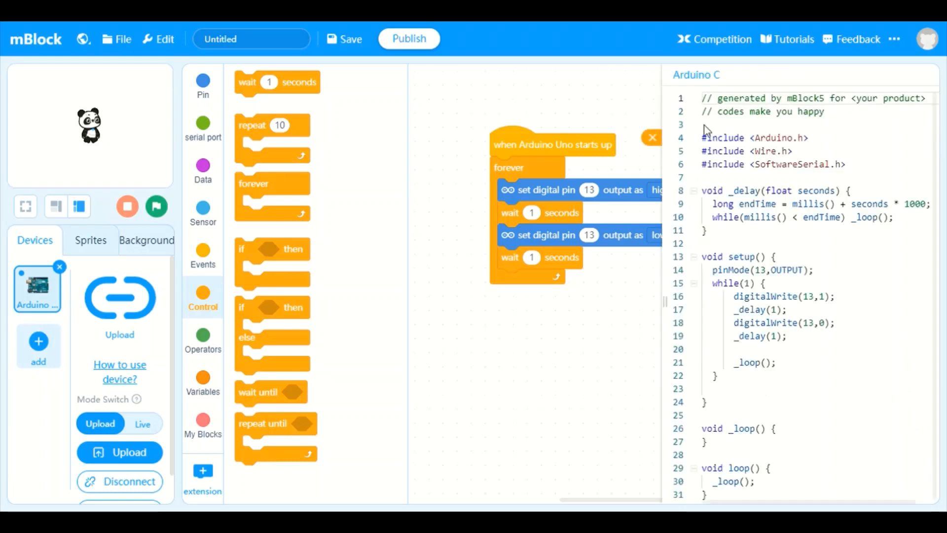
mouse_move(940, 194)
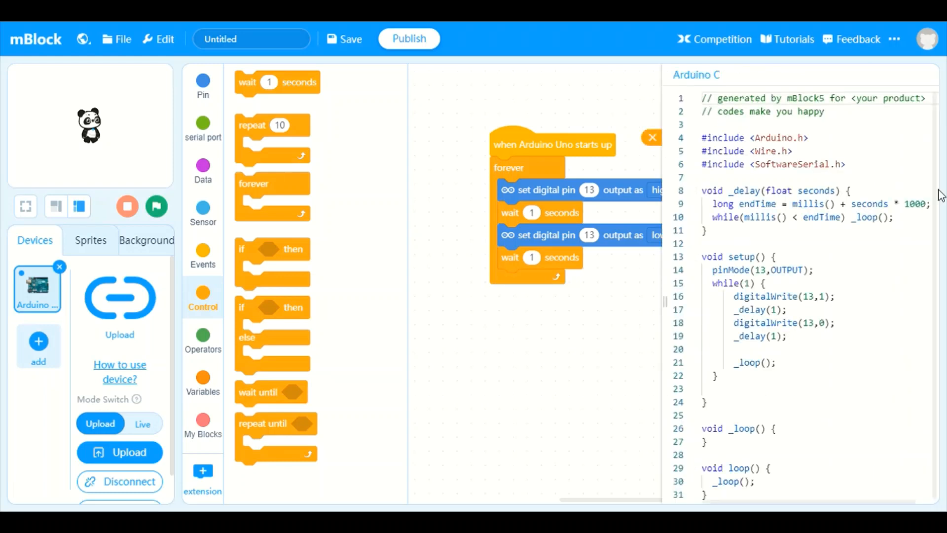
mouse_move(935, 150)
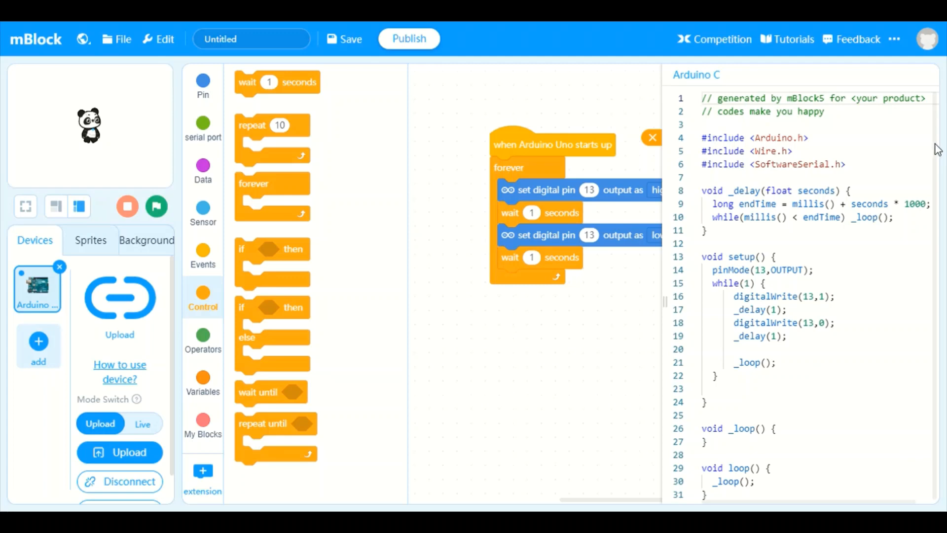
mouse_move(939, 243)
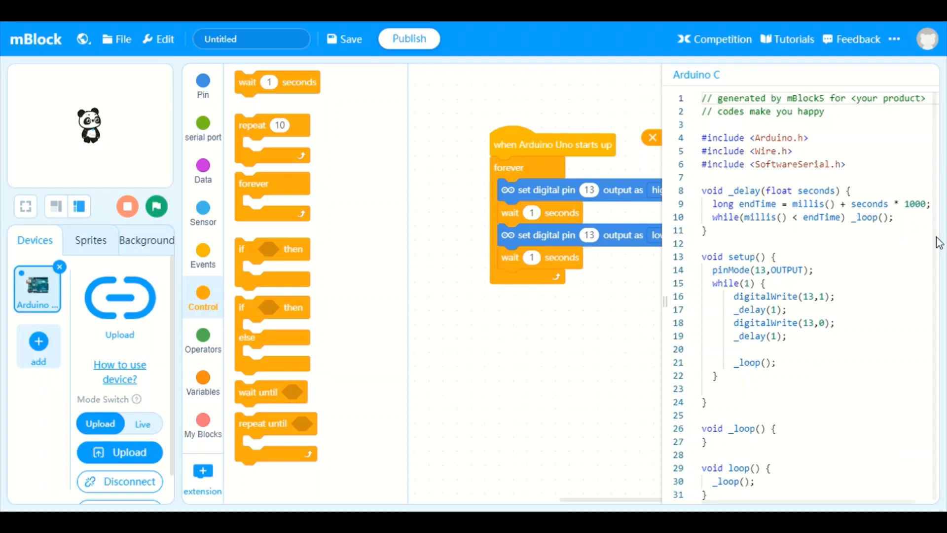
scroll("up", 3)
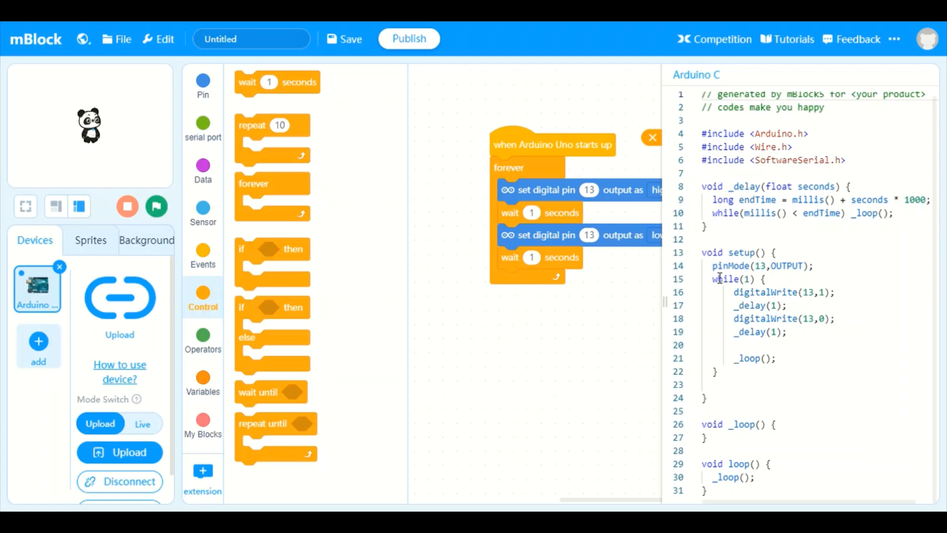
mouse_move(709, 258)
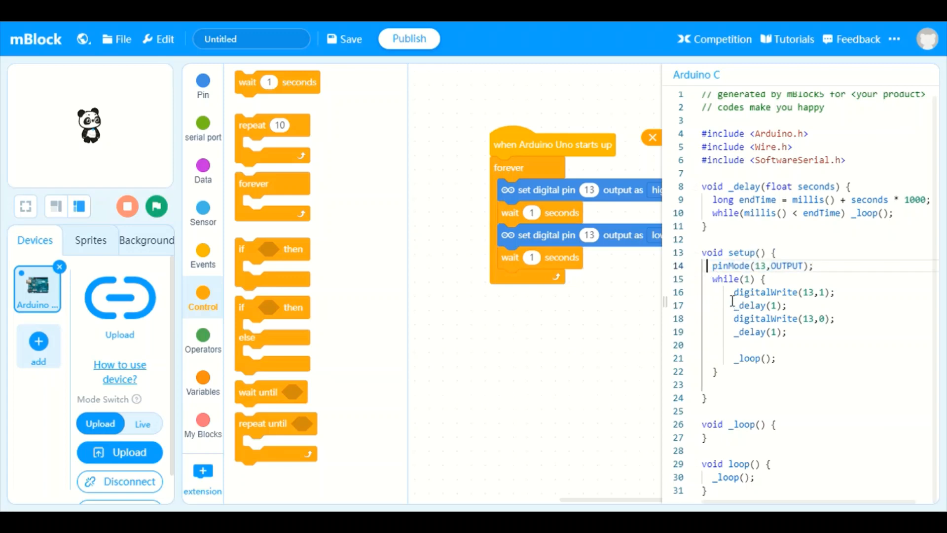
double_click(779, 293)
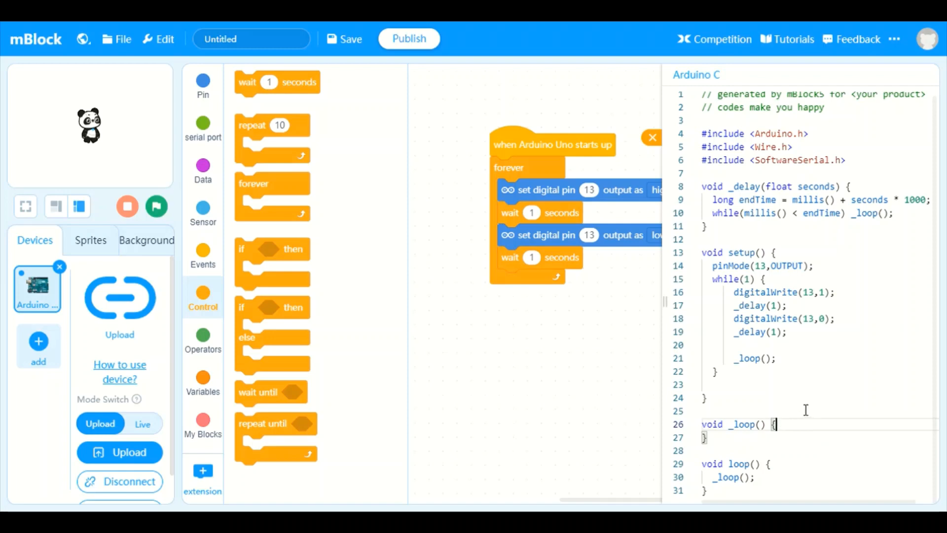
mouse_move(762, 331)
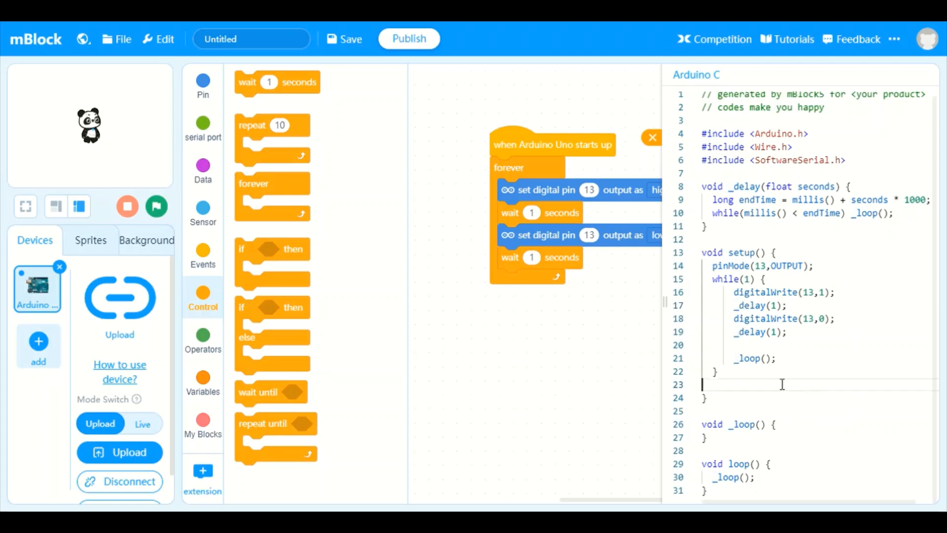
left_click(202, 253)
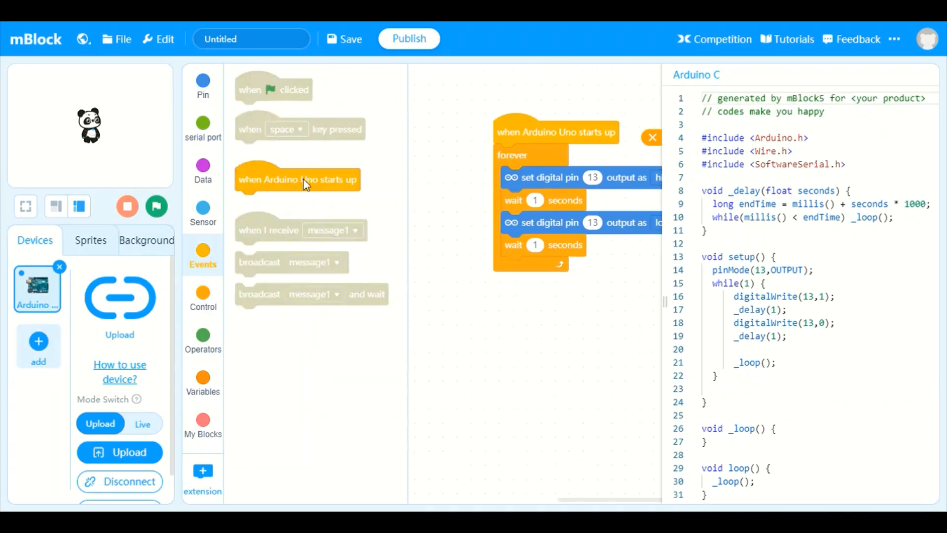
mouse_move(162, 89)
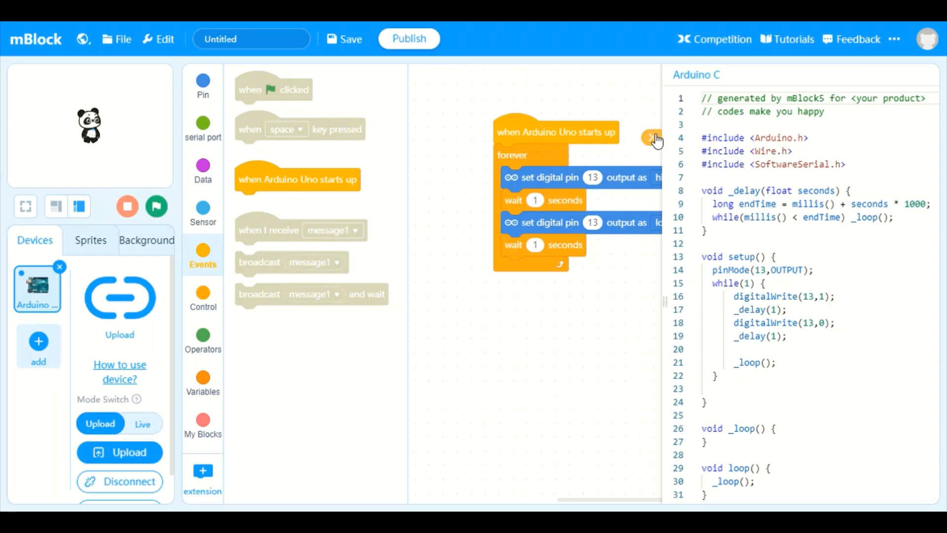
left_click(655, 137)
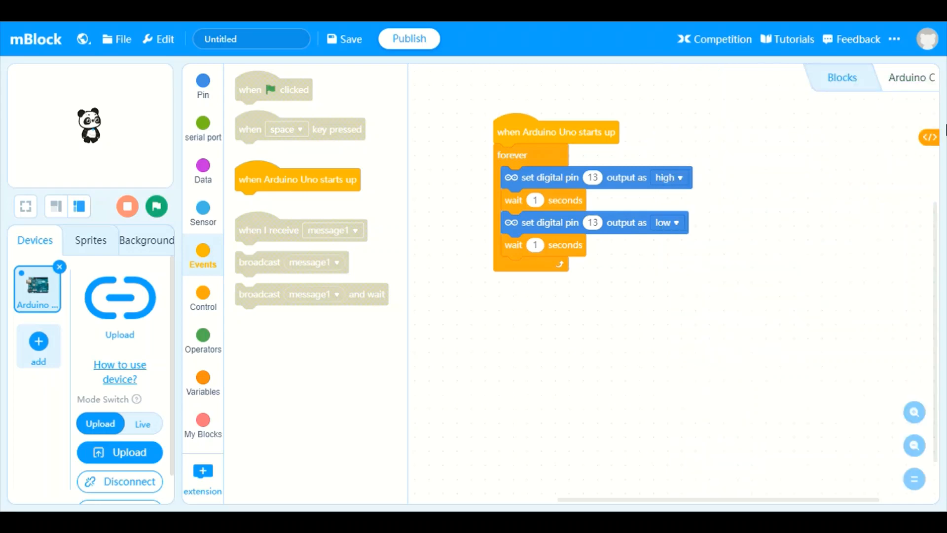
mouse_move(483, 120)
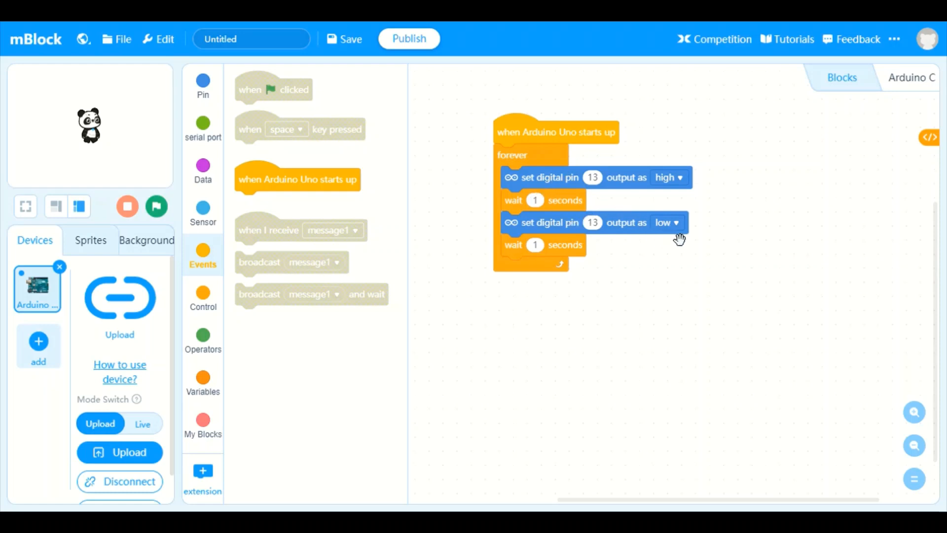
mouse_move(681, 181)
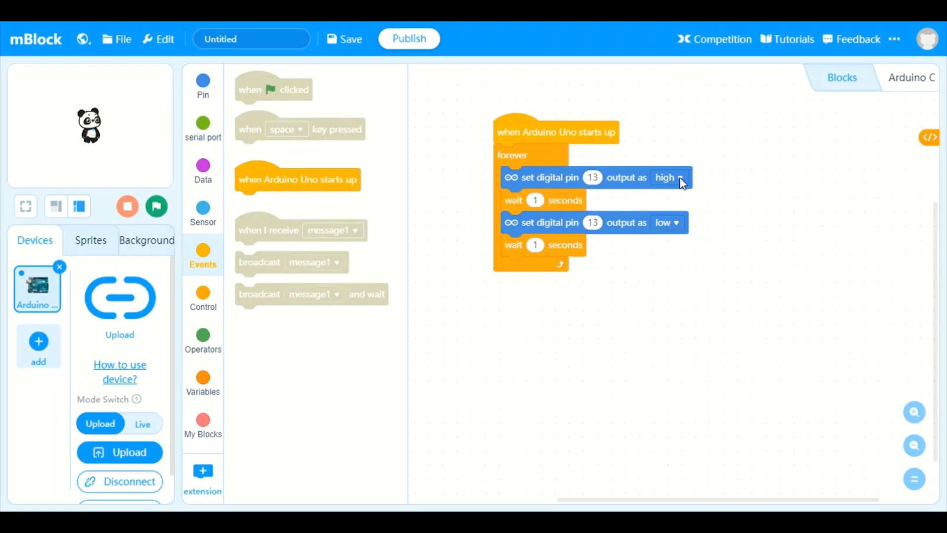
Check the high/low choices on the pin 13 blocks and set the second block to low
left_click(668, 177)
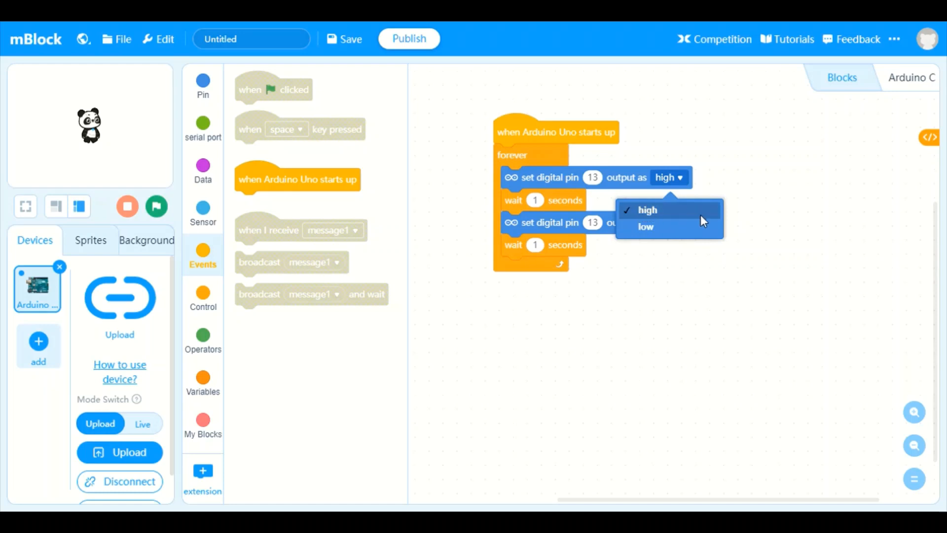
mouse_move(697, 184)
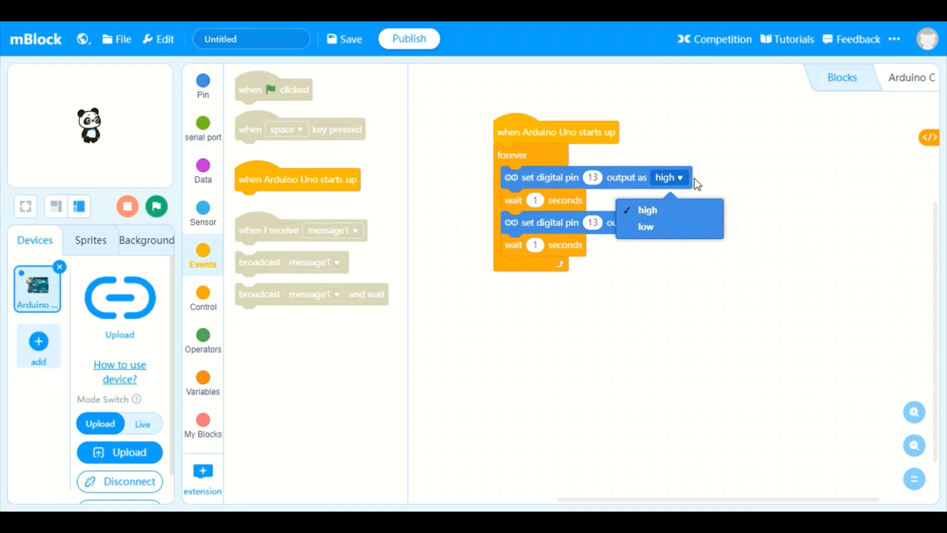
mouse_move(724, 184)
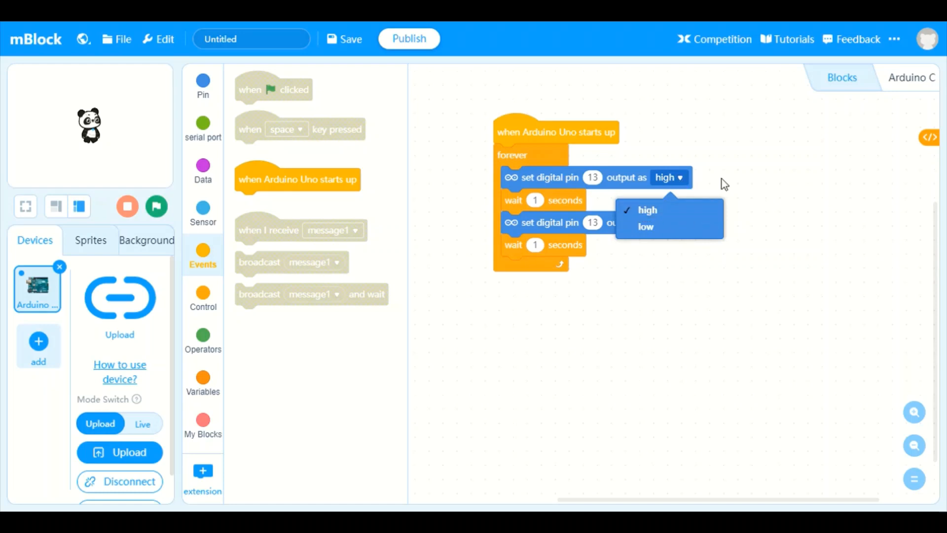
left_click(645, 226)
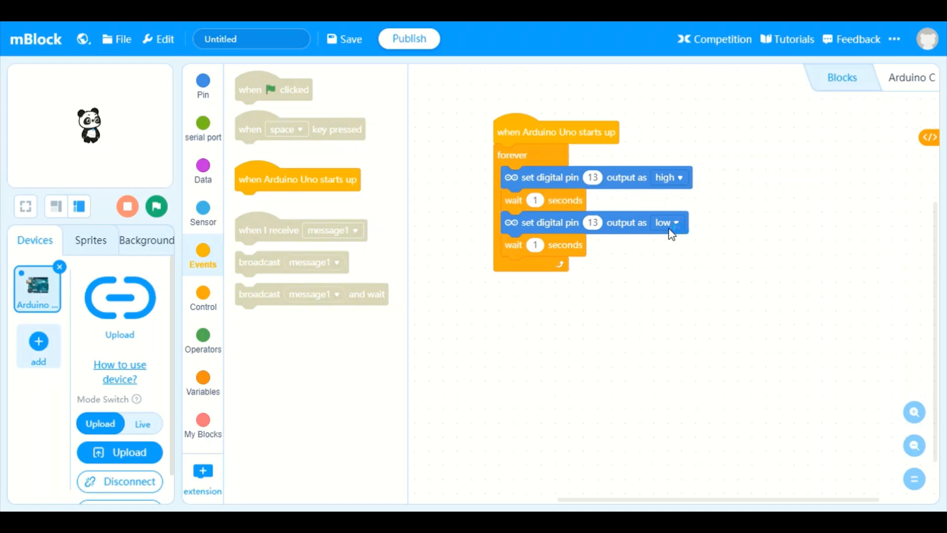
left_click(667, 223)
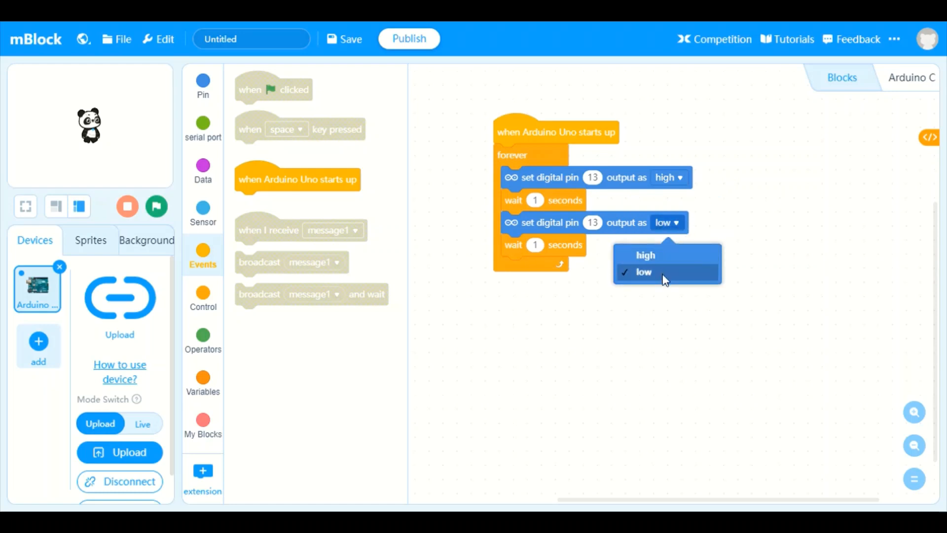
mouse_move(588, 295)
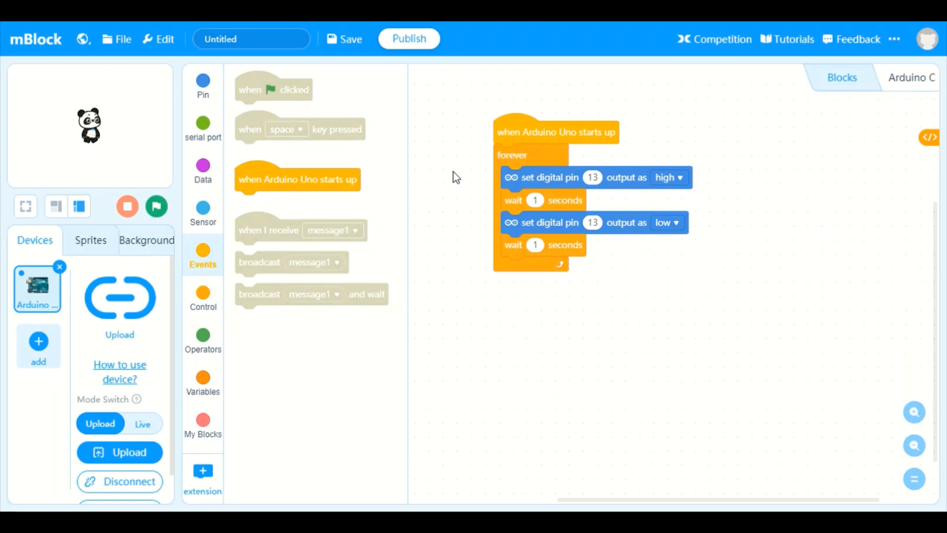
mouse_move(521, 265)
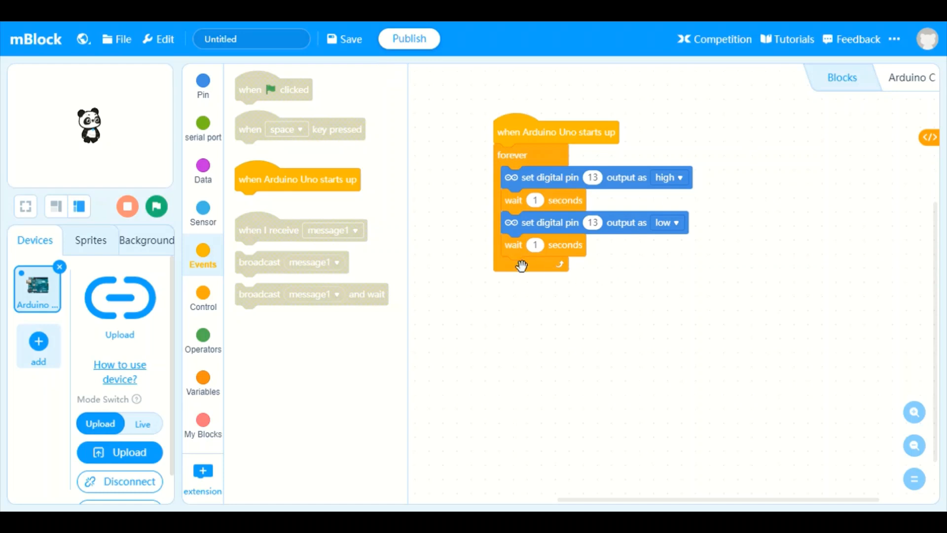
mouse_move(135, 170)
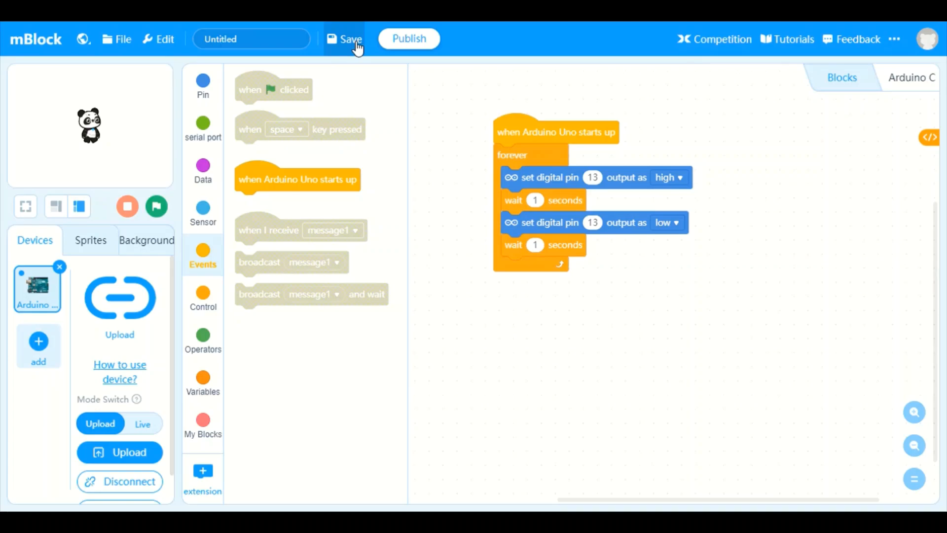
left_click(349, 38)
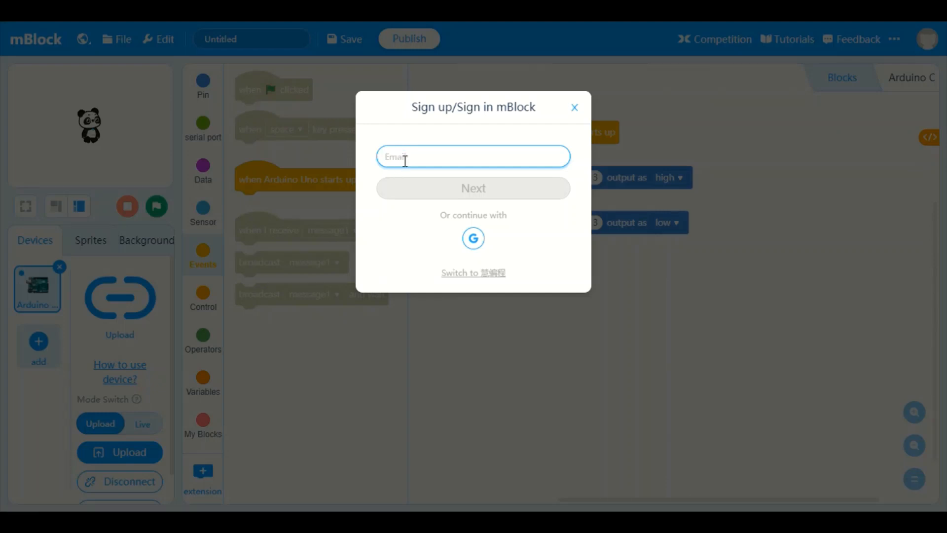
mouse_move(431, 164)
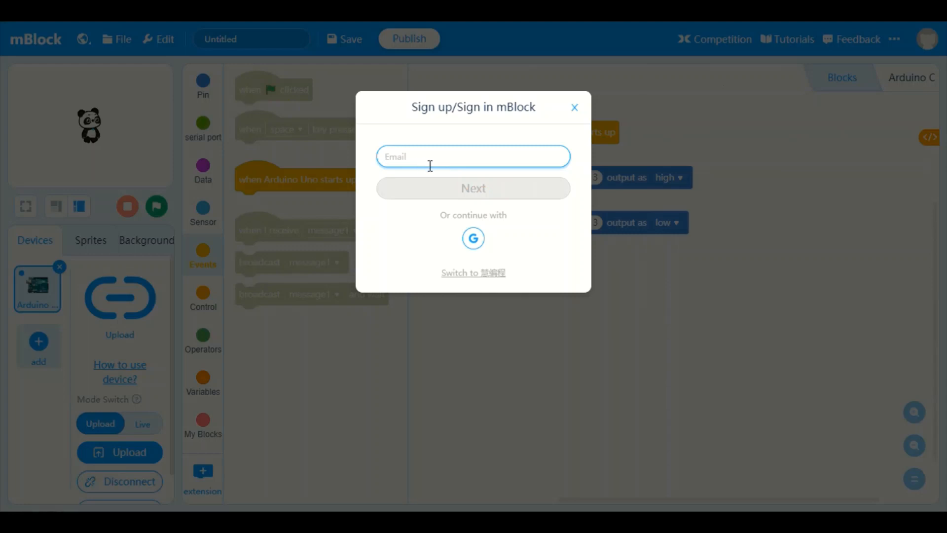
mouse_move(484, 226)
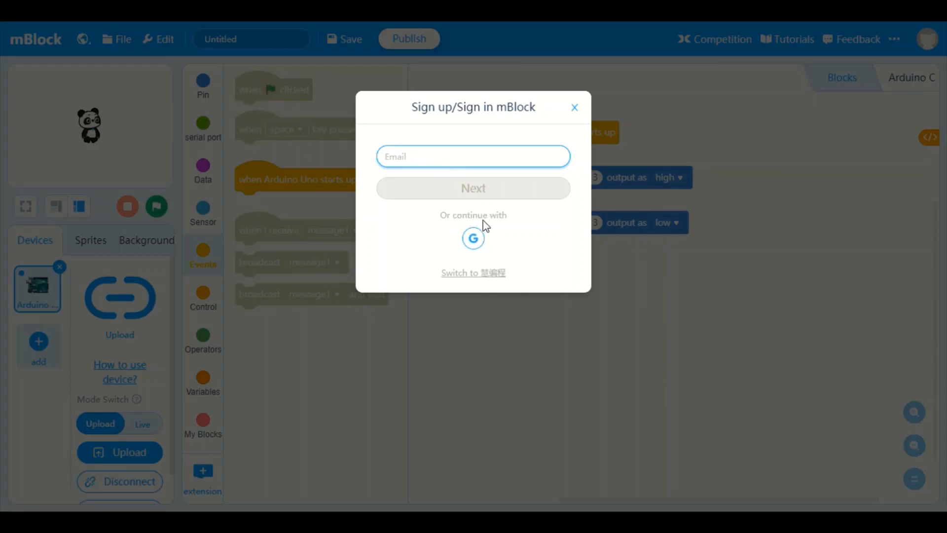
mouse_move(473, 237)
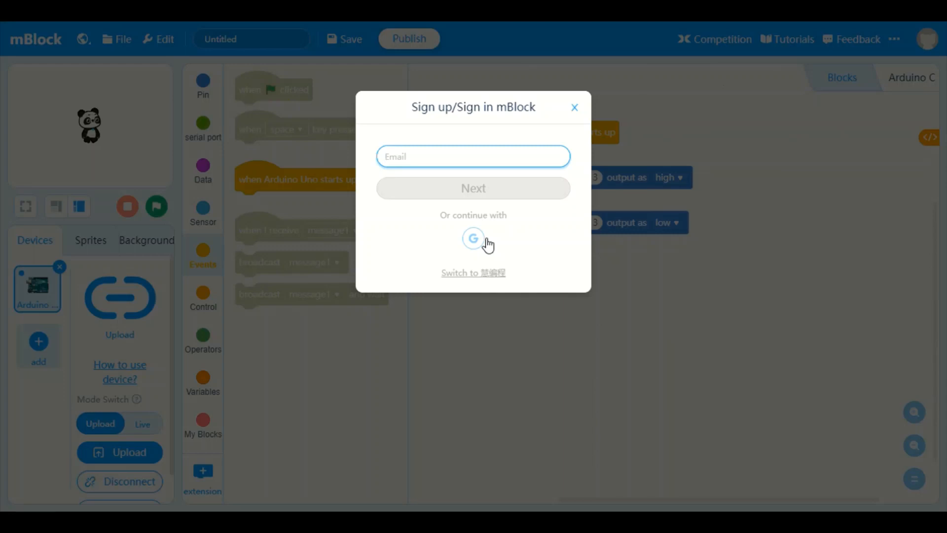
mouse_move(487, 250)
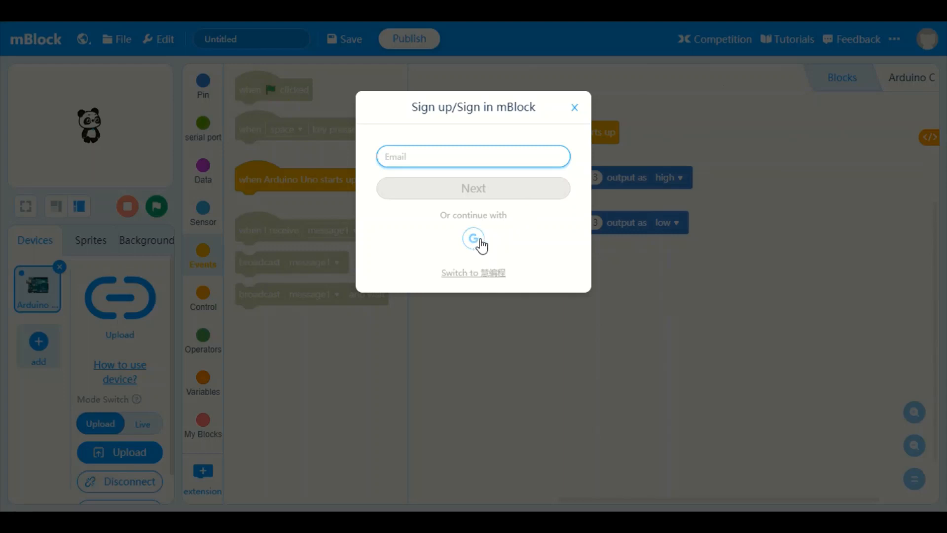
left_click(573, 107)
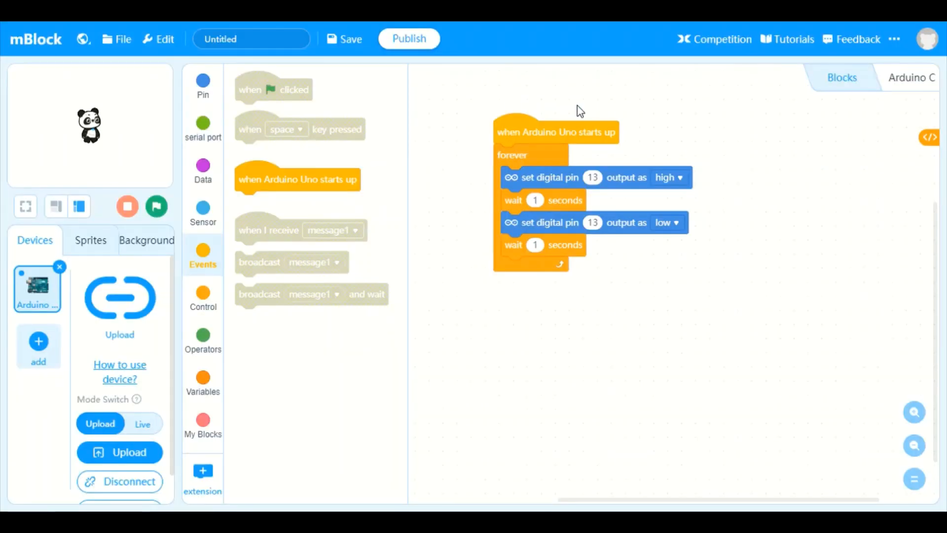
mouse_move(387, 77)
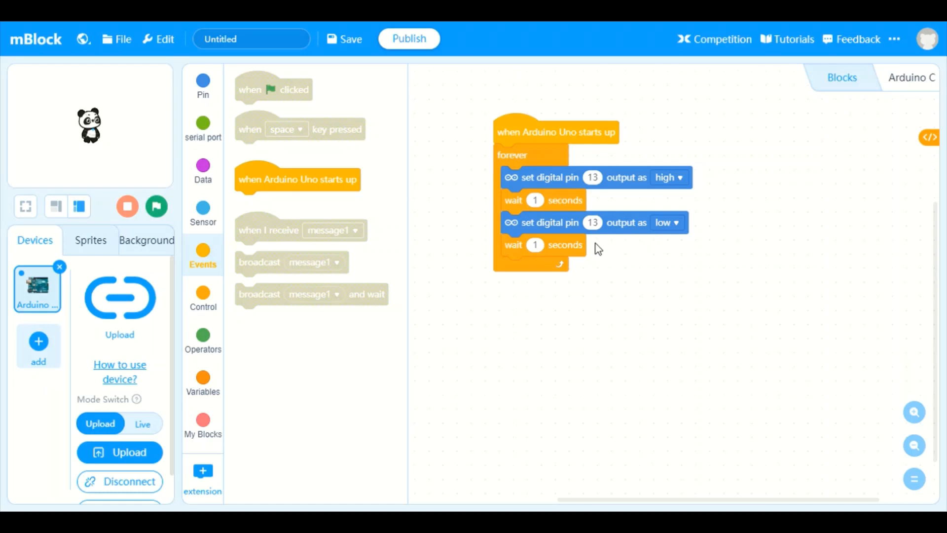
Look through the project file menu options
left_click(119, 38)
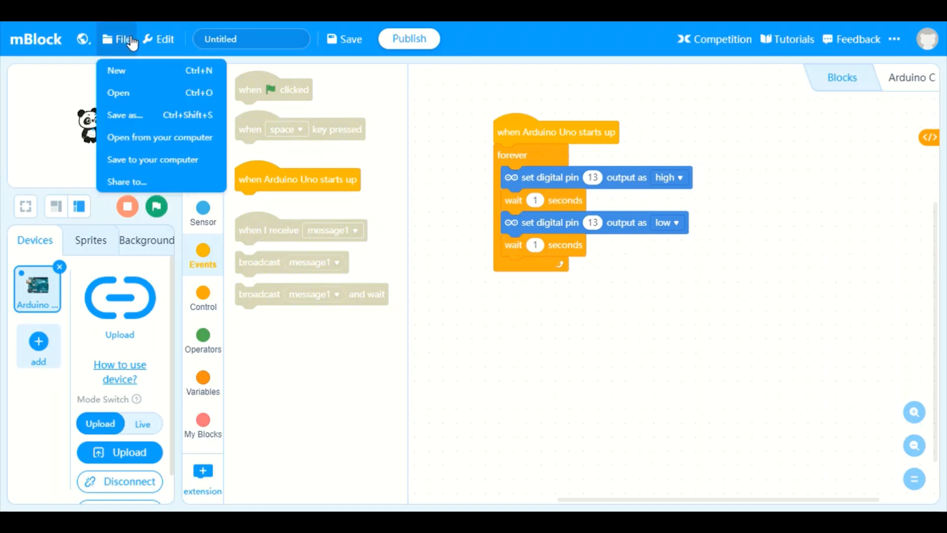
left_click(430, 101)
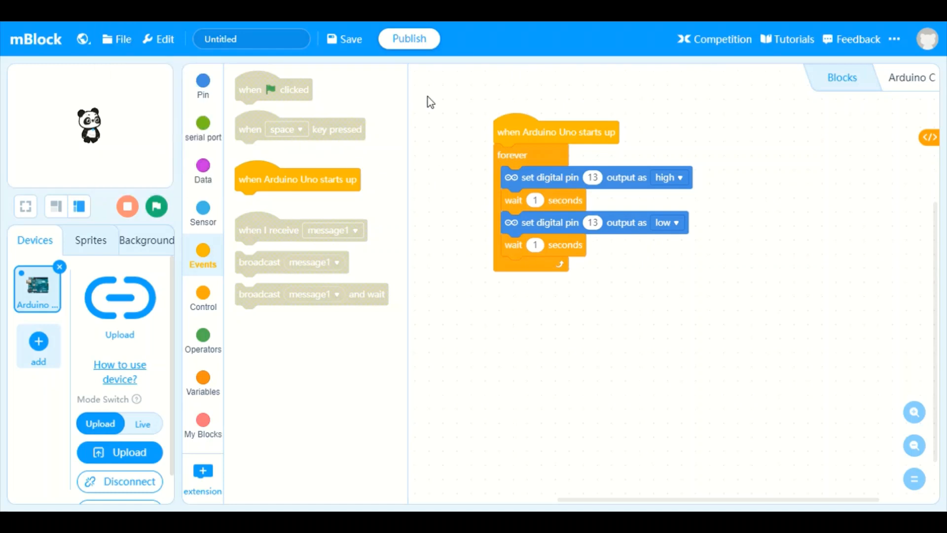
left_click(122, 38)
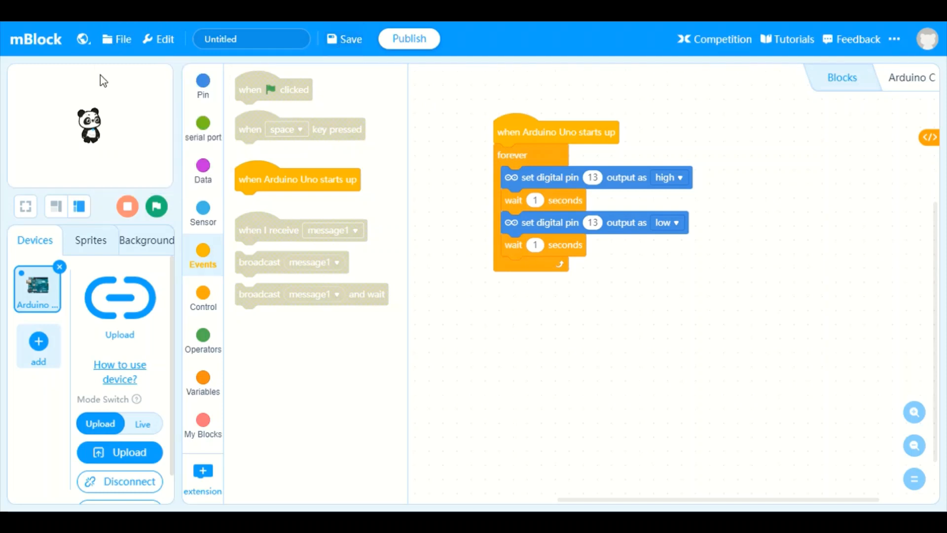
left_click(123, 38)
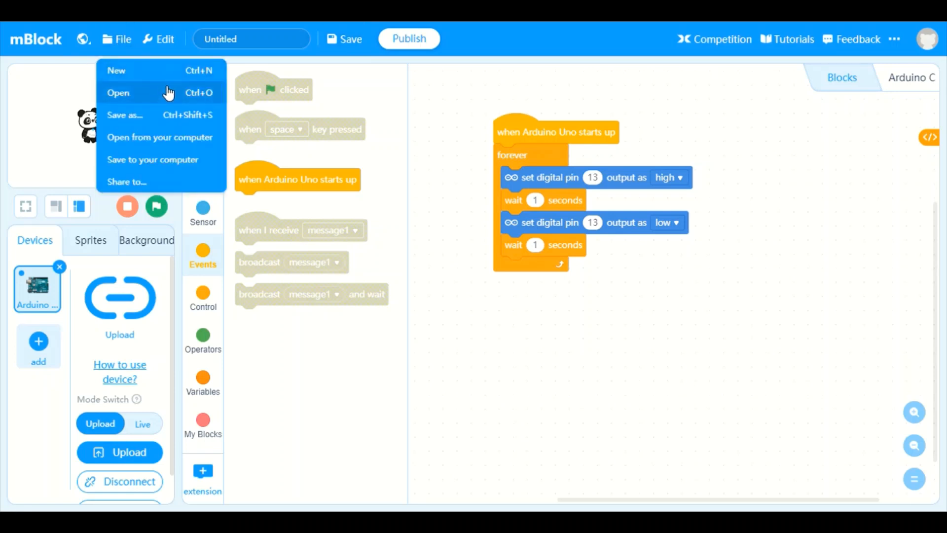
Replace the 'Untitled' project title with 'led blink'
left_click(251, 38)
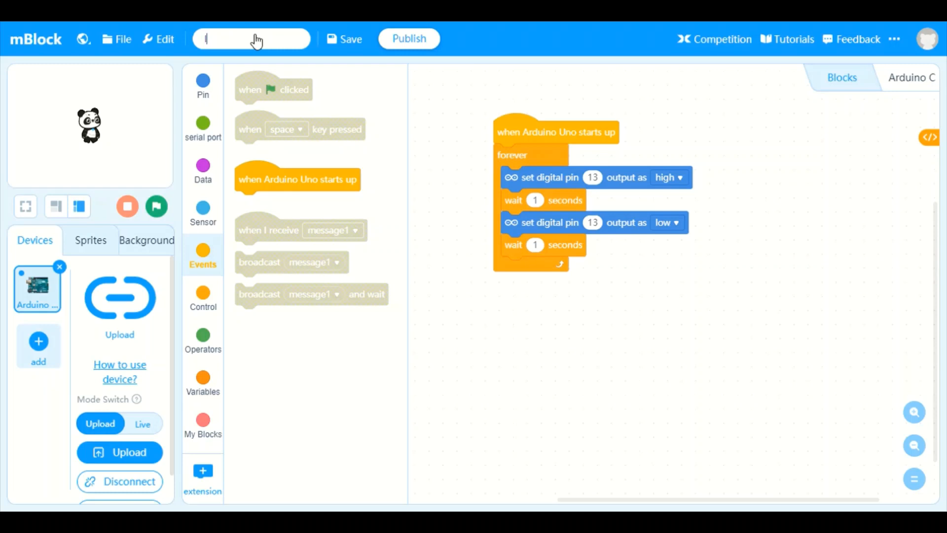
type("led")
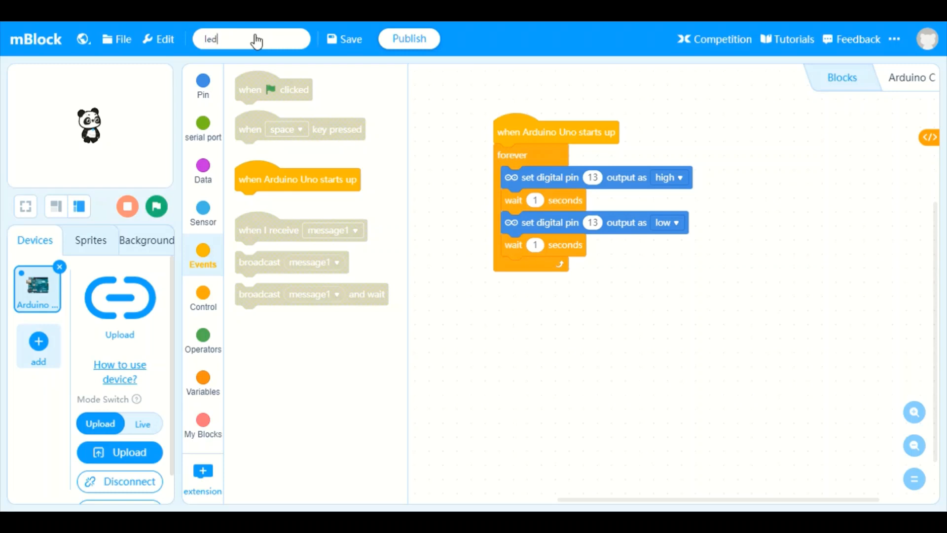
type("bl")
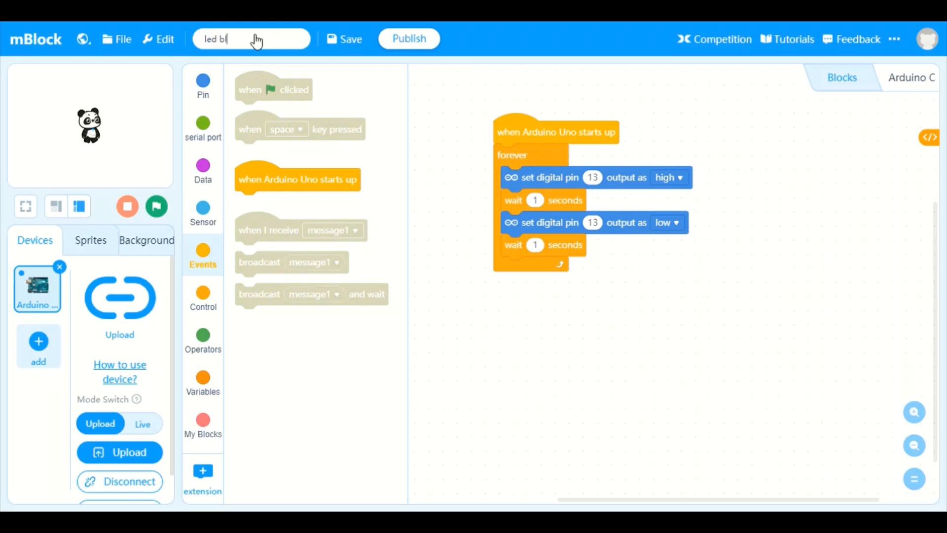
type("ink")
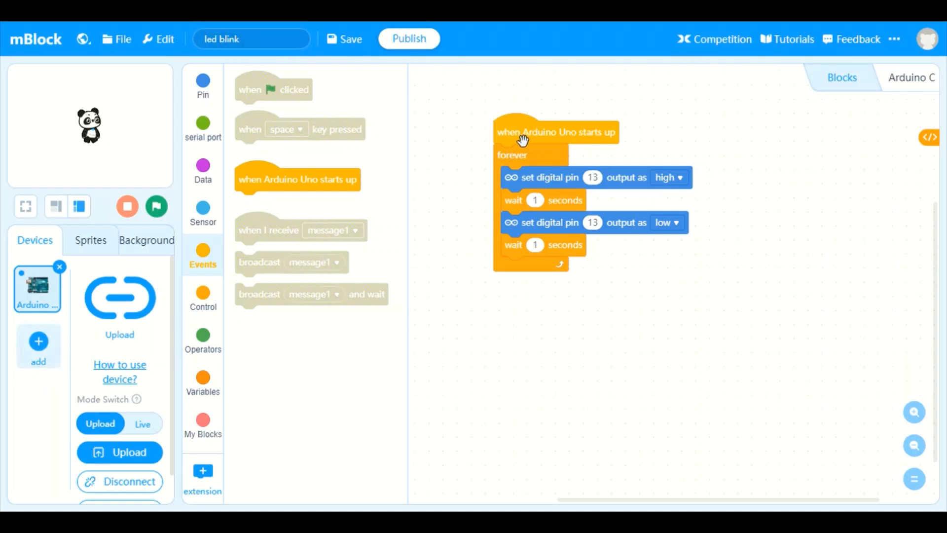
mouse_move(495, 150)
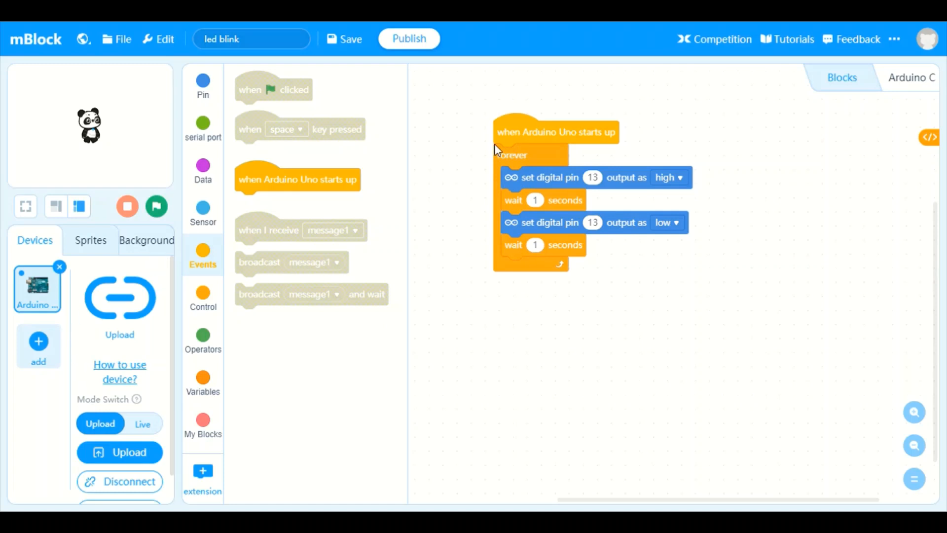
mouse_move(108, 321)
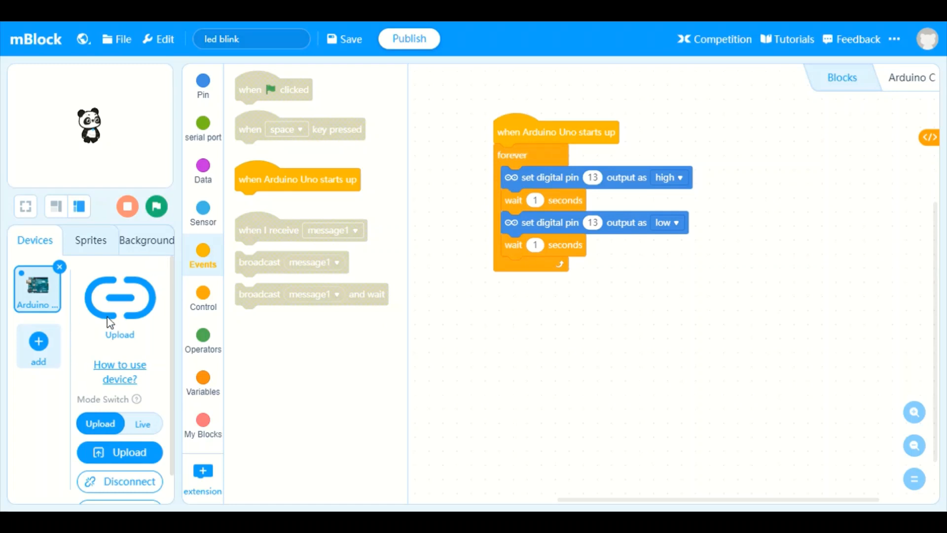
mouse_move(111, 331)
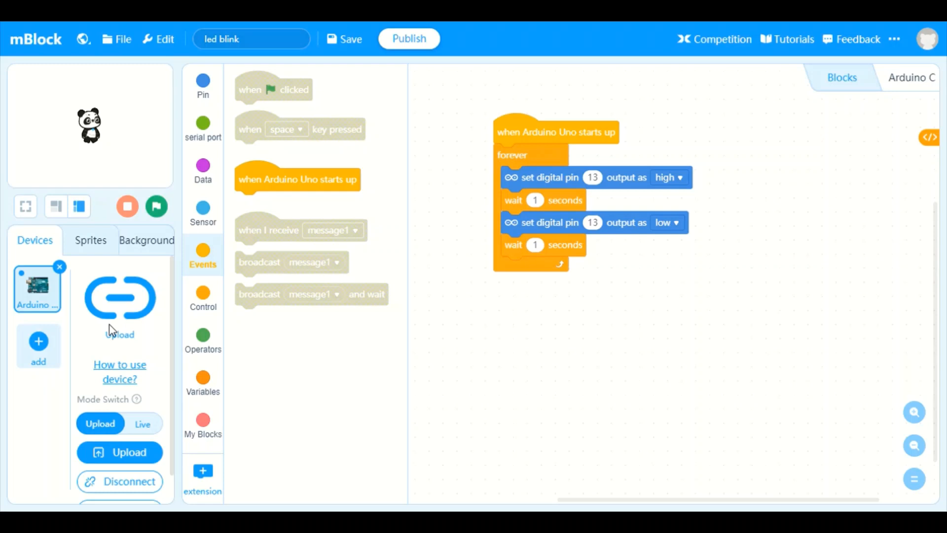
mouse_move(29, 240)
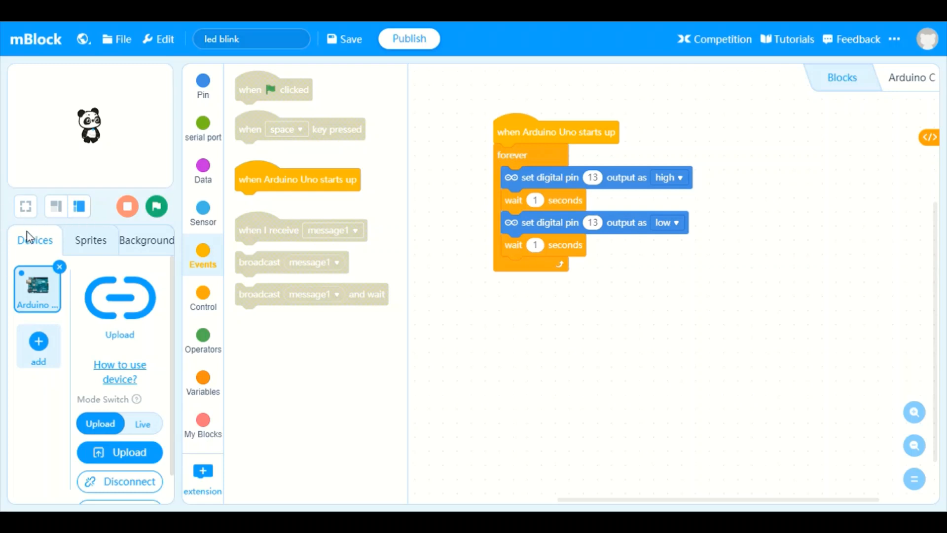
Move through the Panda sprite, stage backdrop and device tabs to show the Arduino Uno's pin 13 script
left_click(90, 240)
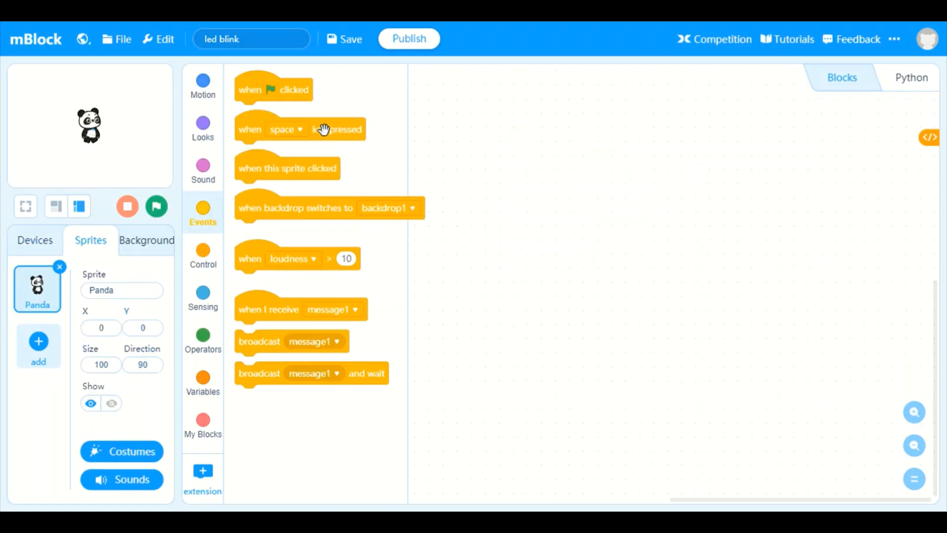
mouse_move(264, 175)
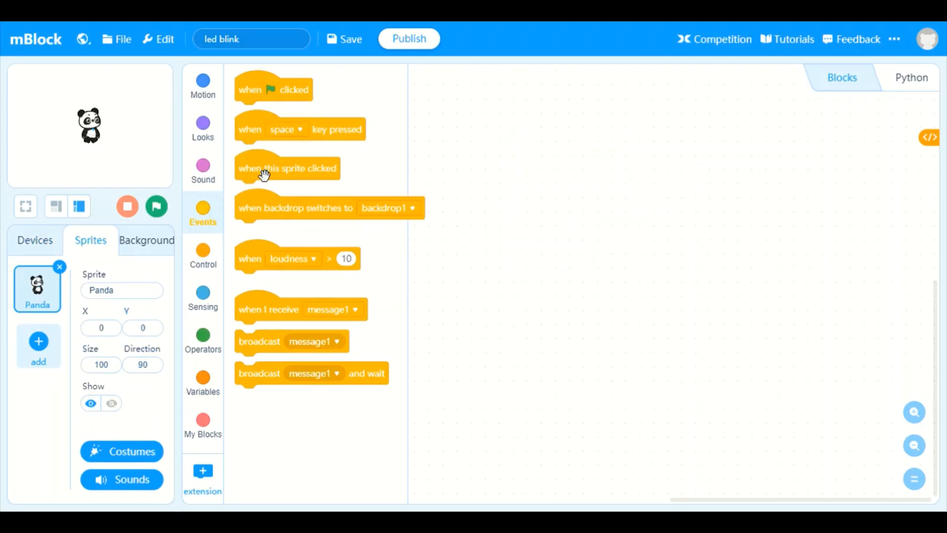
mouse_move(355, 201)
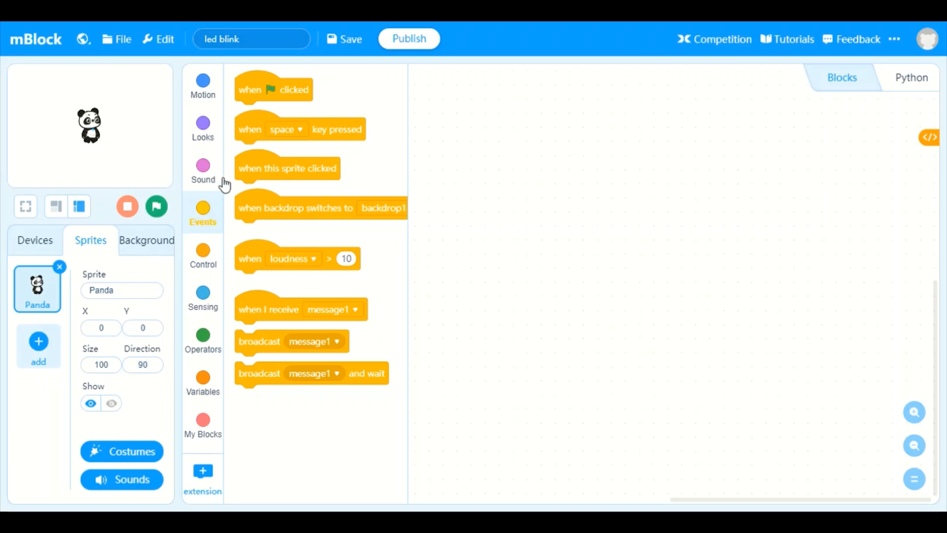
mouse_move(224, 132)
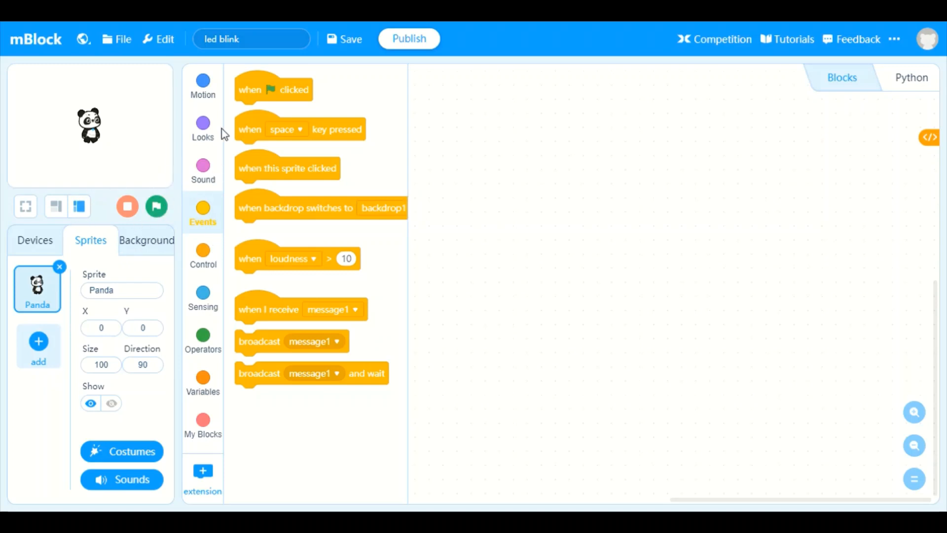
left_click(146, 240)
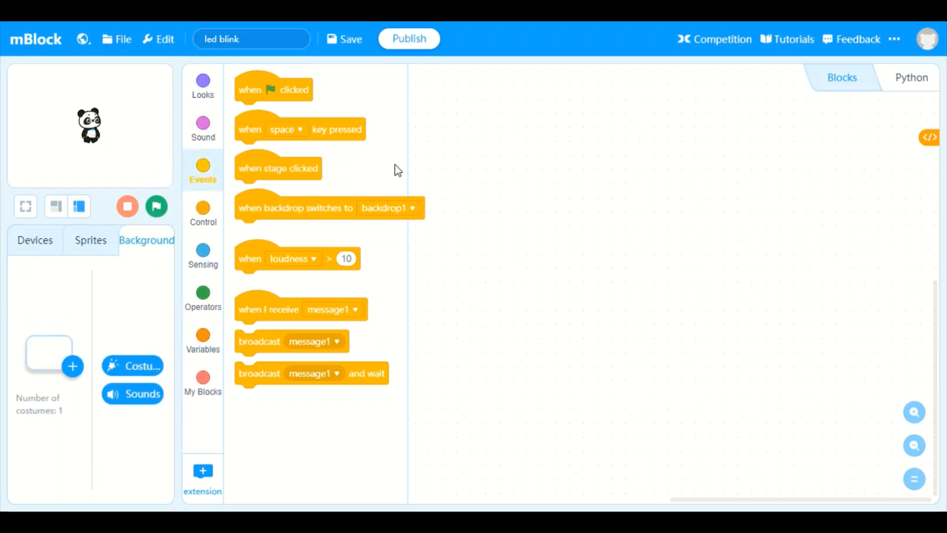
mouse_move(398, 225)
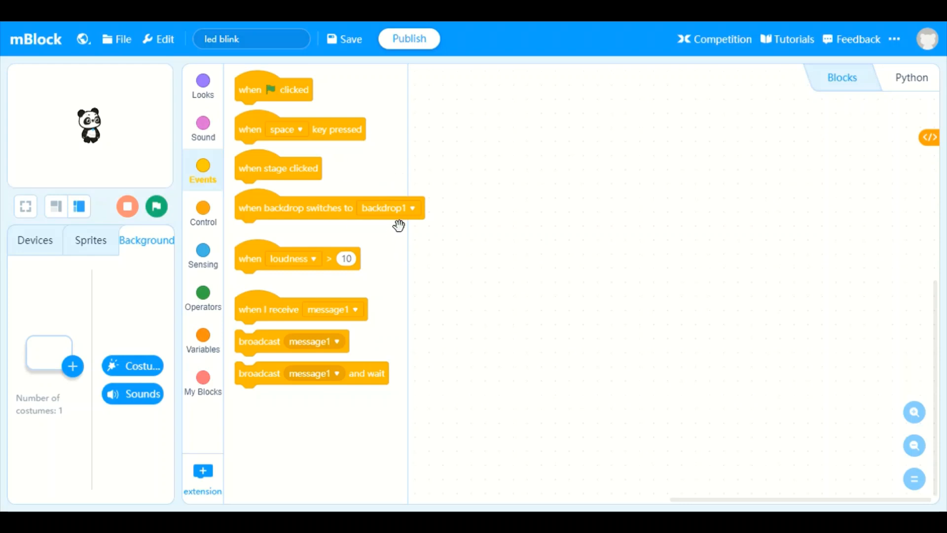
mouse_move(90, 245)
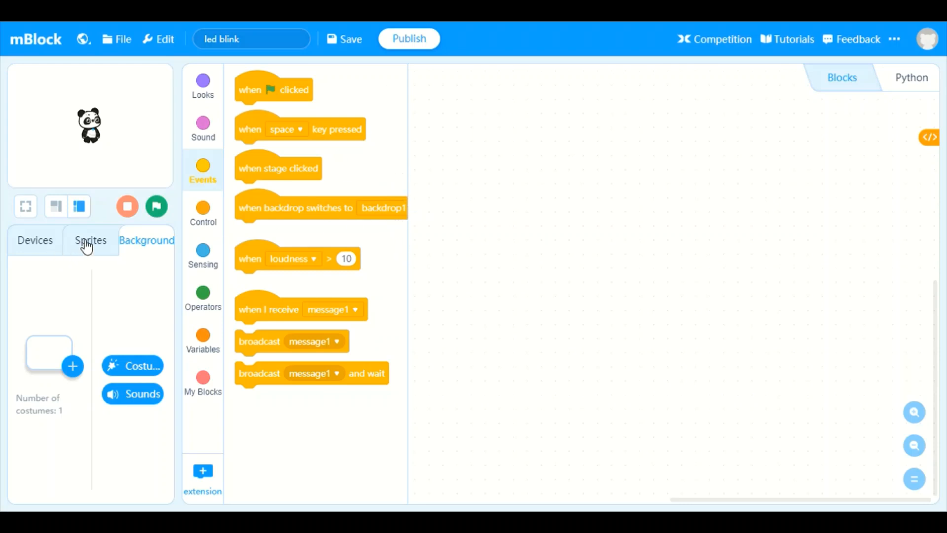
left_click(35, 240)
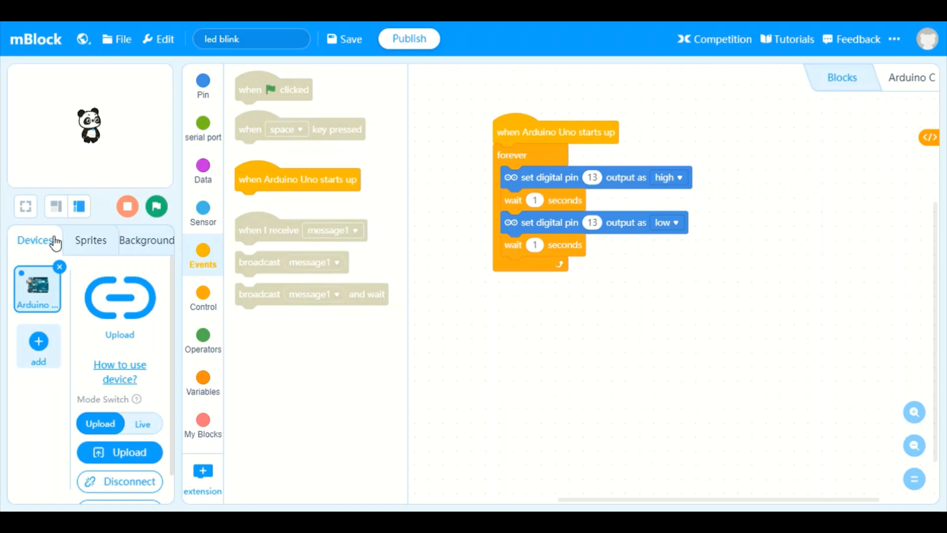
mouse_move(179, 239)
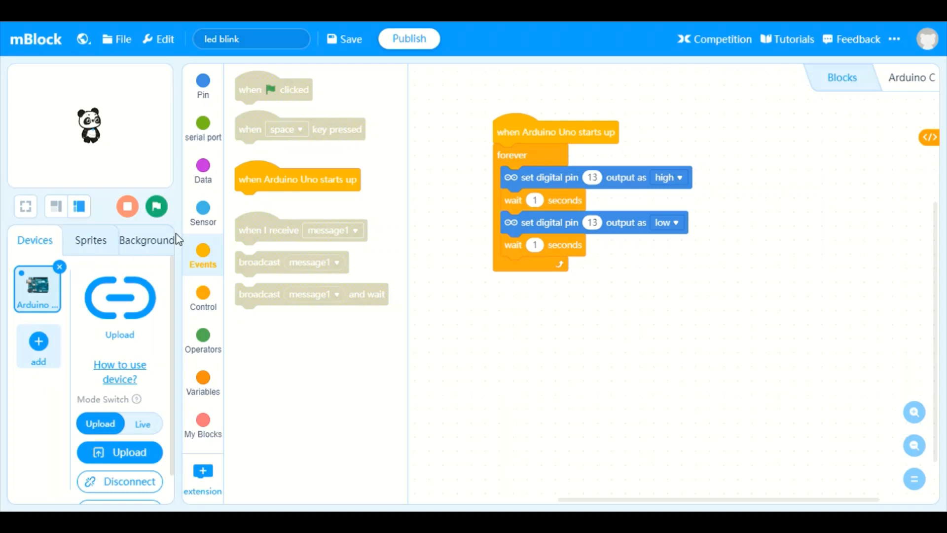
mouse_move(160, 236)
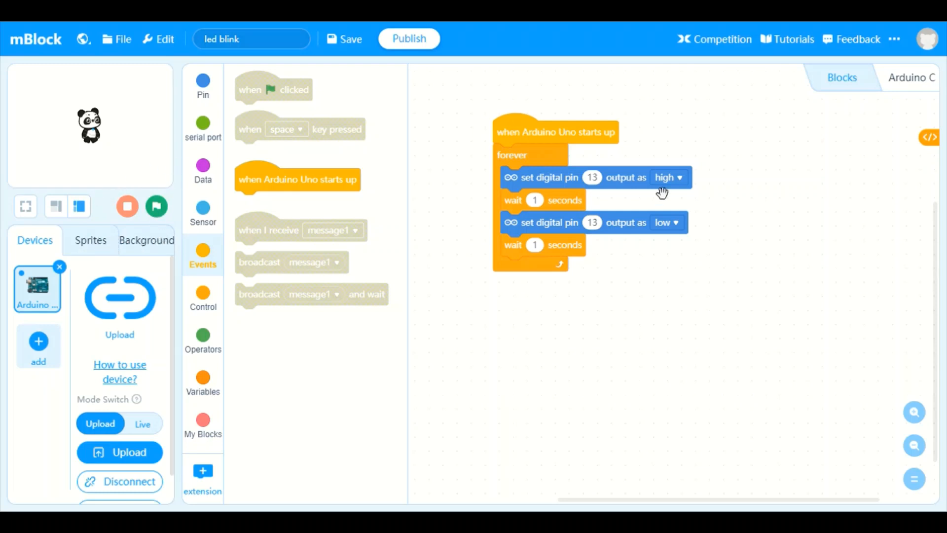
mouse_move(104, 245)
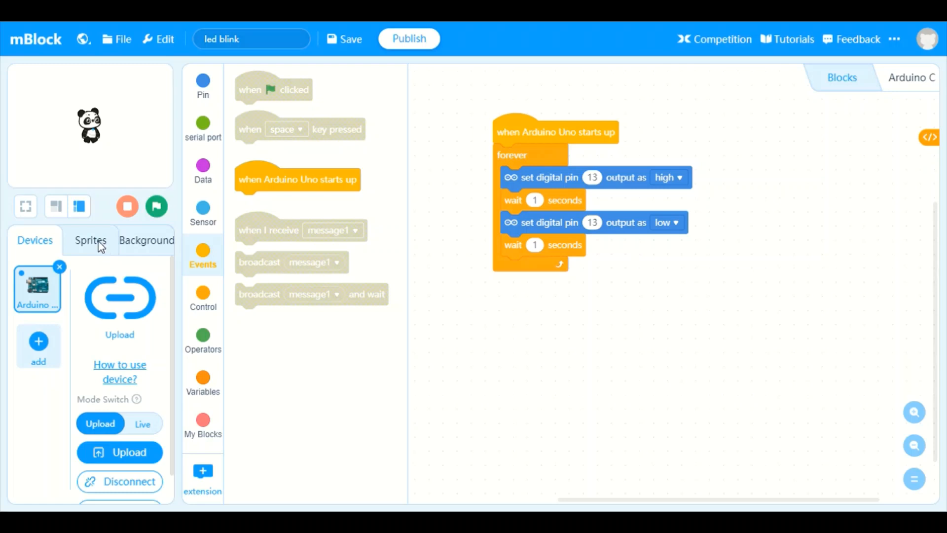
mouse_move(32, 252)
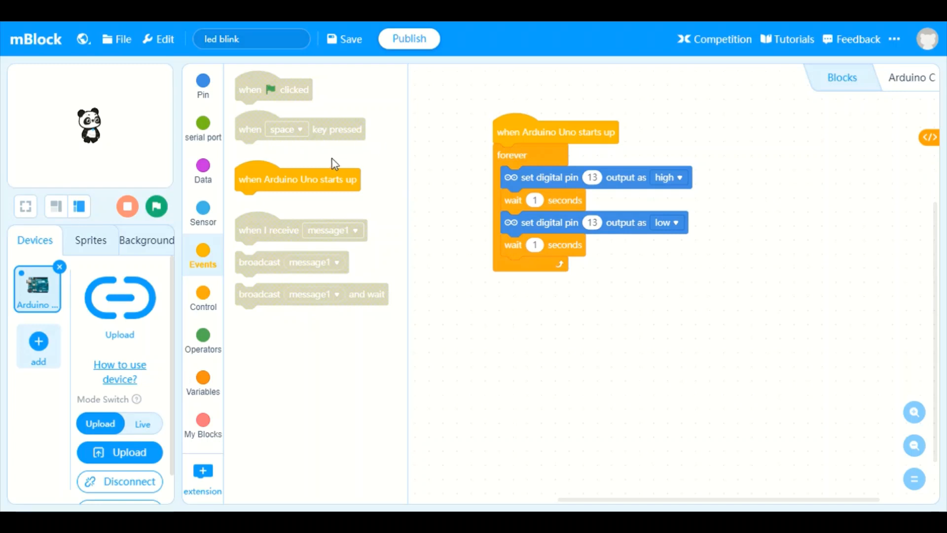
mouse_move(280, 144)
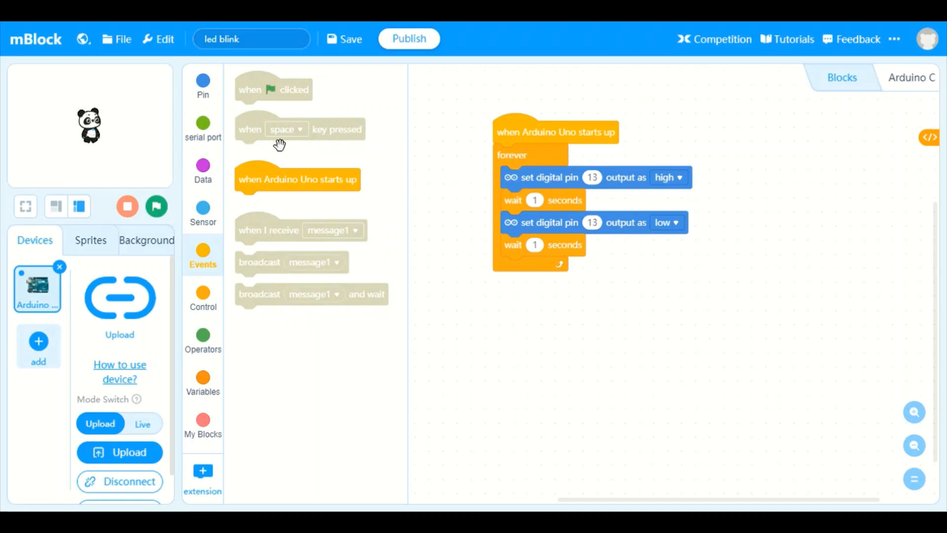
mouse_move(153, 276)
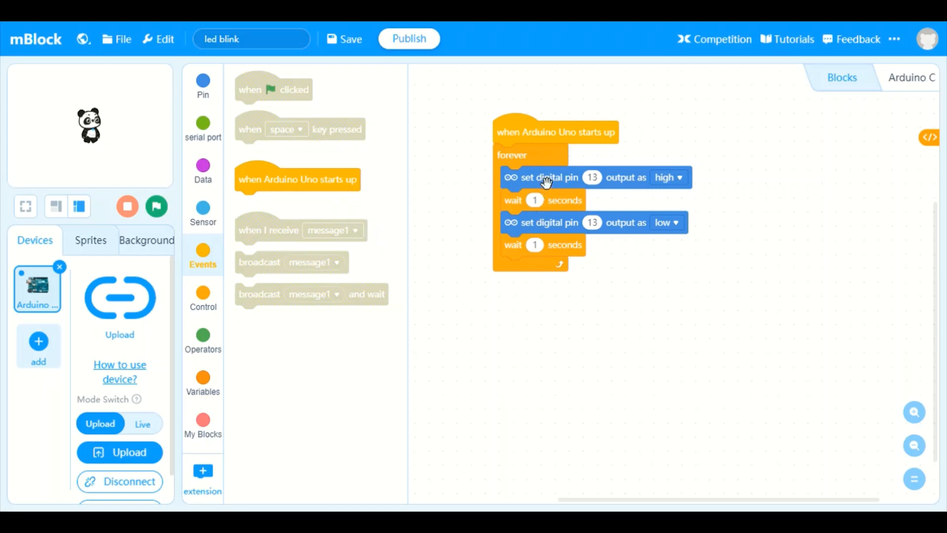
mouse_move(424, 177)
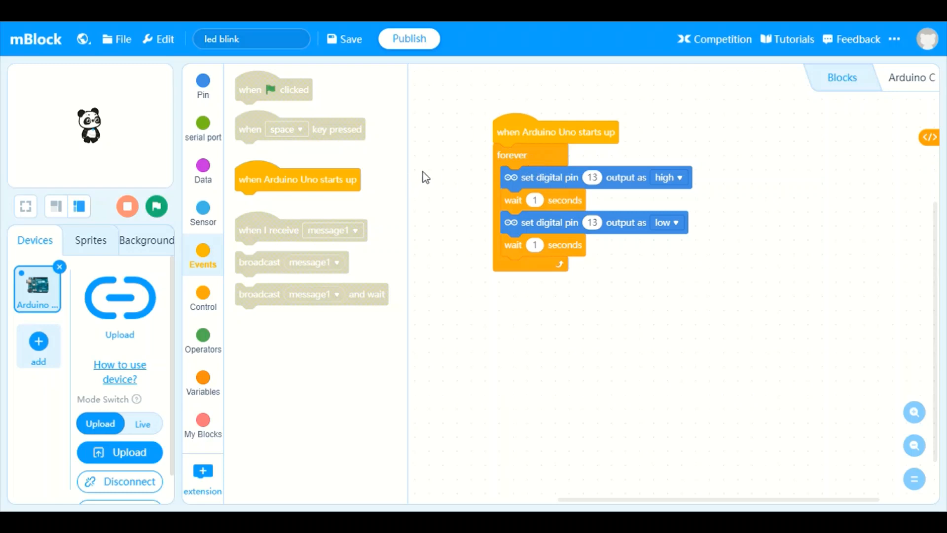
mouse_move(514, 153)
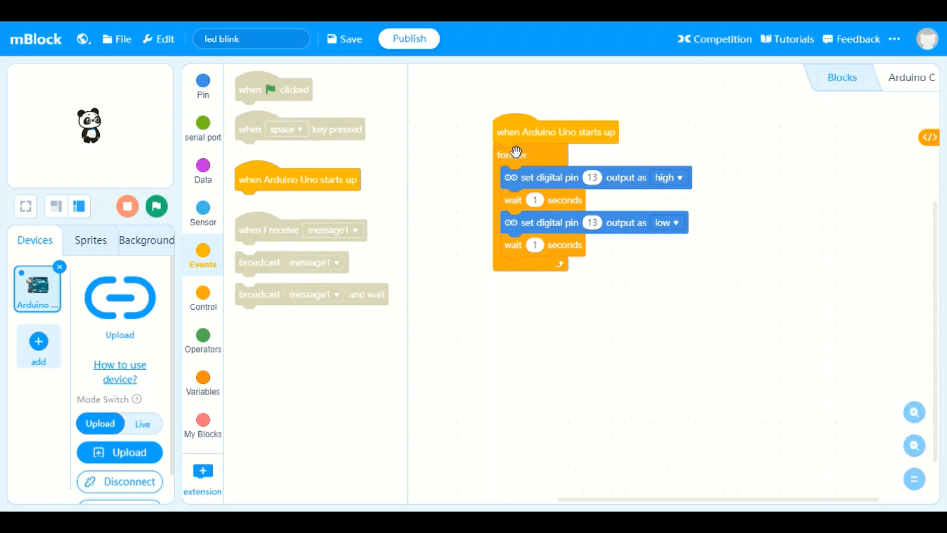
mouse_move(777, 85)
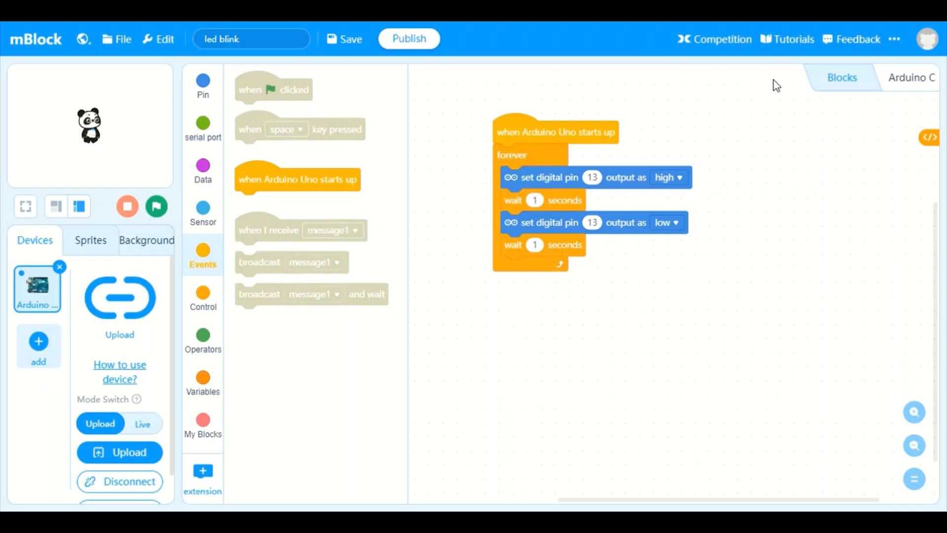
mouse_move(887, 96)
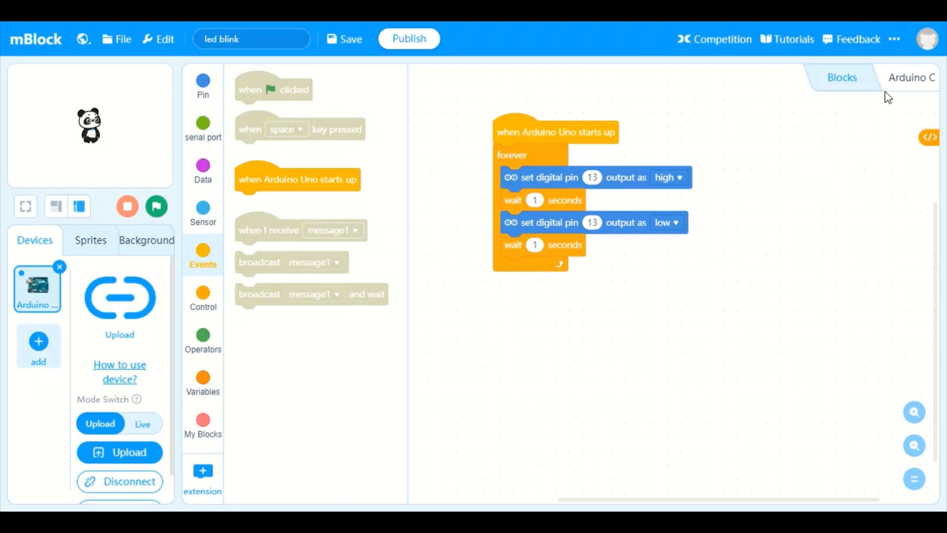
mouse_move(809, 224)
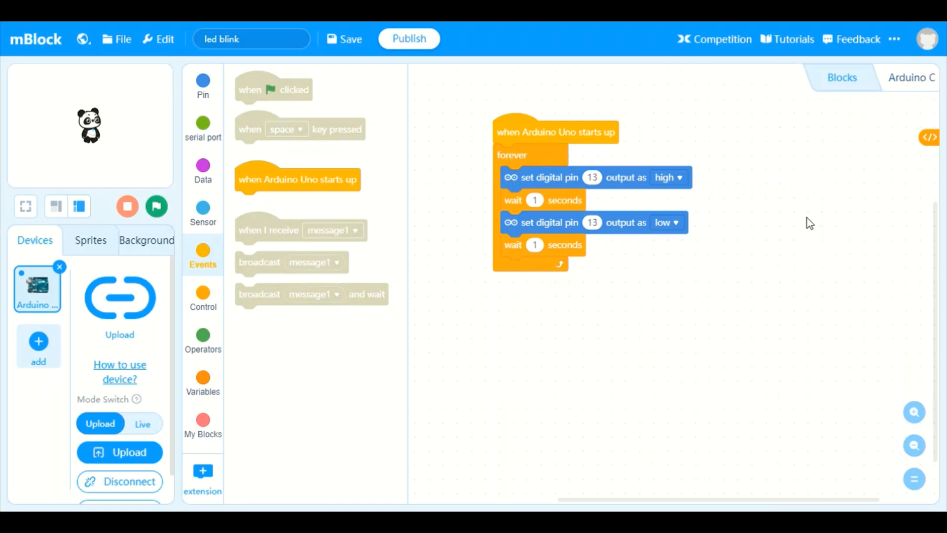
mouse_move(911, 77)
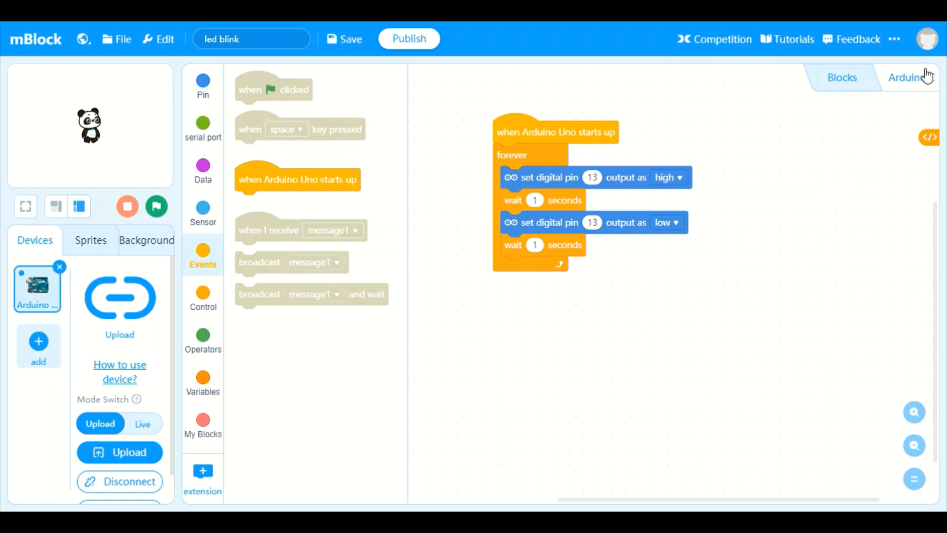
mouse_move(735, 425)
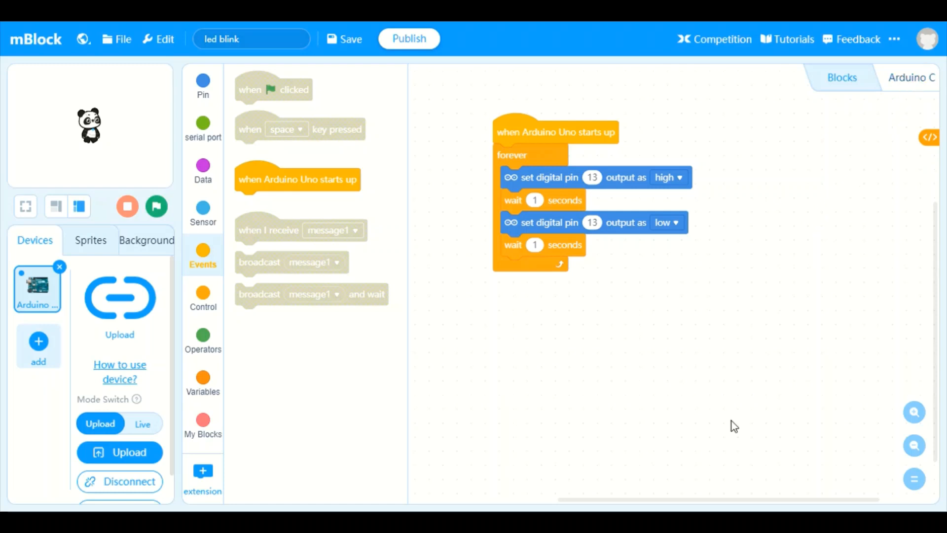
mouse_move(913, 78)
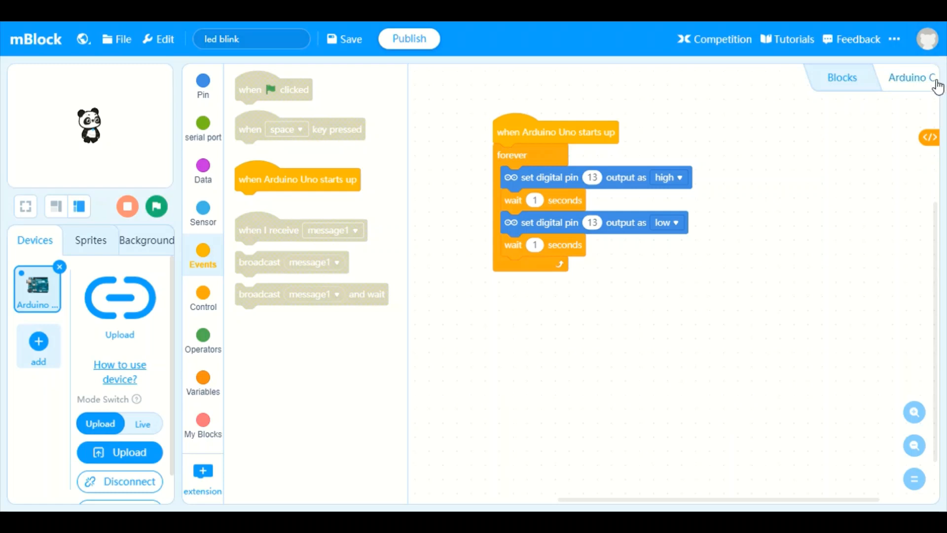
left_click(911, 78)
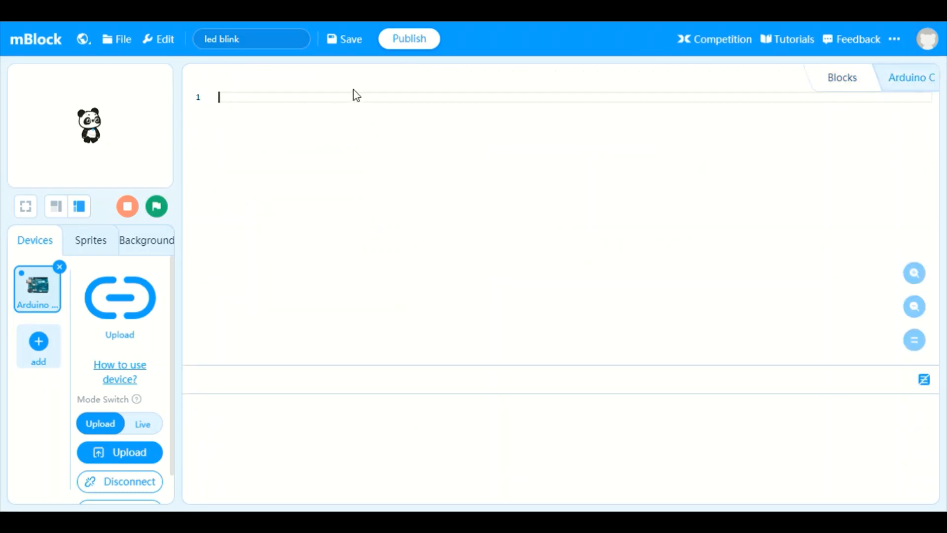
mouse_move(912, 78)
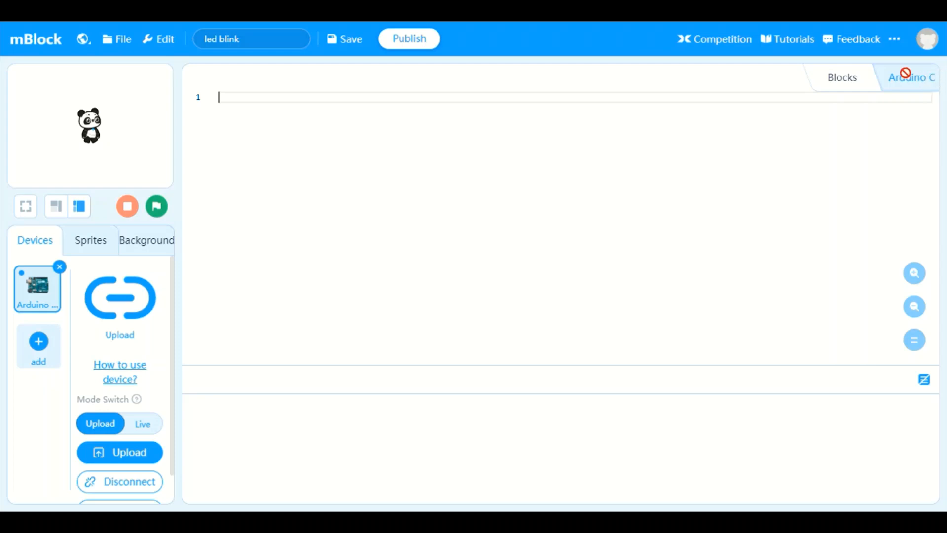
left_click(841, 78)
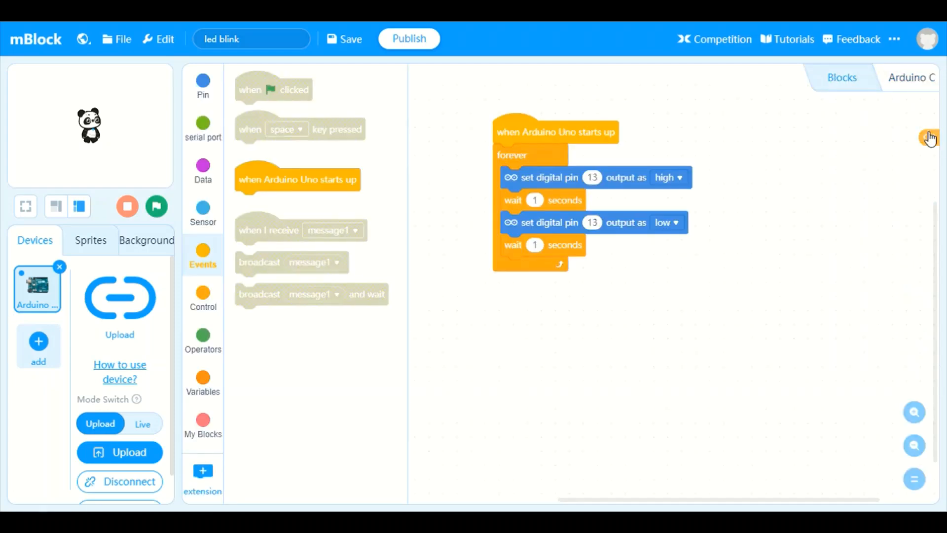
left_click(911, 77)
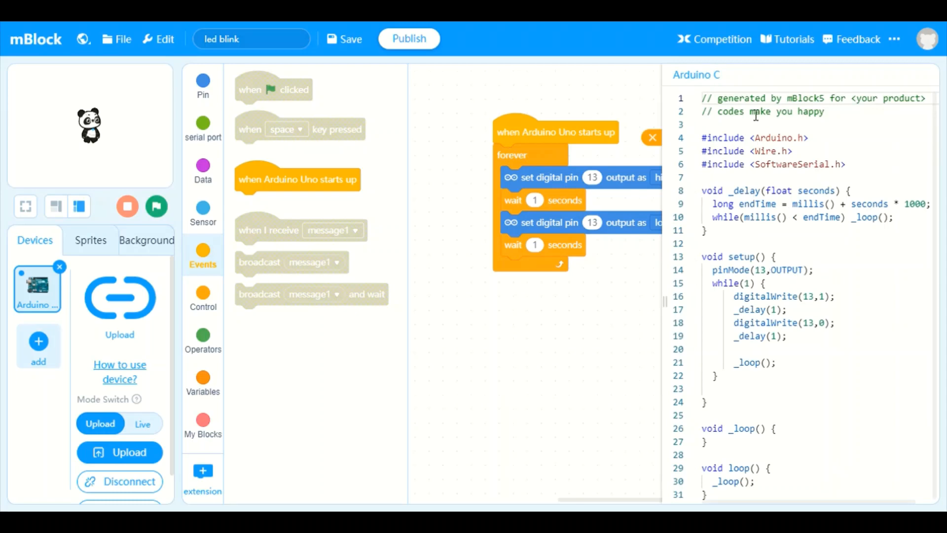
mouse_move(751, 217)
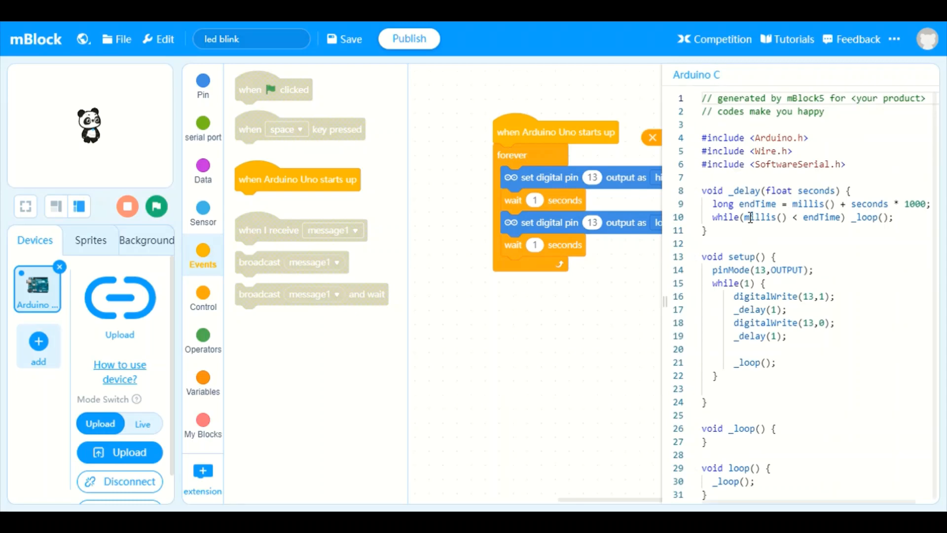
left_click(759, 217)
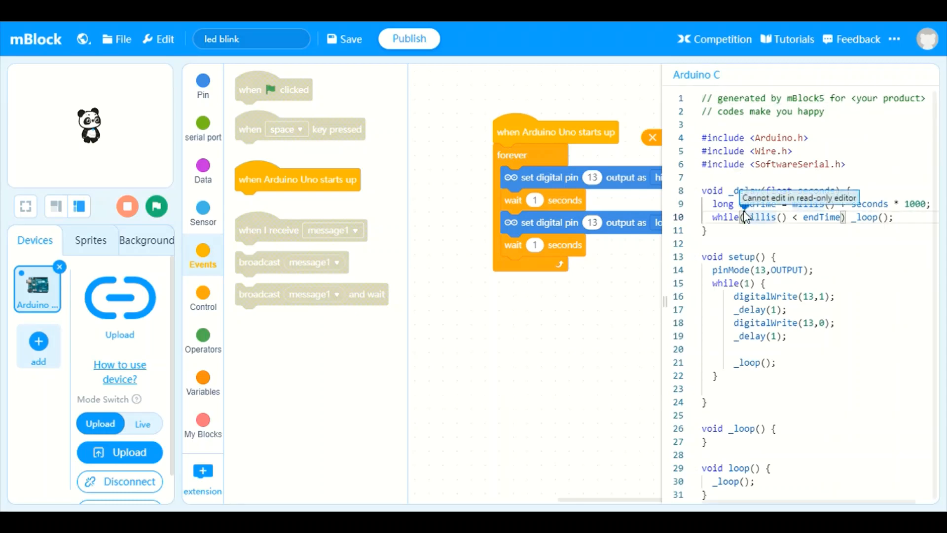
mouse_move(845, 204)
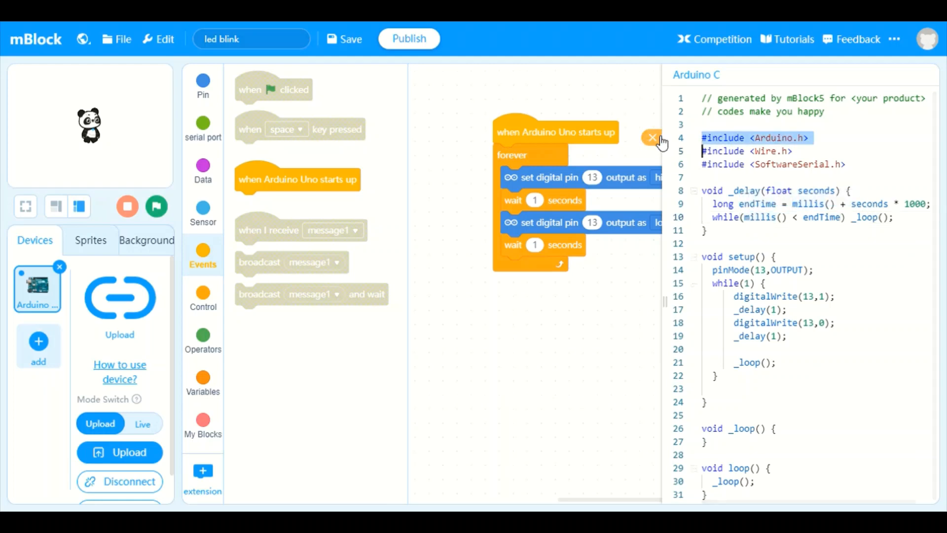
left_click(652, 138)
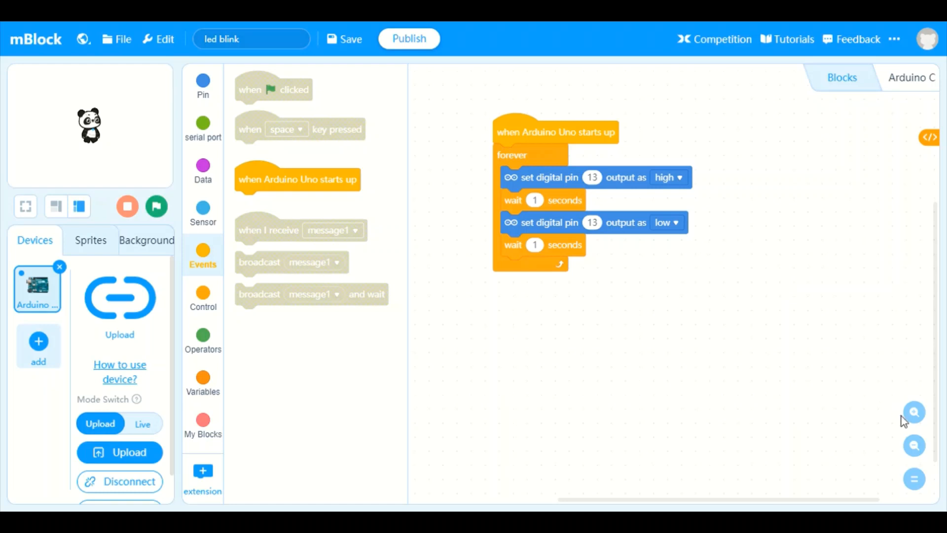
mouse_move(913, 478)
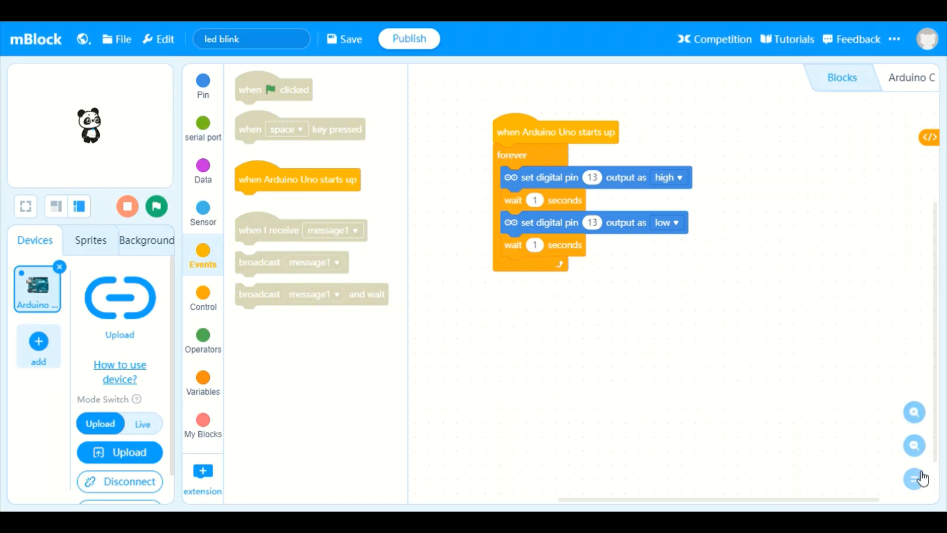